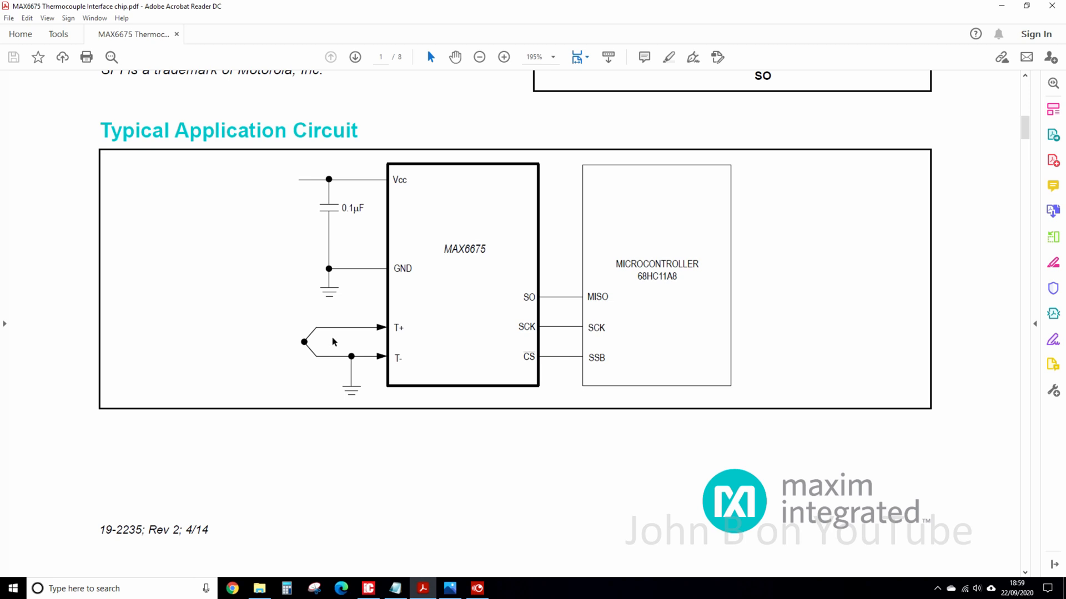
{"action": "mouse_move", "coordinate": [664, 349]}
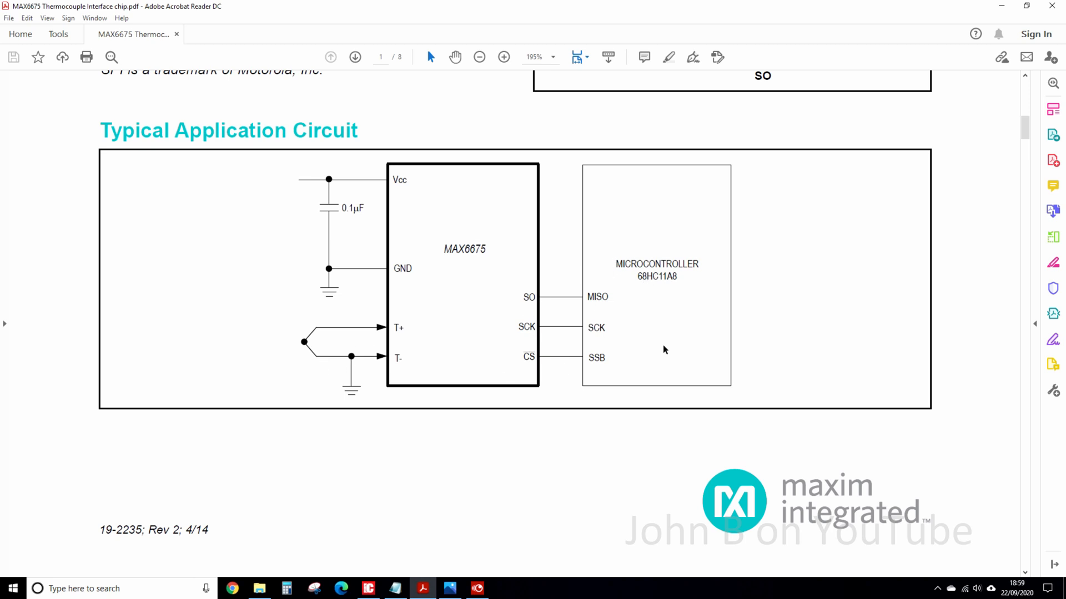
{"action": "mouse_move", "coordinate": [603, 304]}
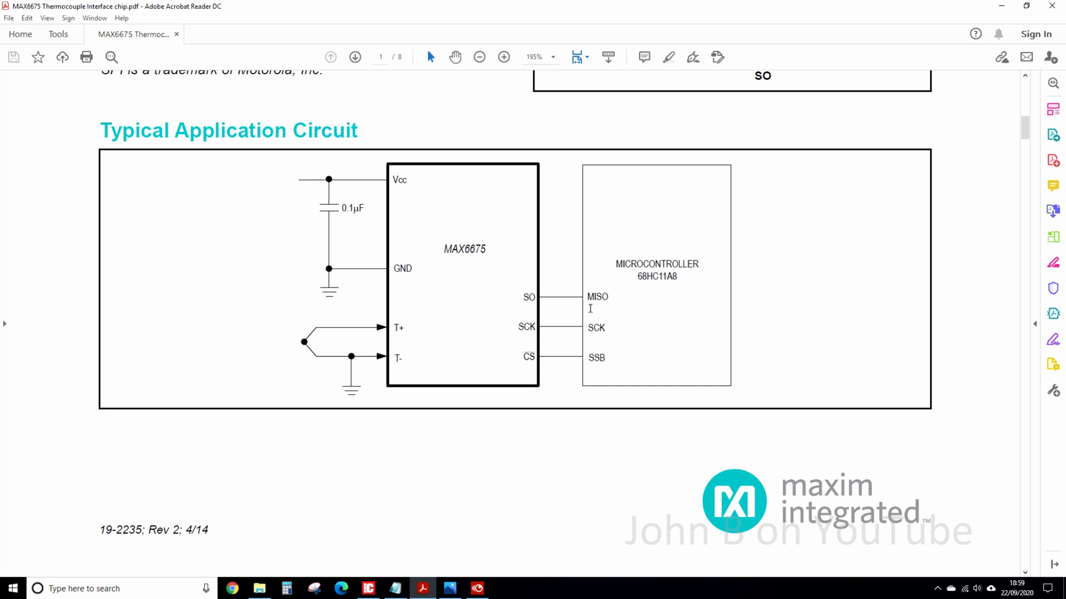
{"action": "mouse_move", "coordinate": [627, 343]}
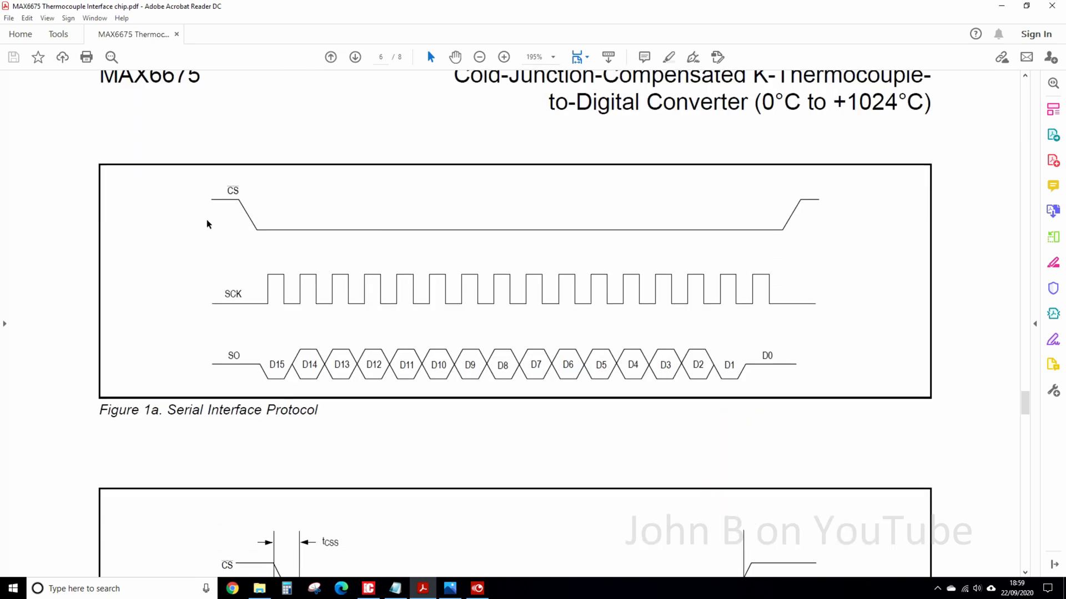
{"action": "mouse_move", "coordinate": [639, 255]}
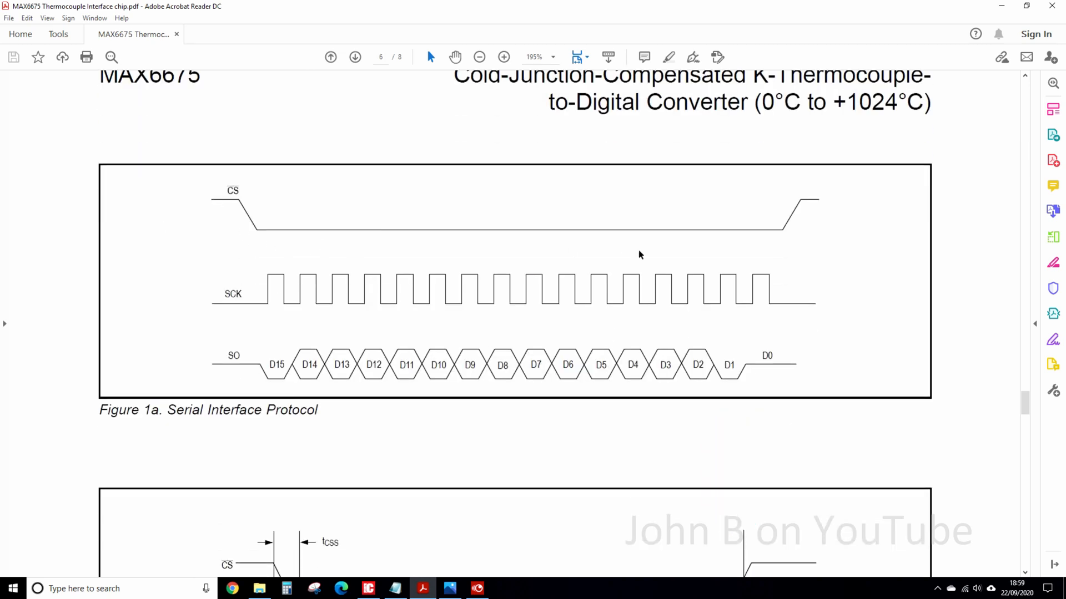
{"action": "mouse_move", "coordinate": [265, 320]}
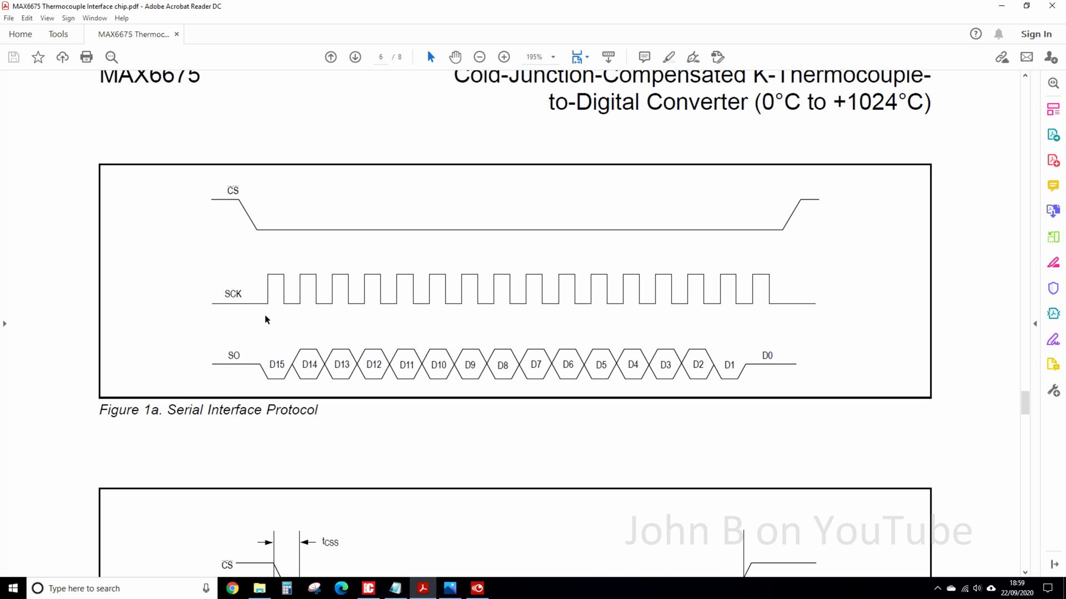
{"action": "mouse_move", "coordinate": [784, 297]}
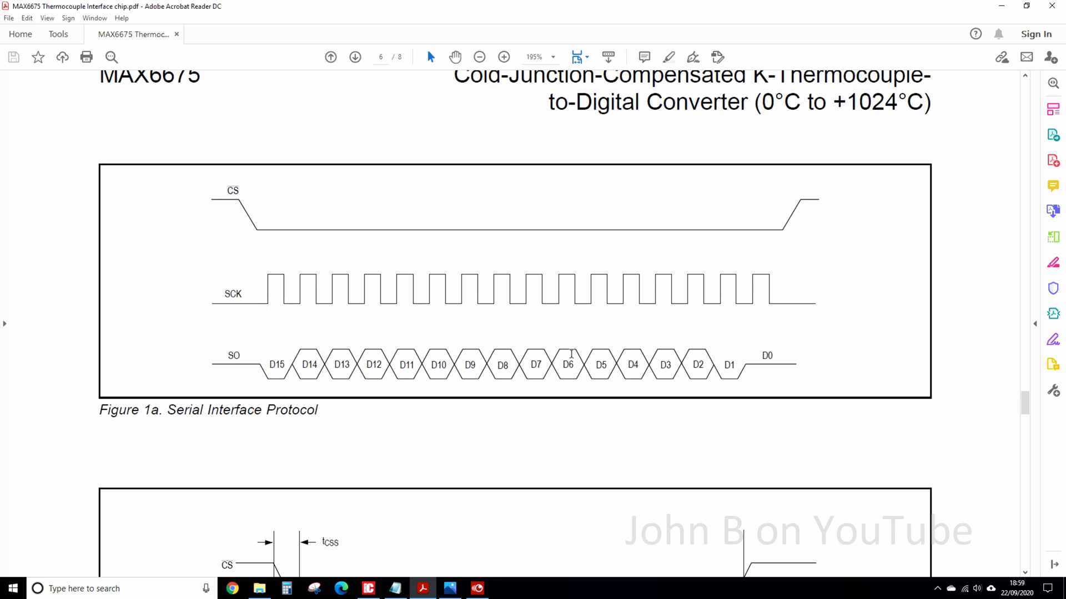
{"action": "mouse_move", "coordinate": [774, 357]}
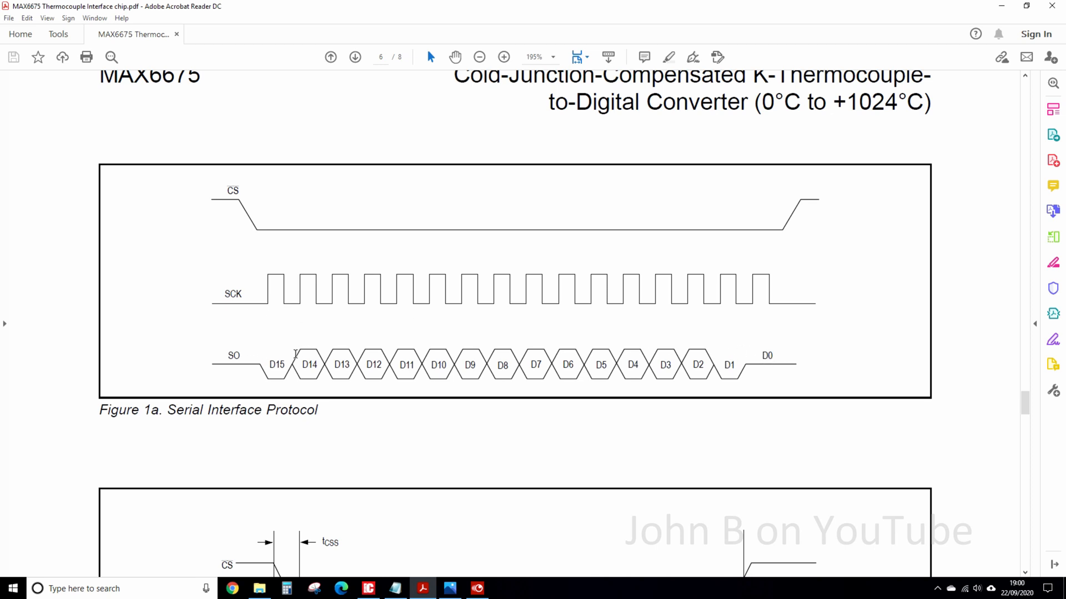
Step: Scroll the MAX6675 datasheet to page 6 showing Figures 1a and 1b
{"action": "scroll", "scroll_direction": "down", "scroll_amount": 3}
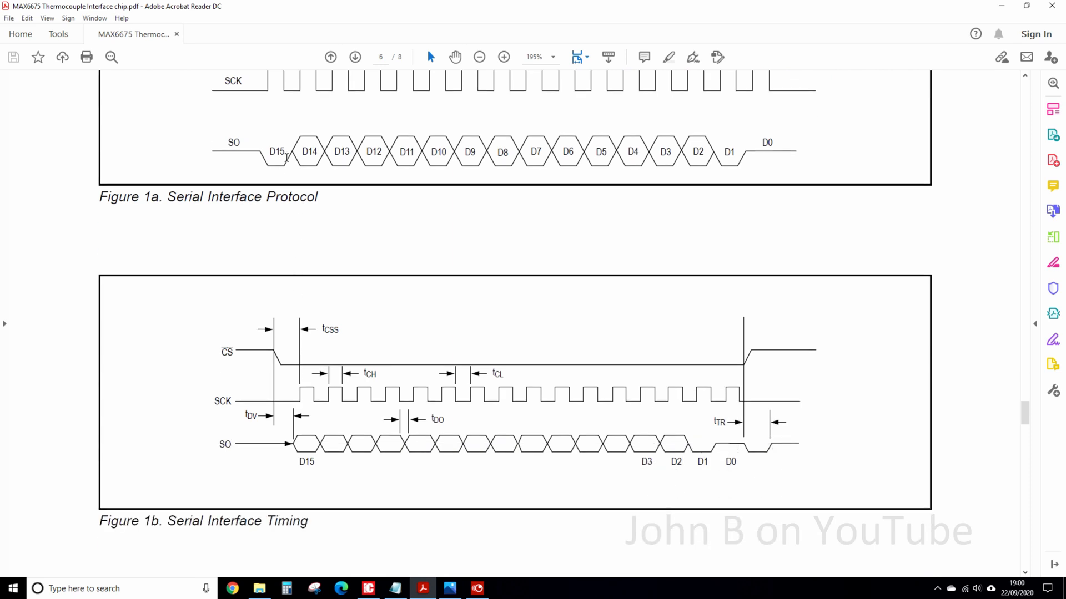
{"action": "mouse_move", "coordinate": [682, 157]}
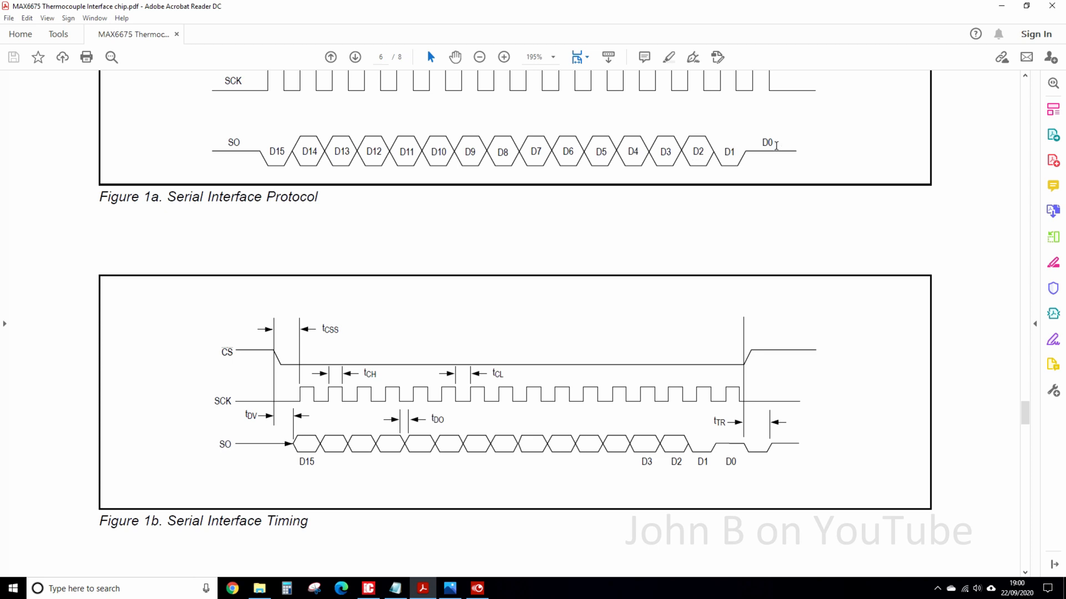
{"action": "scroll", "scroll_direction": "down", "scroll_amount": 3}
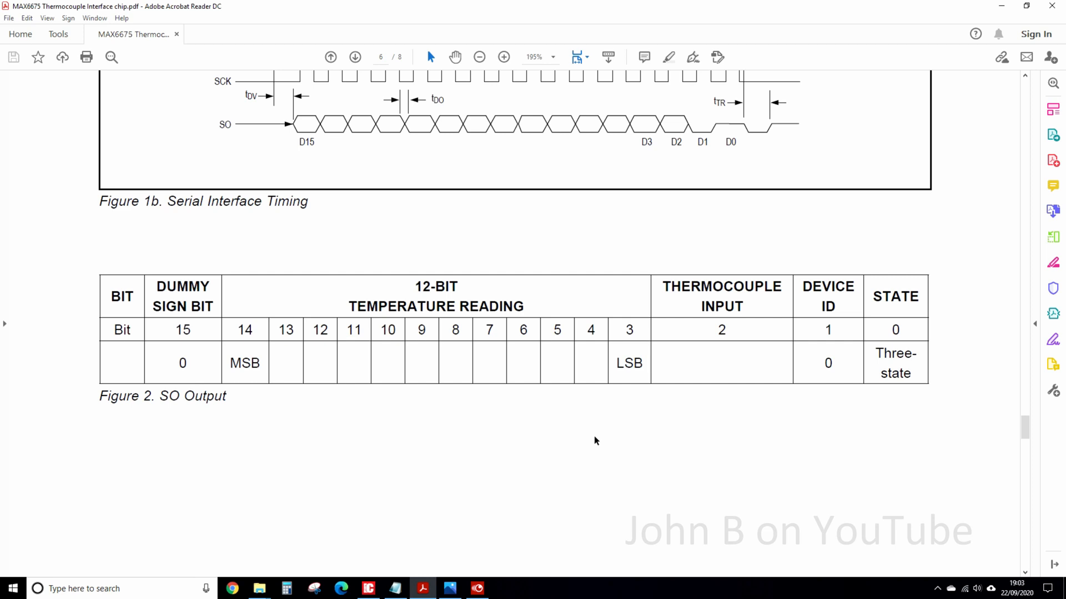
{"action": "mouse_move", "coordinate": [608, 418]}
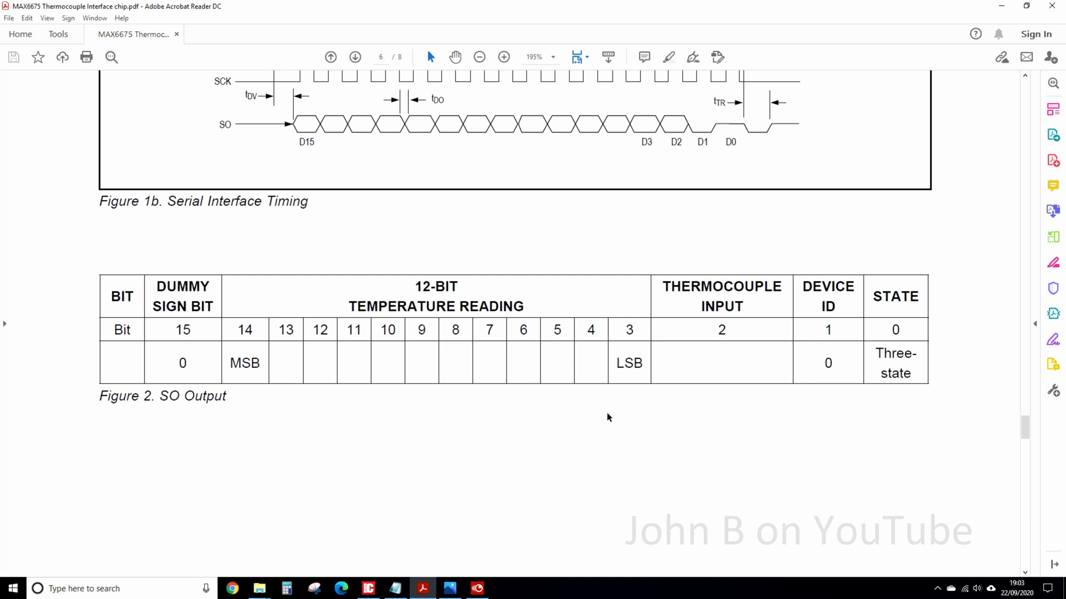
{"action": "mouse_move", "coordinate": [227, 317]}
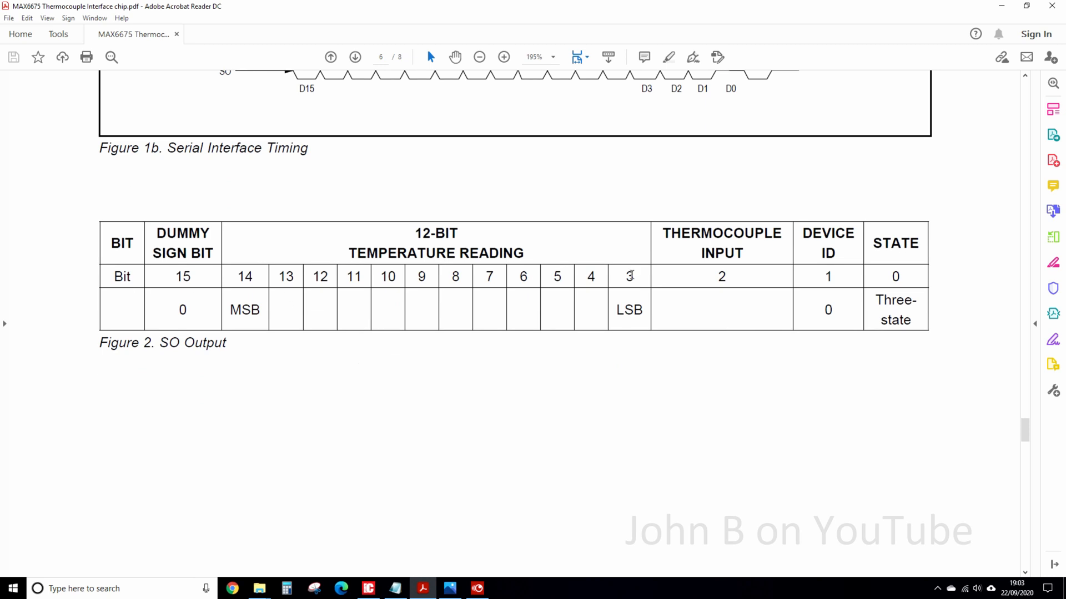
{"action": "mouse_move", "coordinate": [913, 288]}
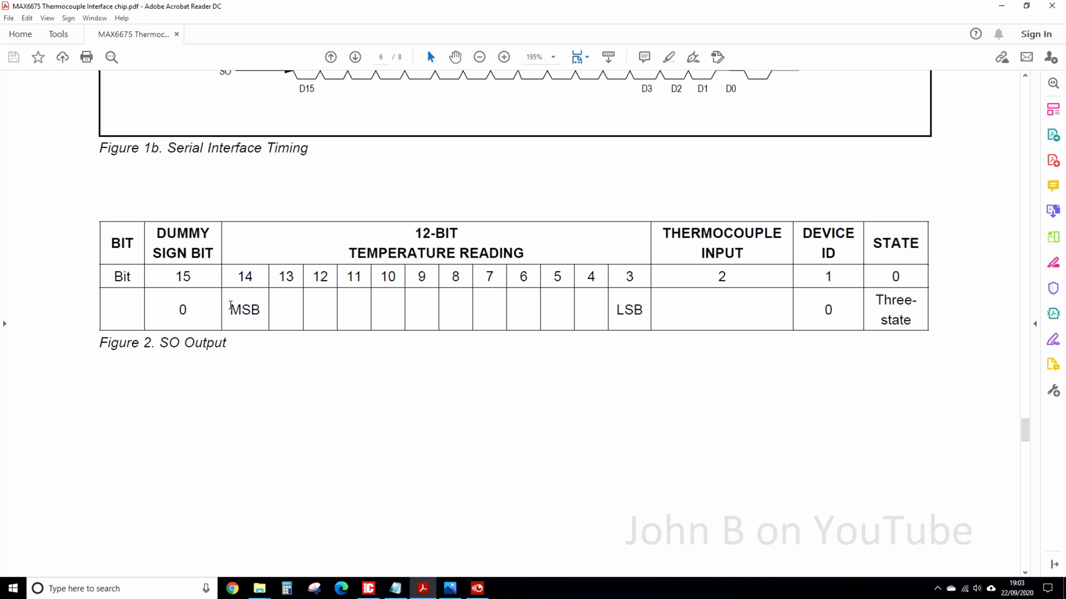
{"action": "mouse_move", "coordinate": [173, 267]}
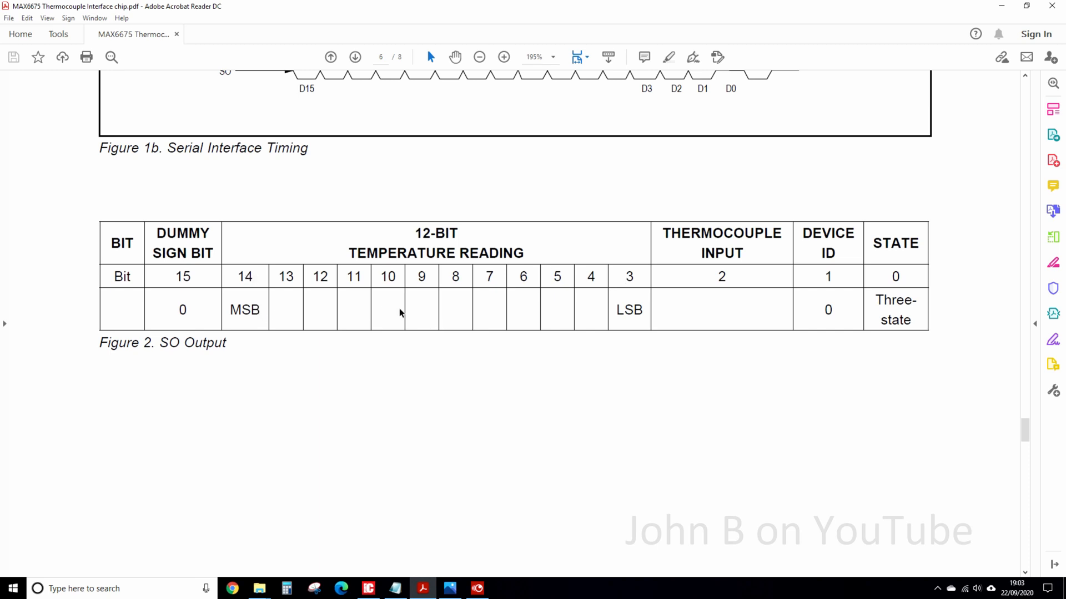
{"action": "mouse_move", "coordinate": [706, 291]}
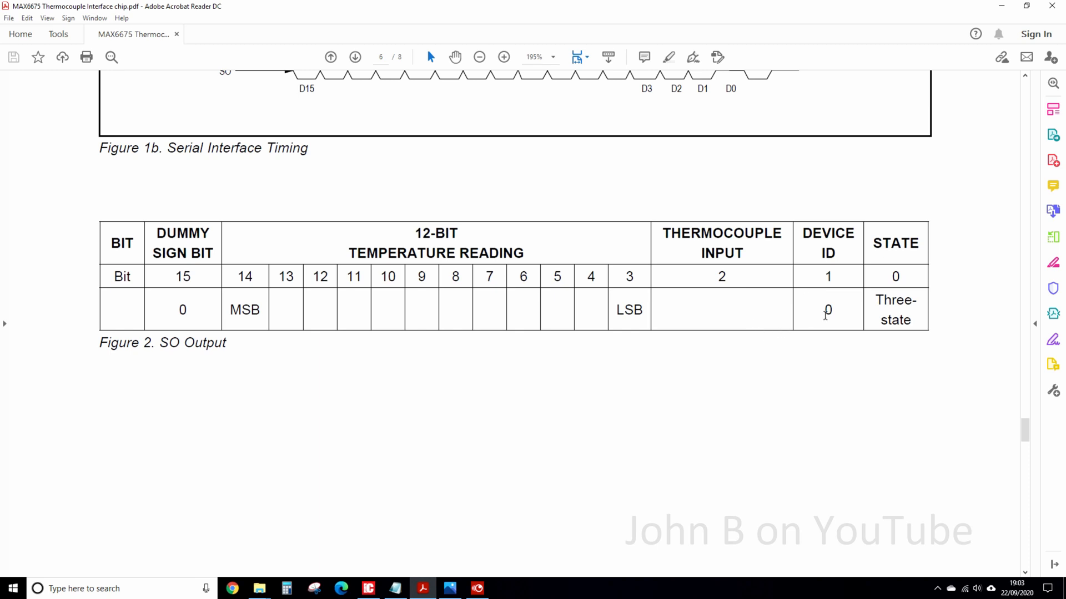
{"action": "mouse_move", "coordinate": [913, 311]}
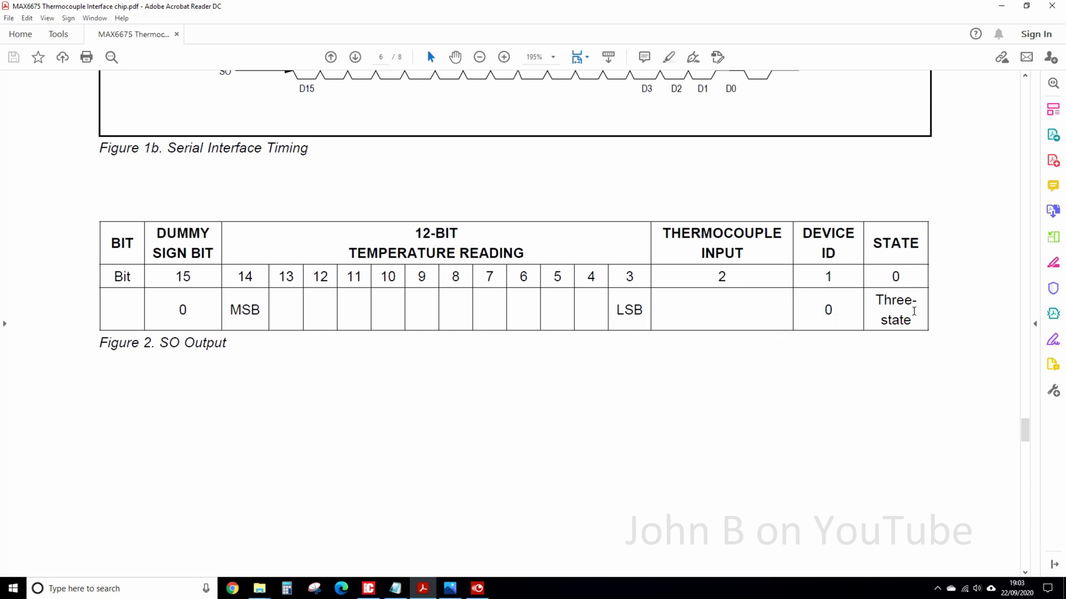
{"action": "mouse_move", "coordinate": [911, 279]}
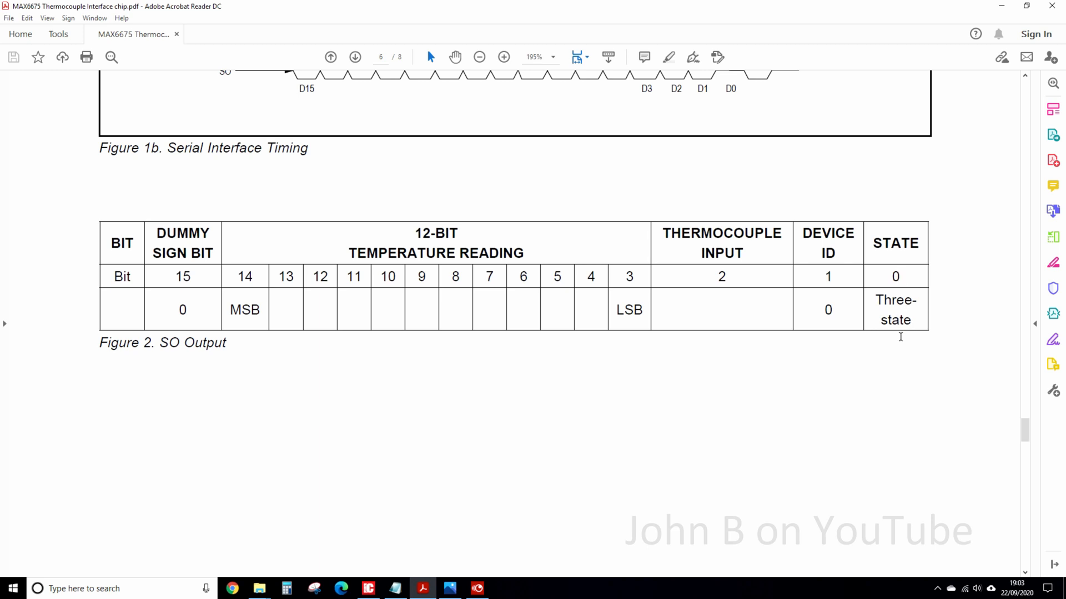
{"action": "mouse_move", "coordinate": [908, 321]}
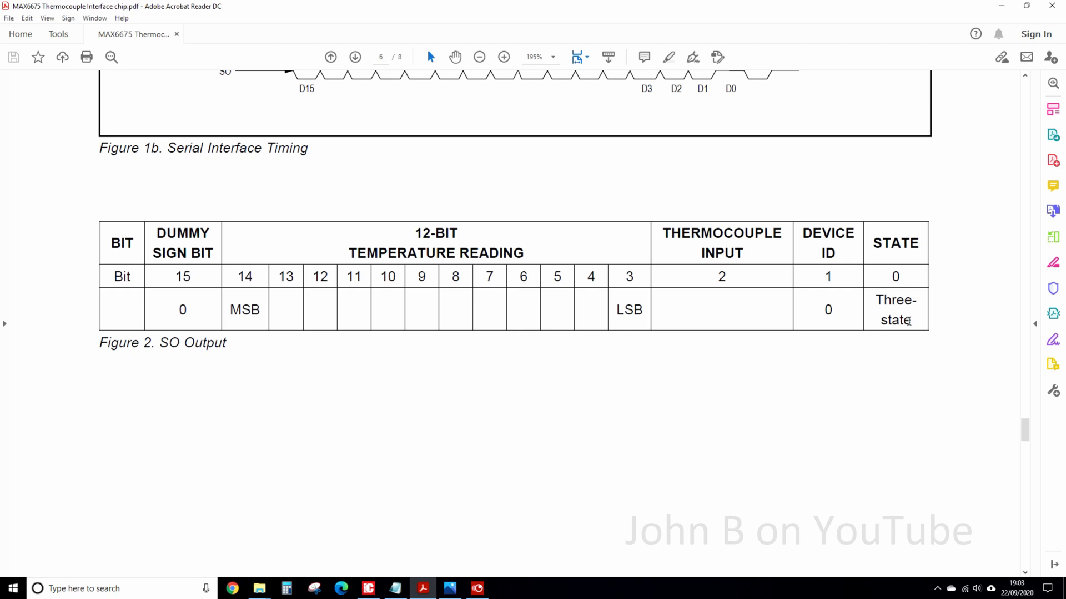
{"action": "mouse_move", "coordinate": [563, 375]}
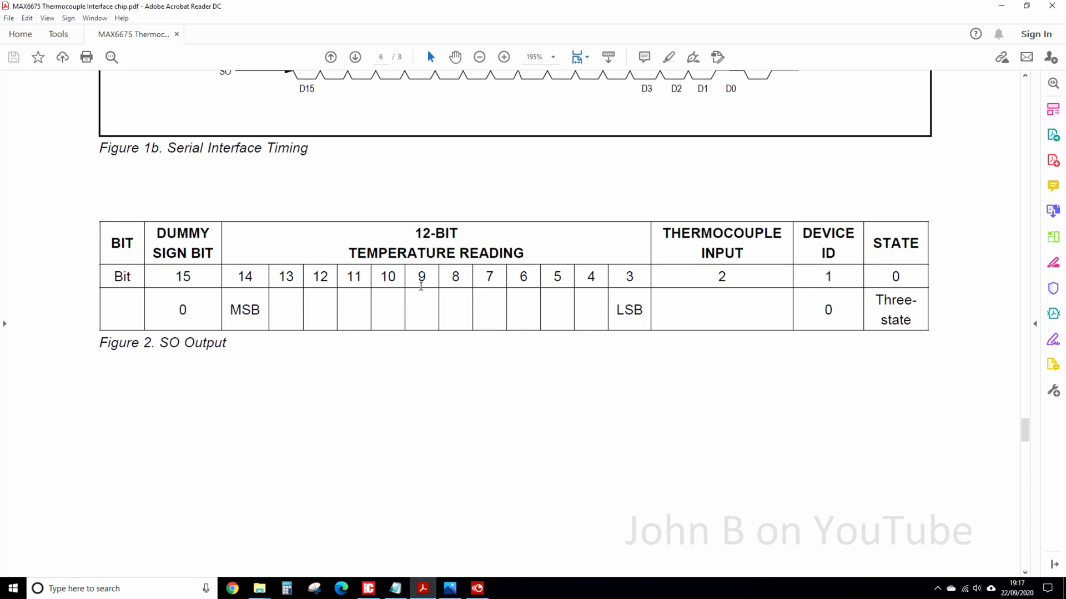
{"action": "mouse_move", "coordinate": [425, 288]}
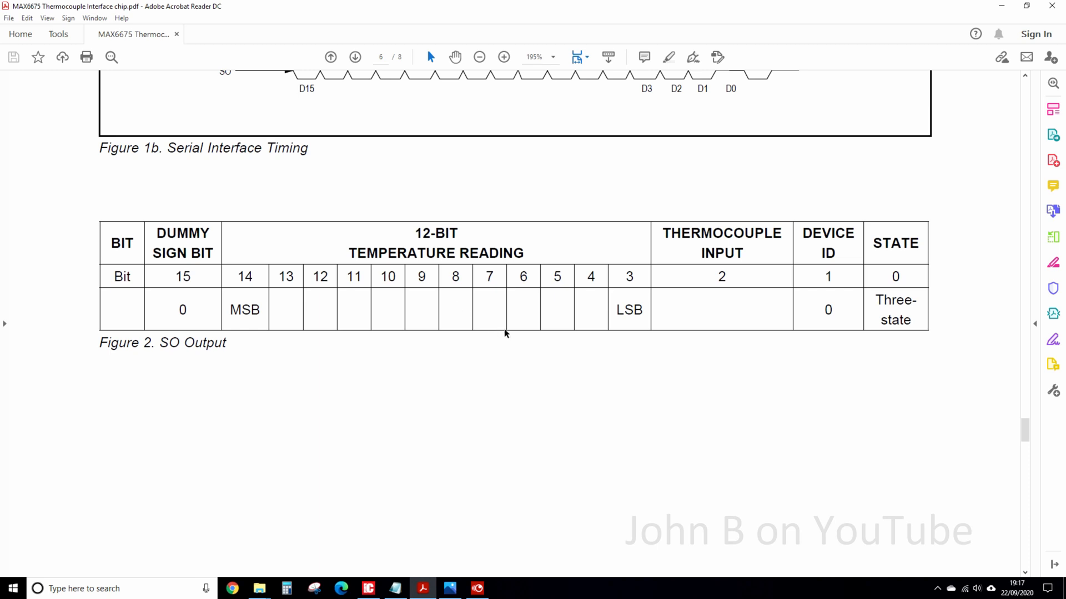
{"action": "mouse_move", "coordinate": [598, 330]}
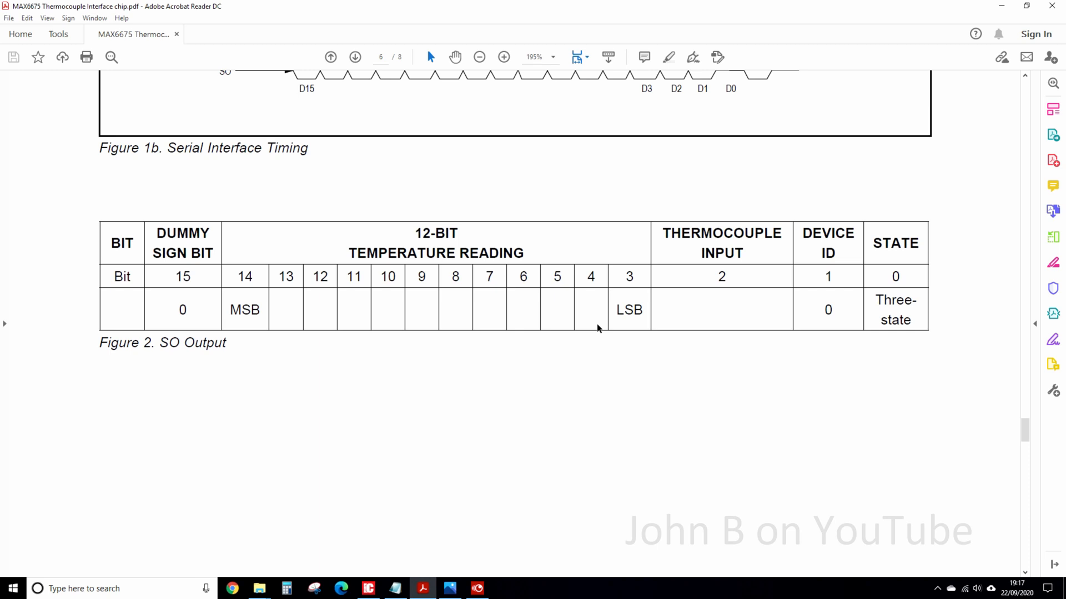
{"action": "mouse_move", "coordinate": [702, 396]}
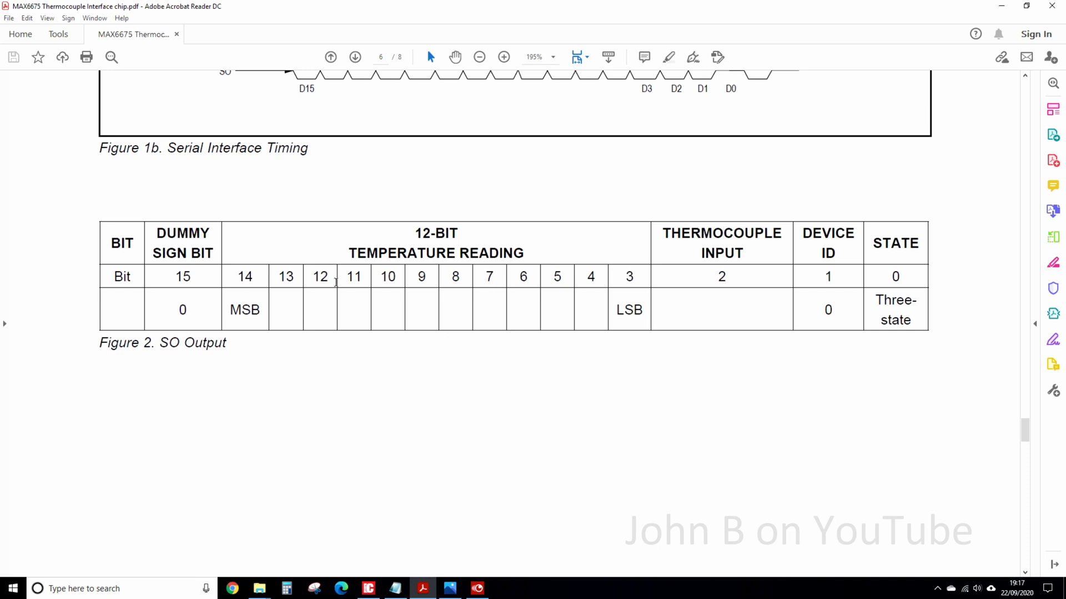
{"action": "mouse_move", "coordinate": [596, 285]}
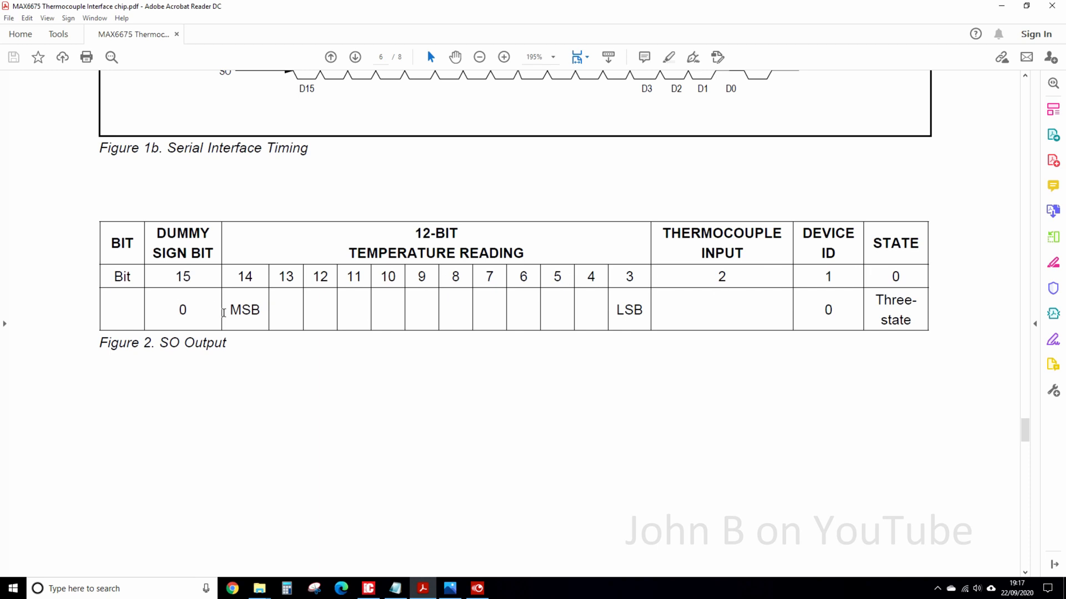
{"action": "mouse_move", "coordinate": [615, 285]}
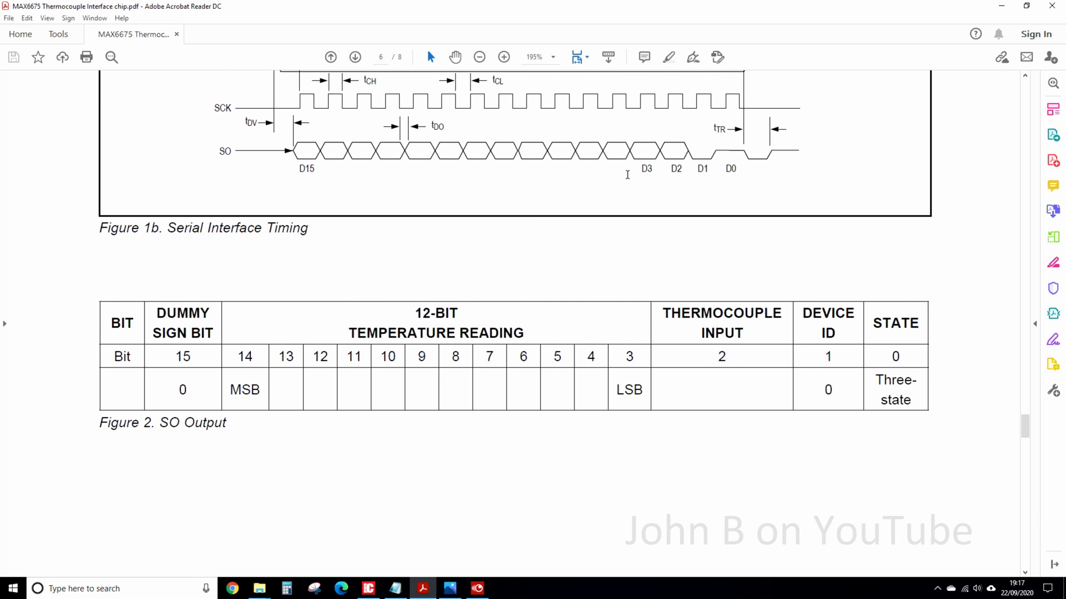
{"action": "mouse_move", "coordinate": [833, 297]}
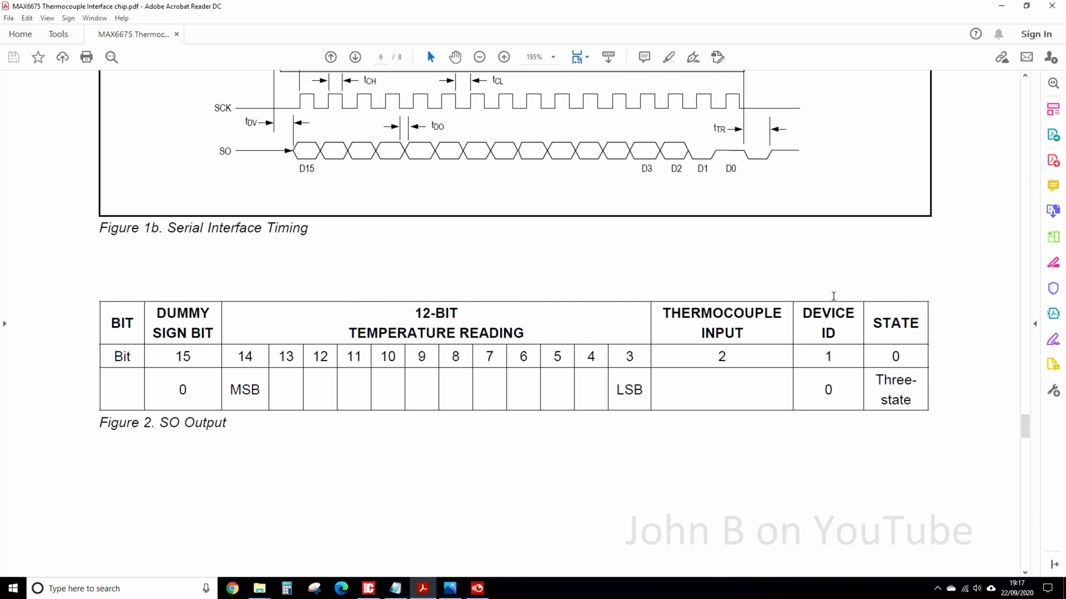
{"action": "mouse_move", "coordinate": [590, 428]}
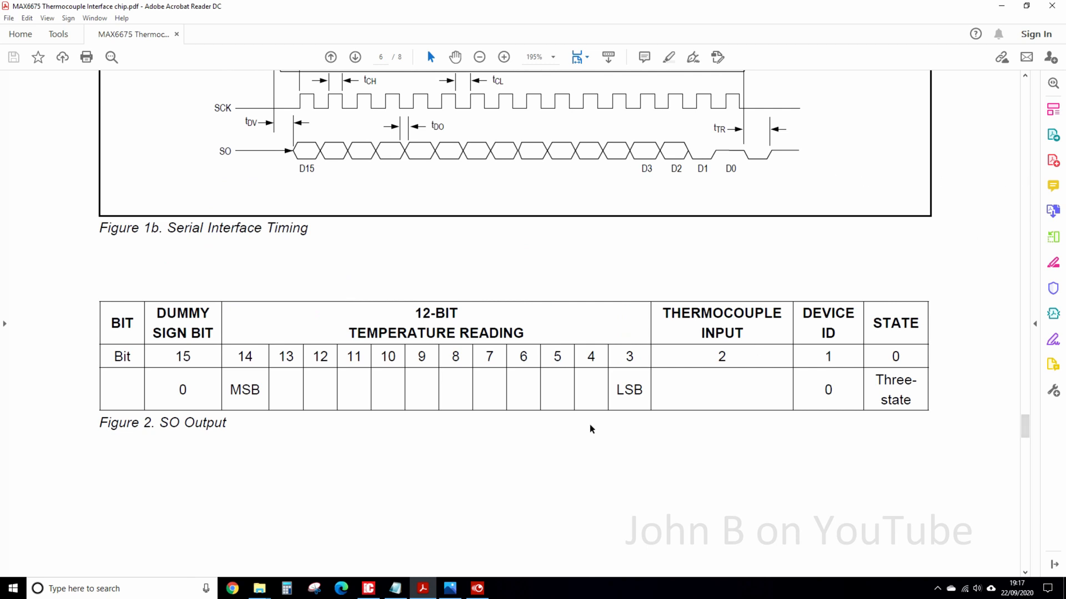
Step: Switch to the wiring diagram image and scroll to the TEMP1 two-byte breakdown
{"action": "left_click", "coordinate": [448, 588]}
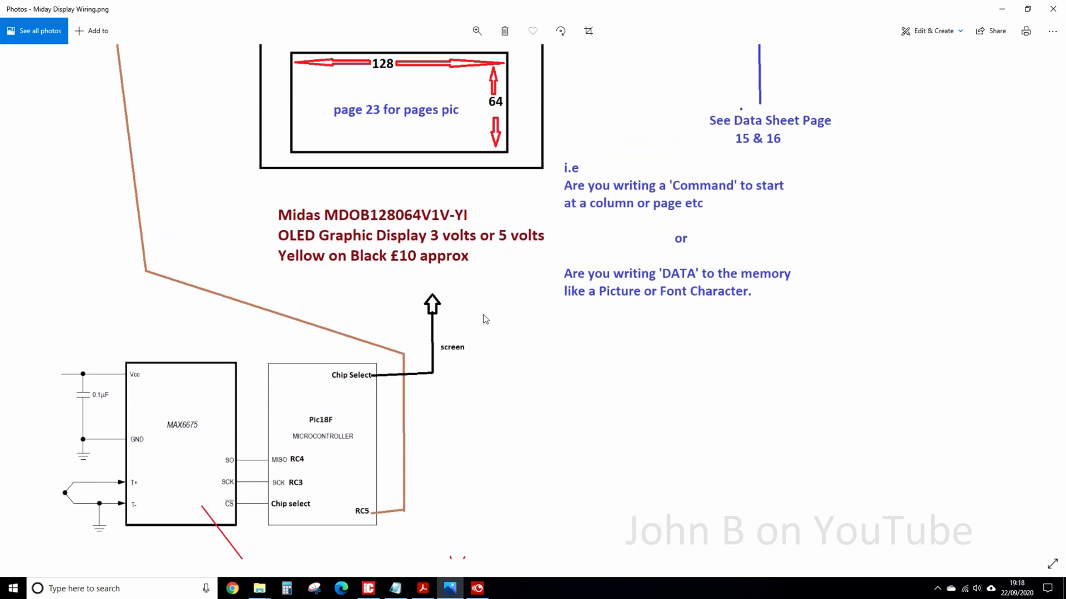
{"action": "scroll", "scroll_direction": "down", "scroll_amount": 3}
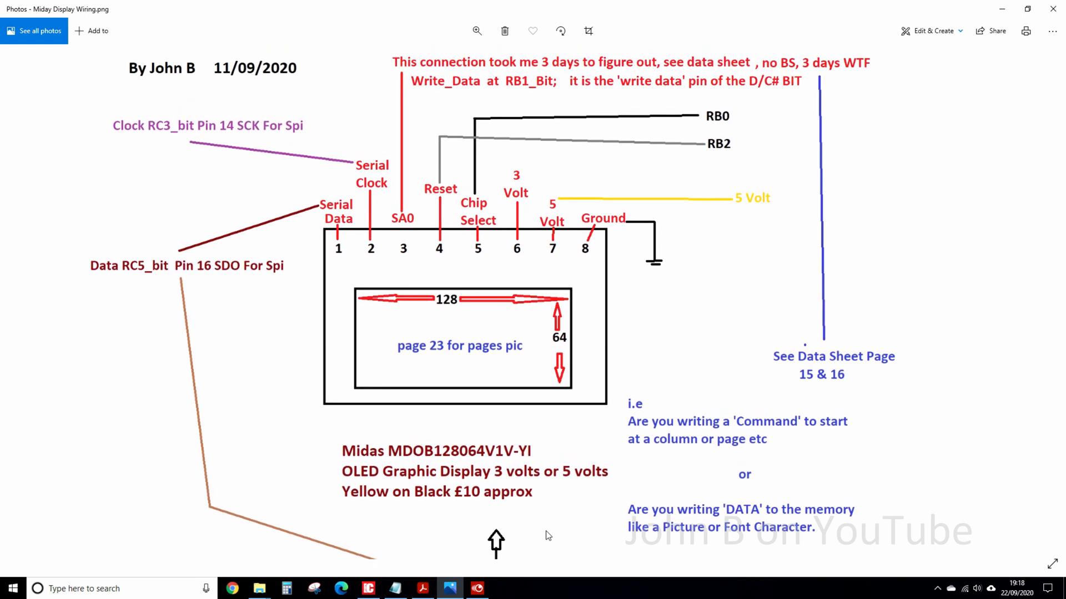
{"action": "scroll", "scroll_direction": "down", "scroll_amount": 3}
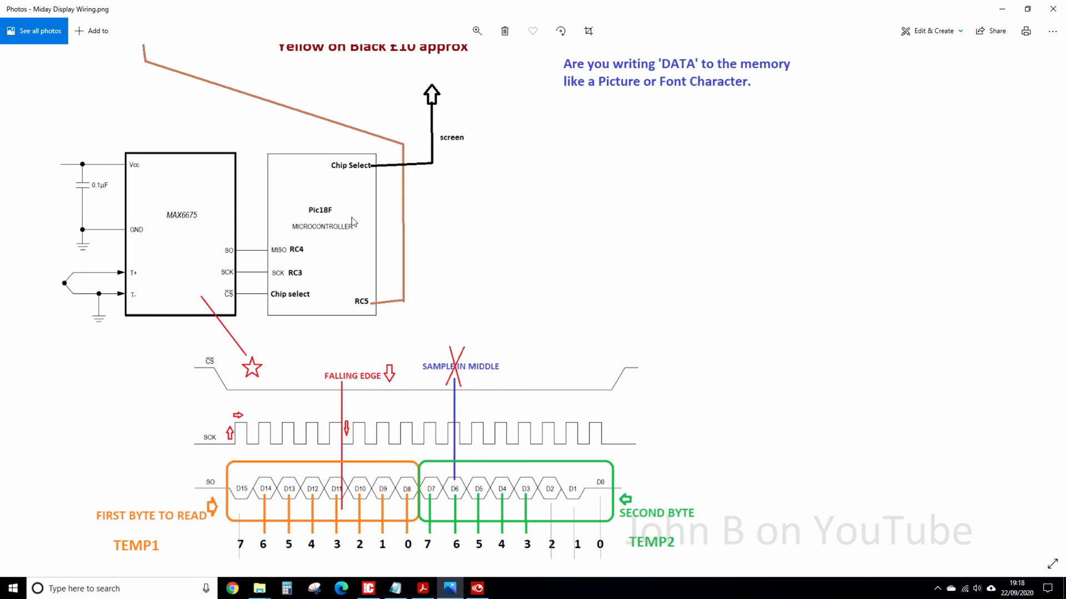
{"action": "mouse_move", "coordinate": [321, 272]}
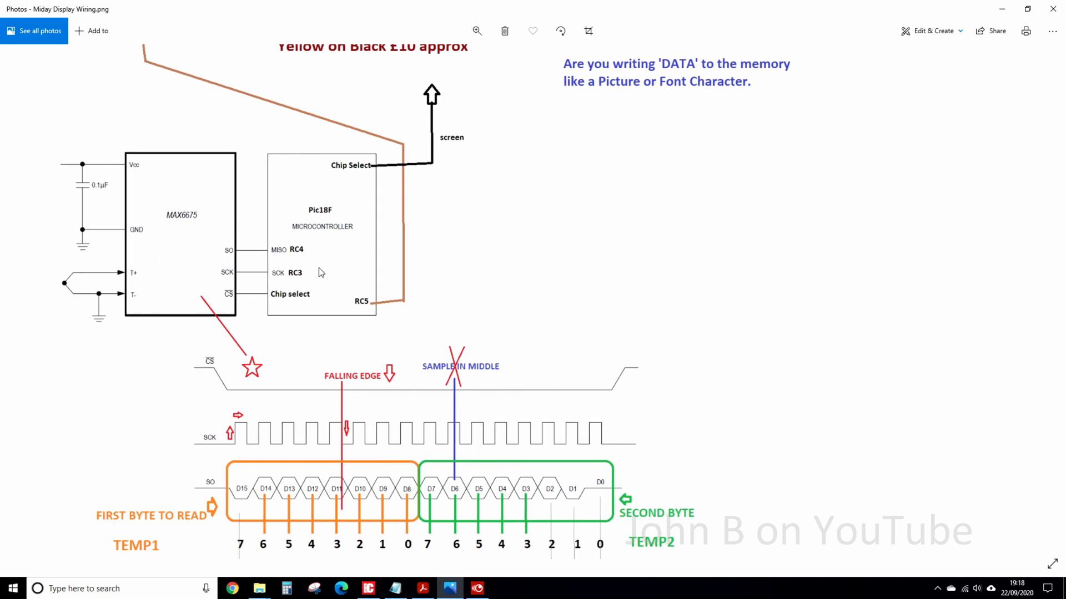
{"action": "mouse_move", "coordinate": [363, 300]}
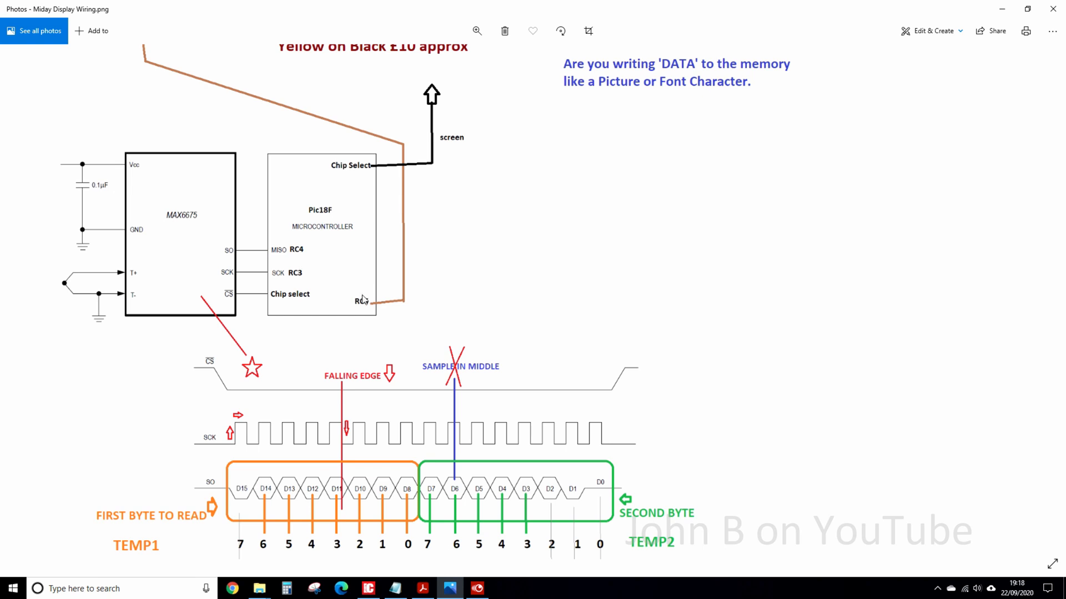
{"action": "mouse_move", "coordinate": [348, 297]}
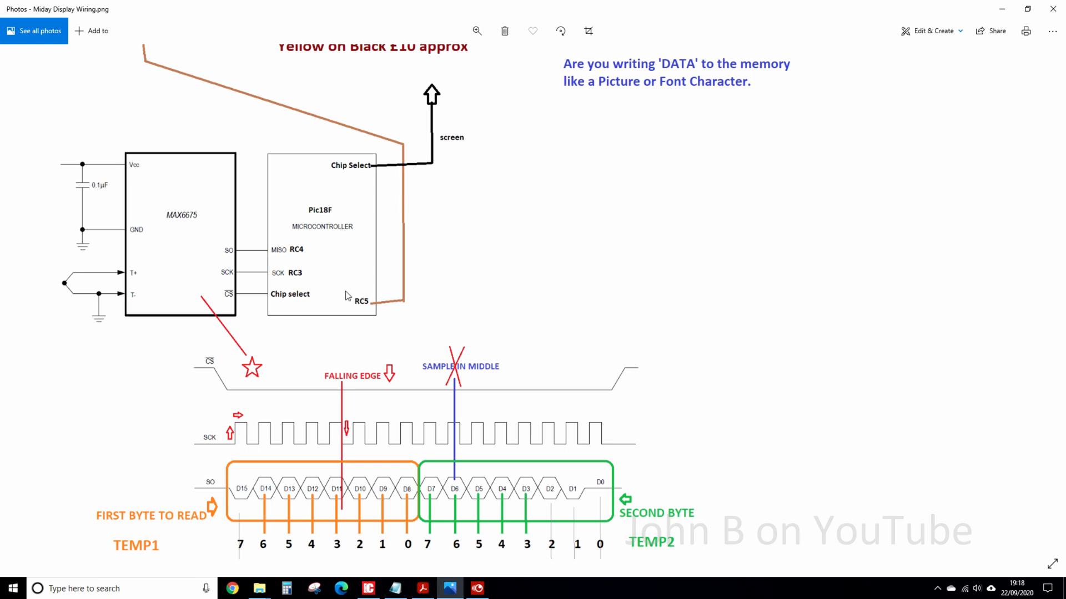
{"action": "mouse_move", "coordinate": [300, 258]}
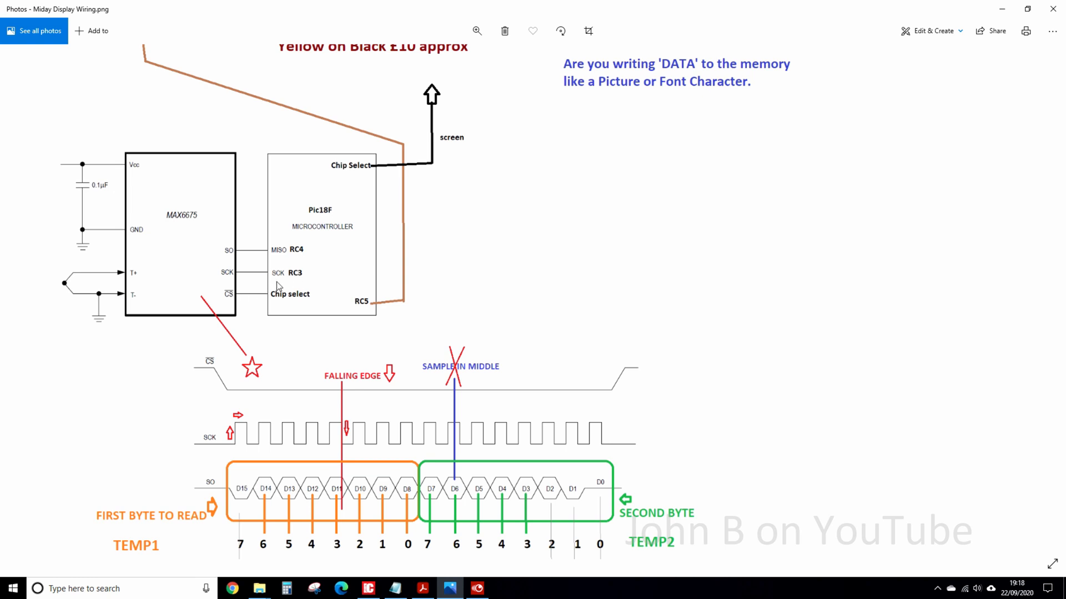
{"action": "mouse_move", "coordinate": [281, 379]}
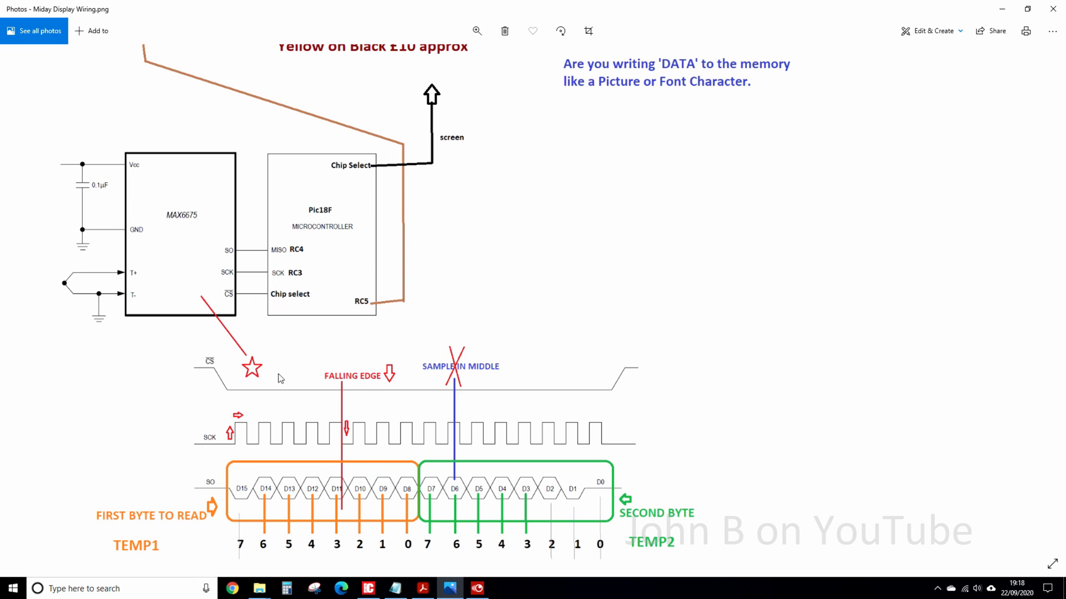
{"action": "mouse_move", "coordinate": [368, 173]}
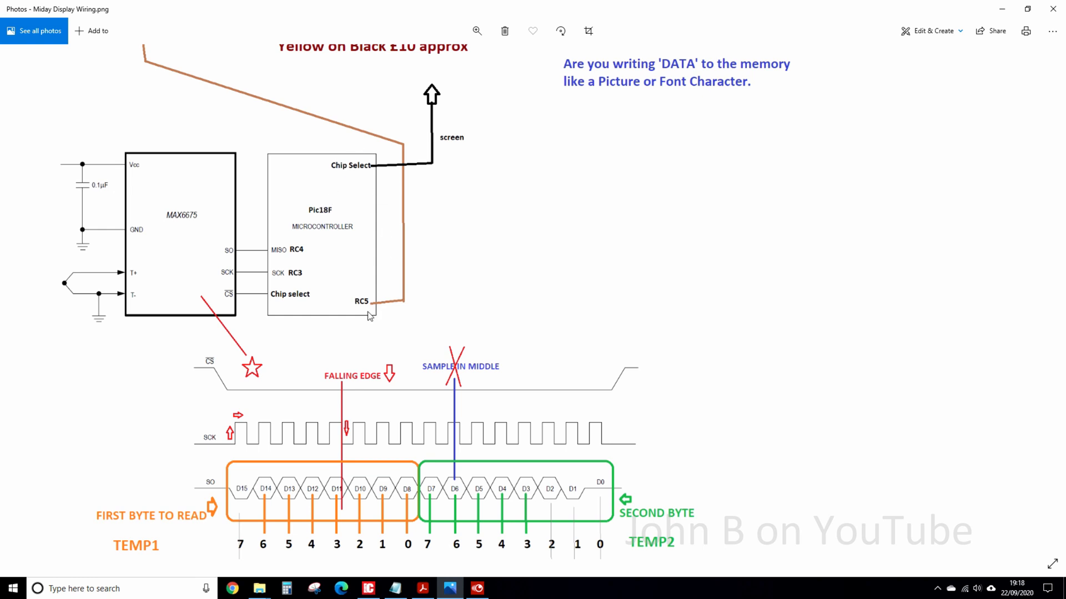
{"action": "mouse_move", "coordinate": [455, 217]}
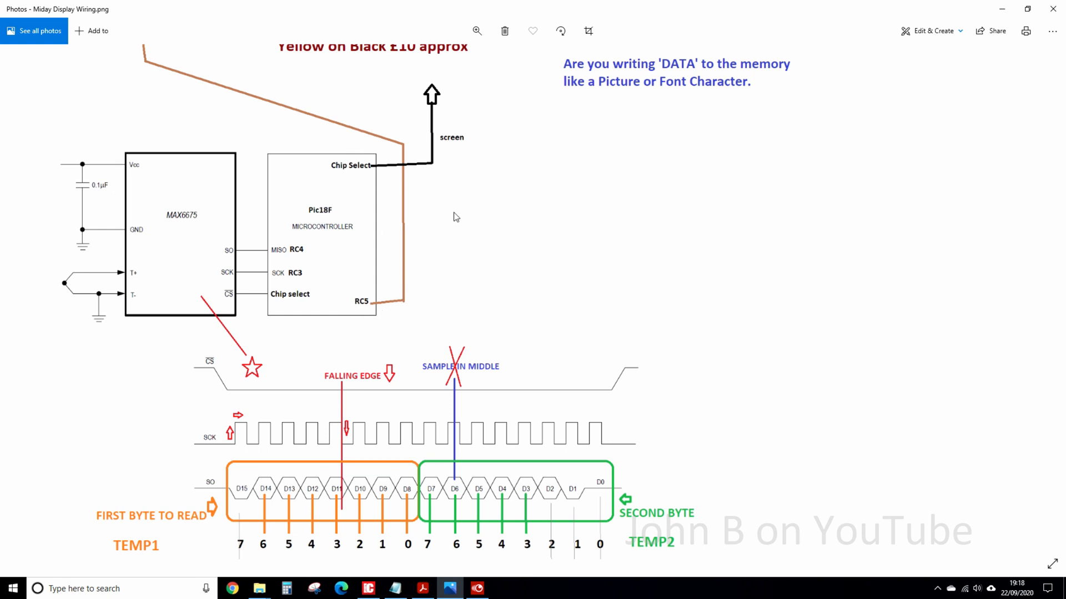
{"action": "scroll", "scroll_direction": "down", "scroll_amount": 3}
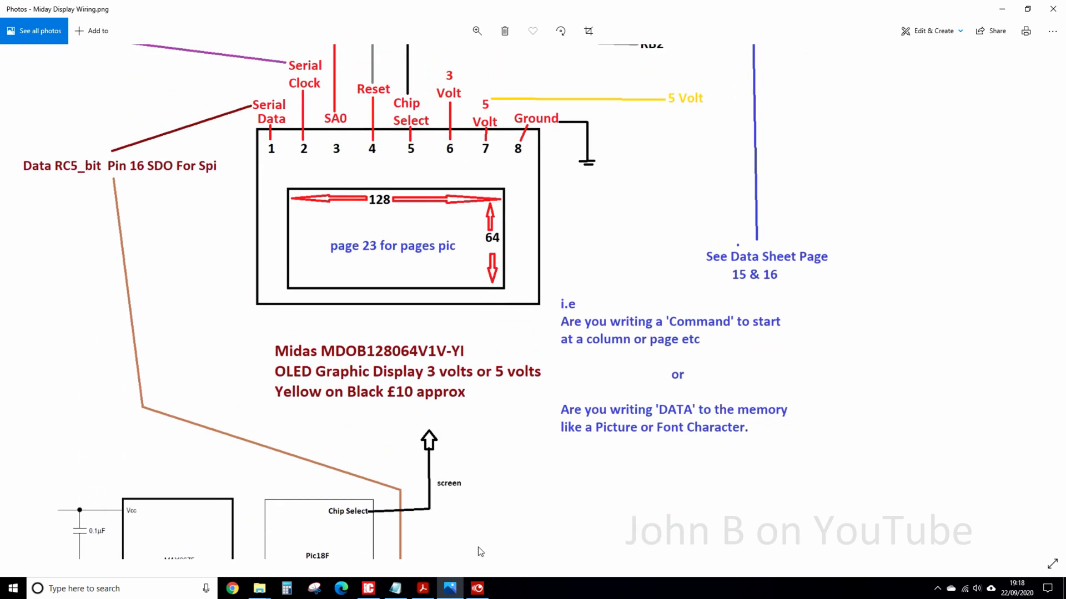
{"action": "scroll", "scroll_direction": "down", "scroll_amount": 3}
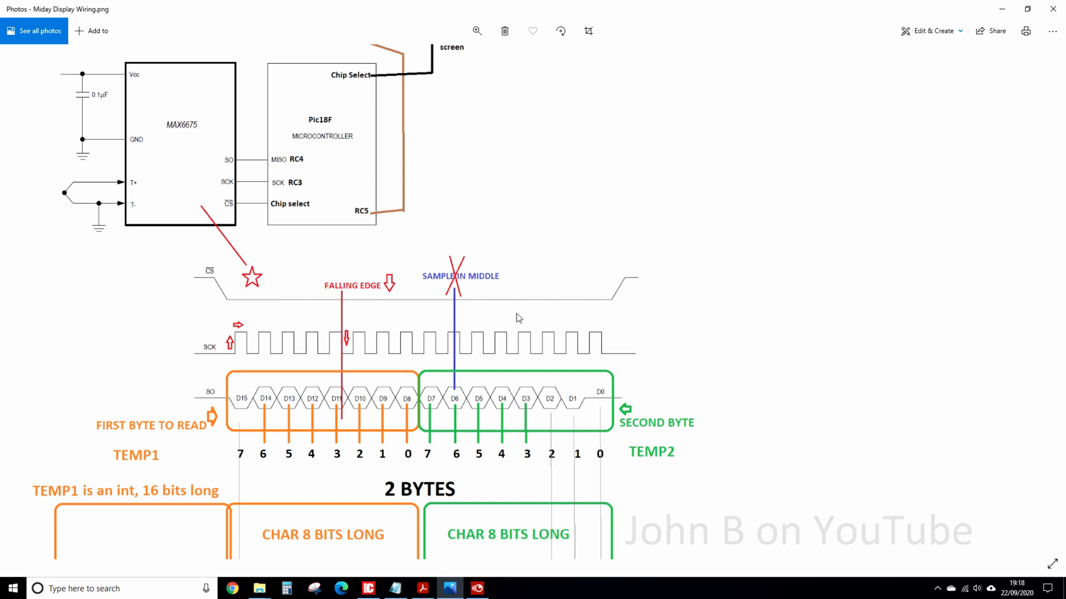
{"action": "mouse_move", "coordinate": [173, 415]}
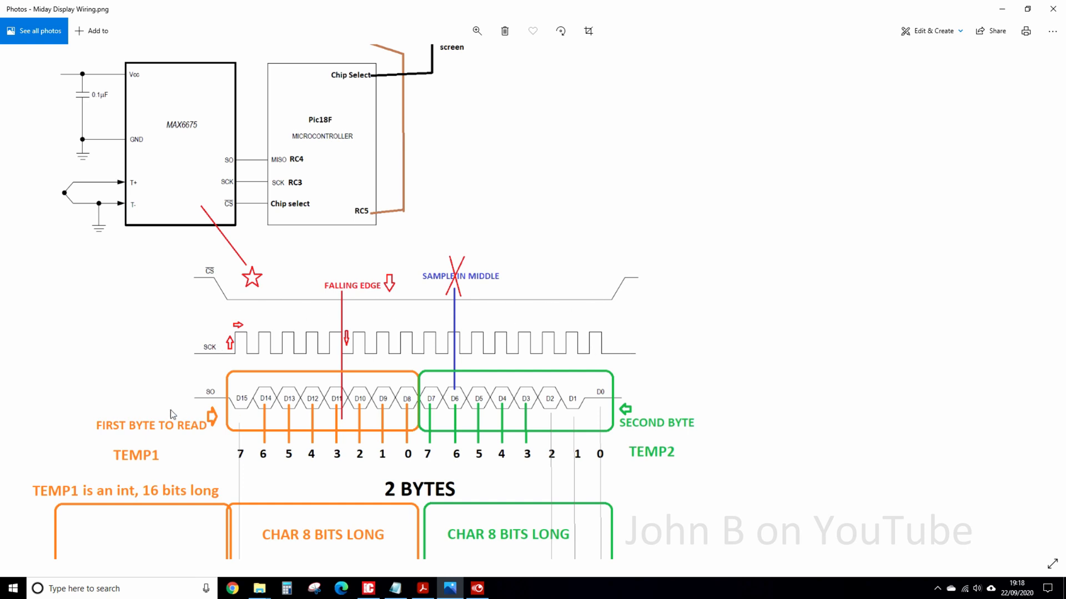
{"action": "mouse_move", "coordinate": [343, 285]}
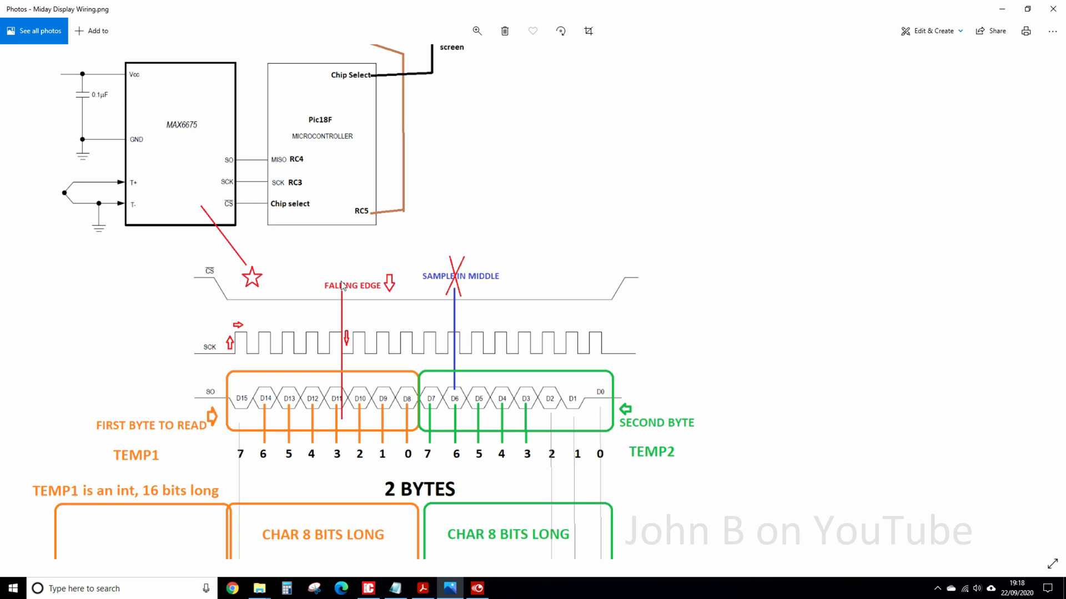
{"action": "mouse_move", "coordinate": [345, 354]}
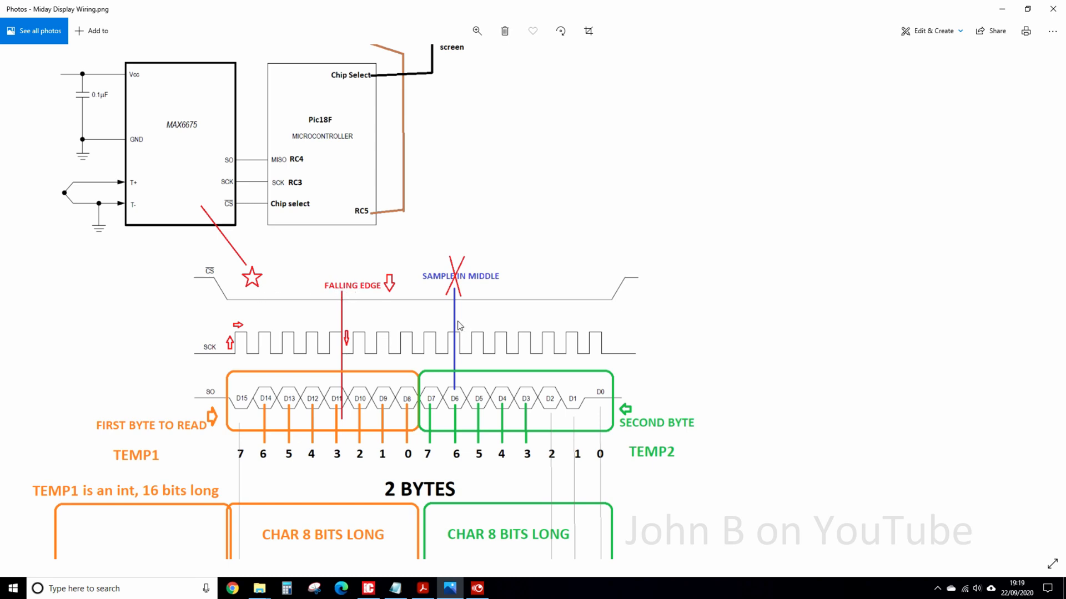
{"action": "mouse_move", "coordinate": [455, 340]}
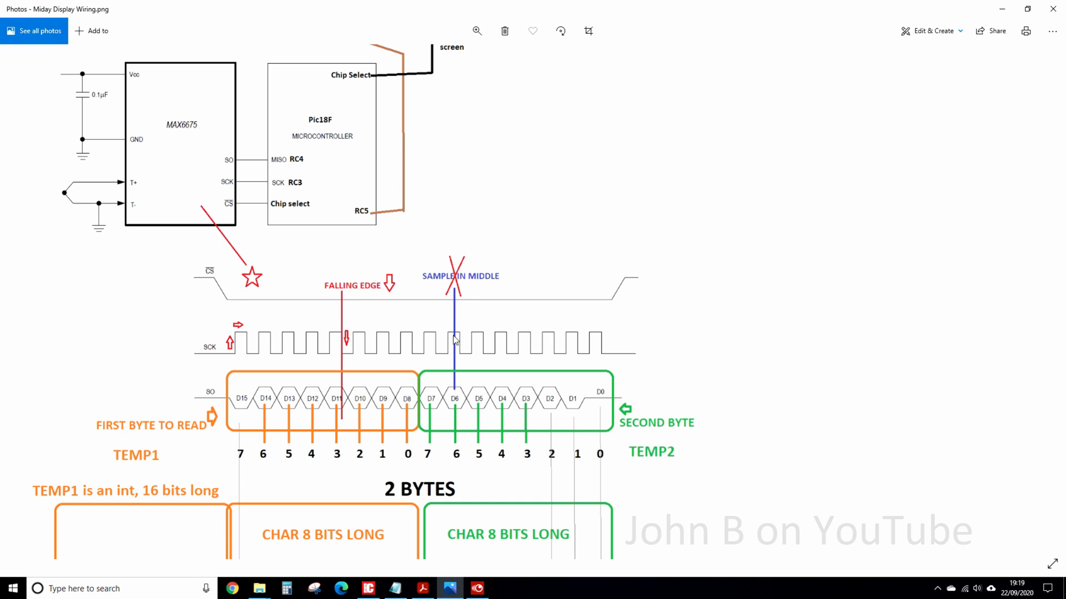
{"action": "mouse_move", "coordinate": [347, 375]}
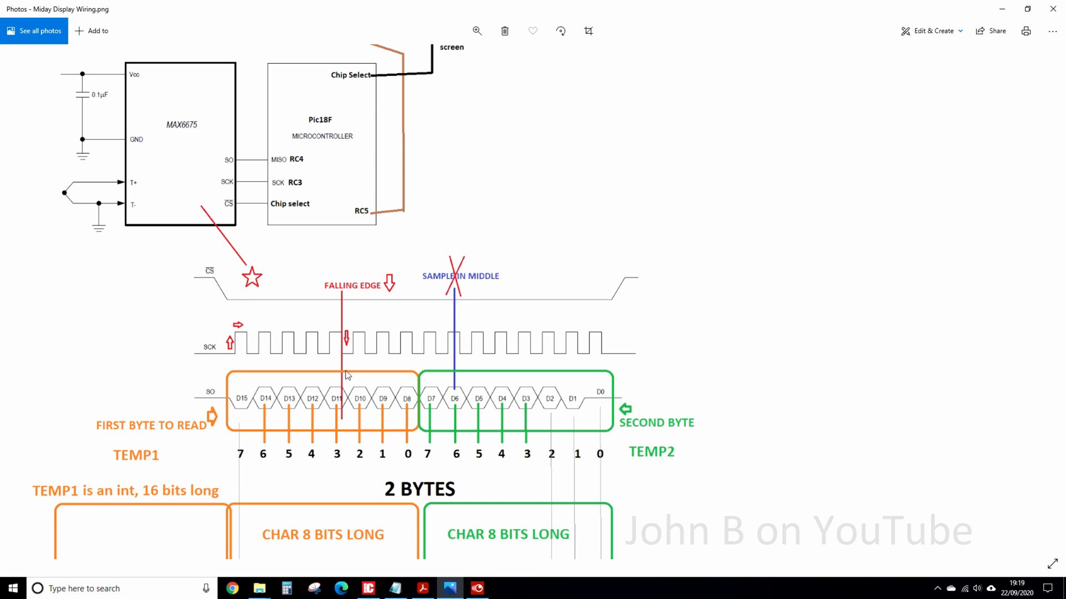
{"action": "mouse_move", "coordinate": [393, 401]}
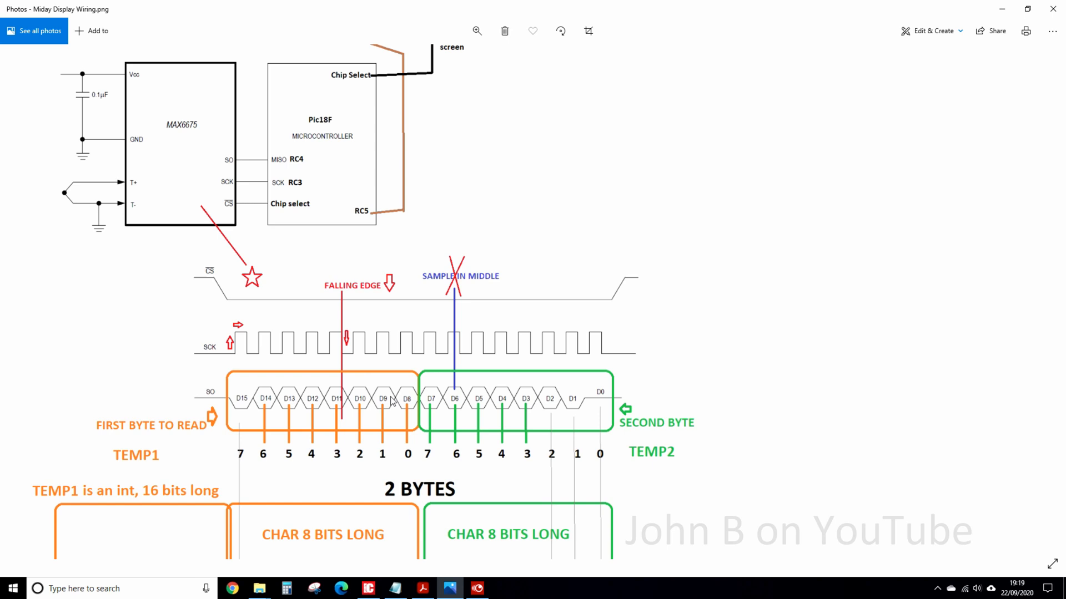
{"action": "mouse_move", "coordinate": [686, 427]}
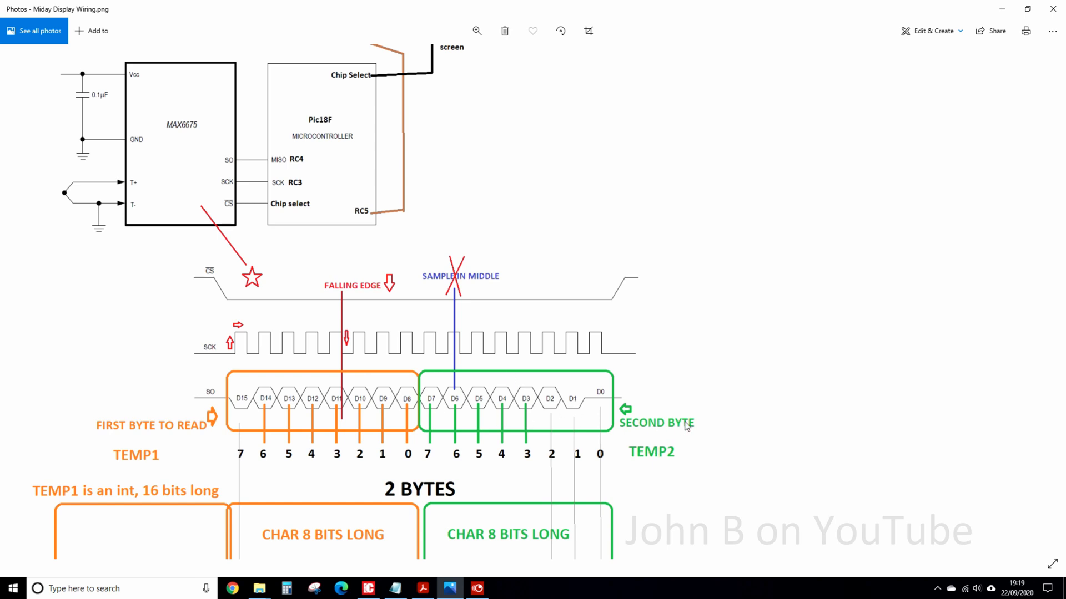
{"action": "mouse_move", "coordinate": [187, 444]}
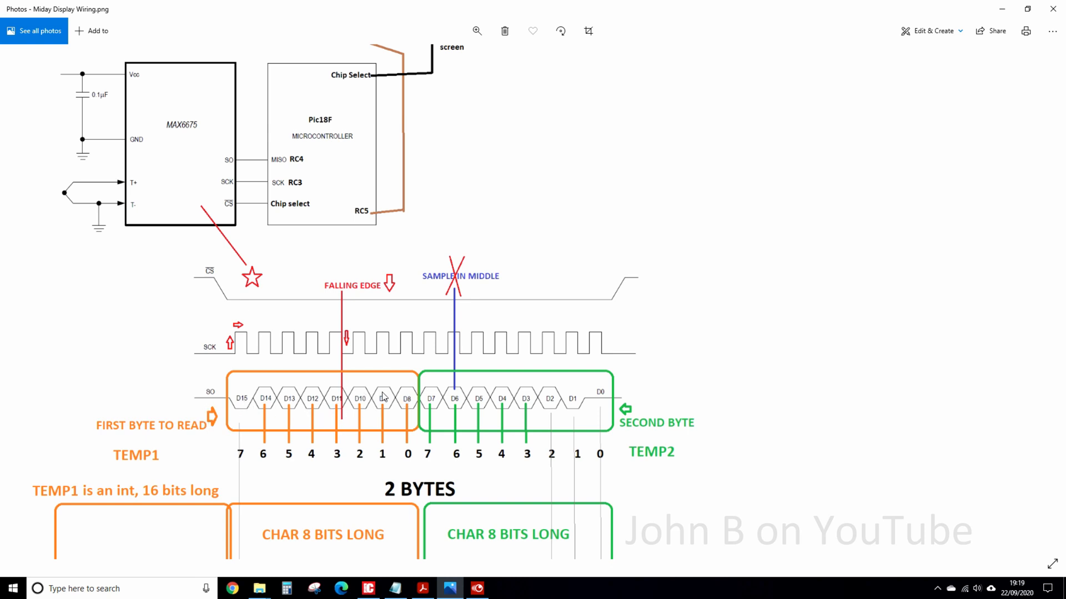
{"action": "mouse_move", "coordinate": [261, 408]}
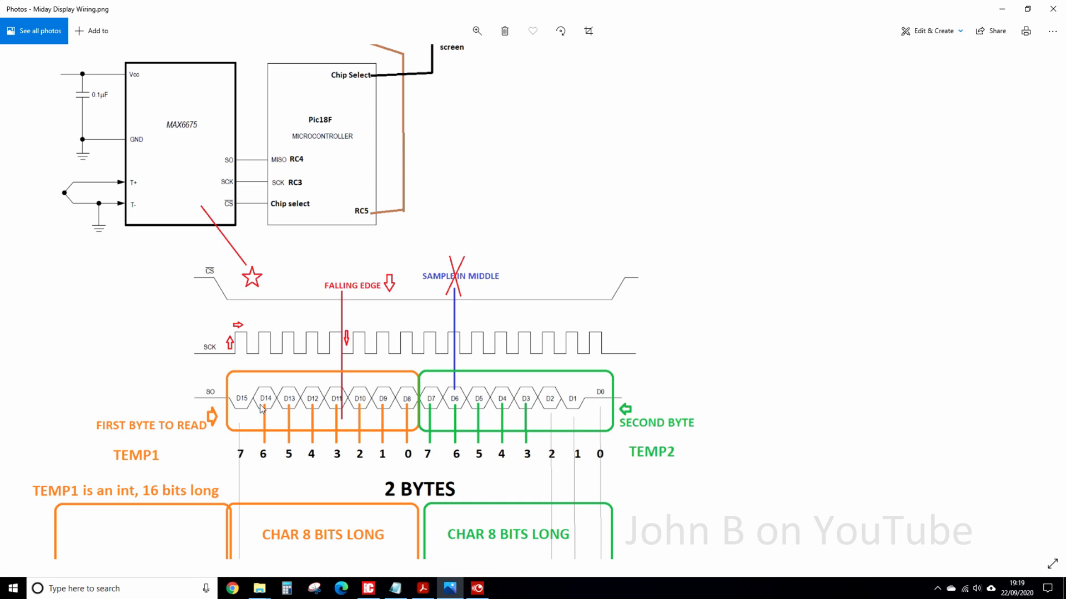
{"action": "mouse_move", "coordinate": [161, 428]}
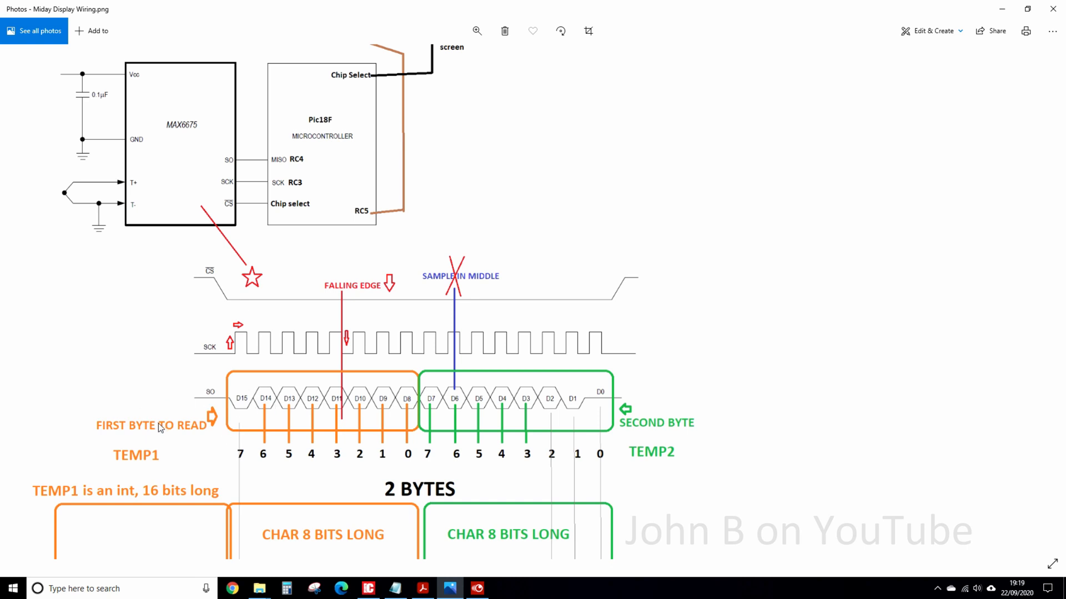
{"action": "mouse_move", "coordinate": [187, 454]}
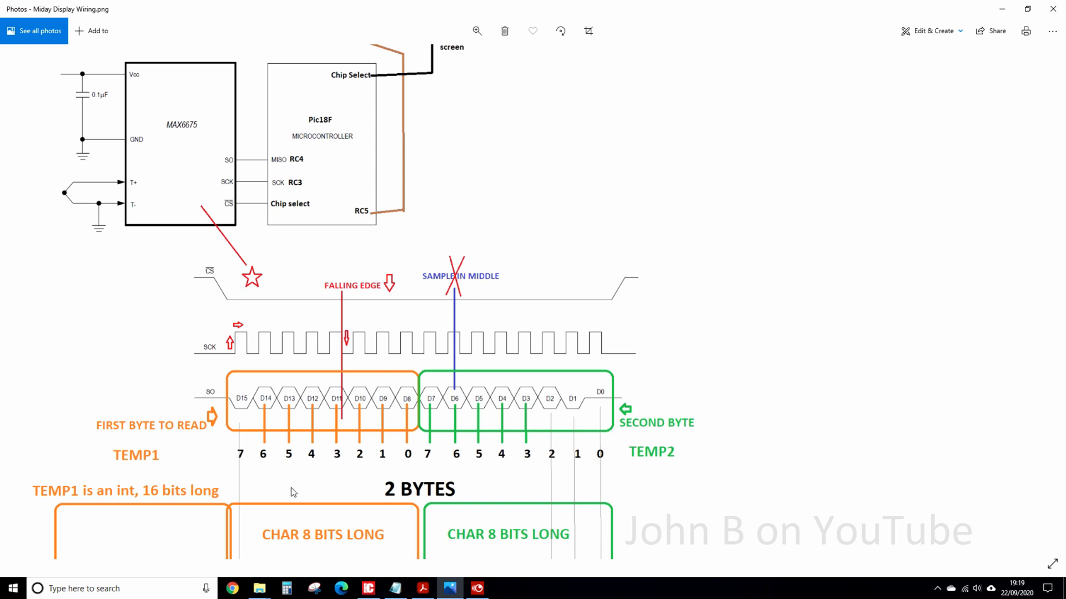
Step: Scroll to the SELECT BITS notes (14 to 8, 7 to 3) and TEMP1<<8 line
{"action": "scroll", "scroll_direction": "down", "scroll_amount": 3}
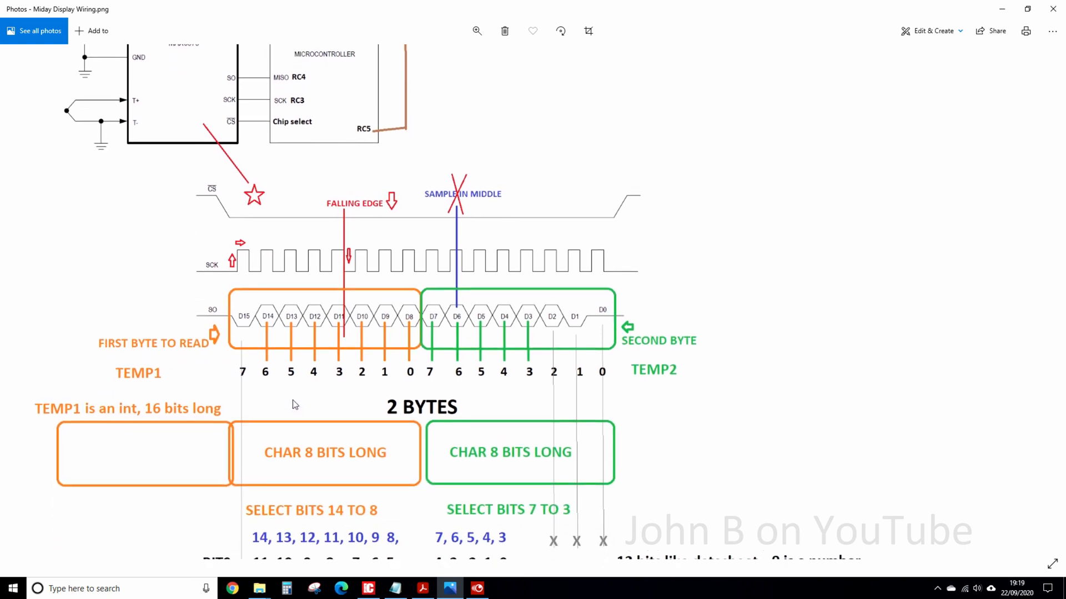
{"action": "scroll", "scroll_direction": "down", "scroll_amount": 3}
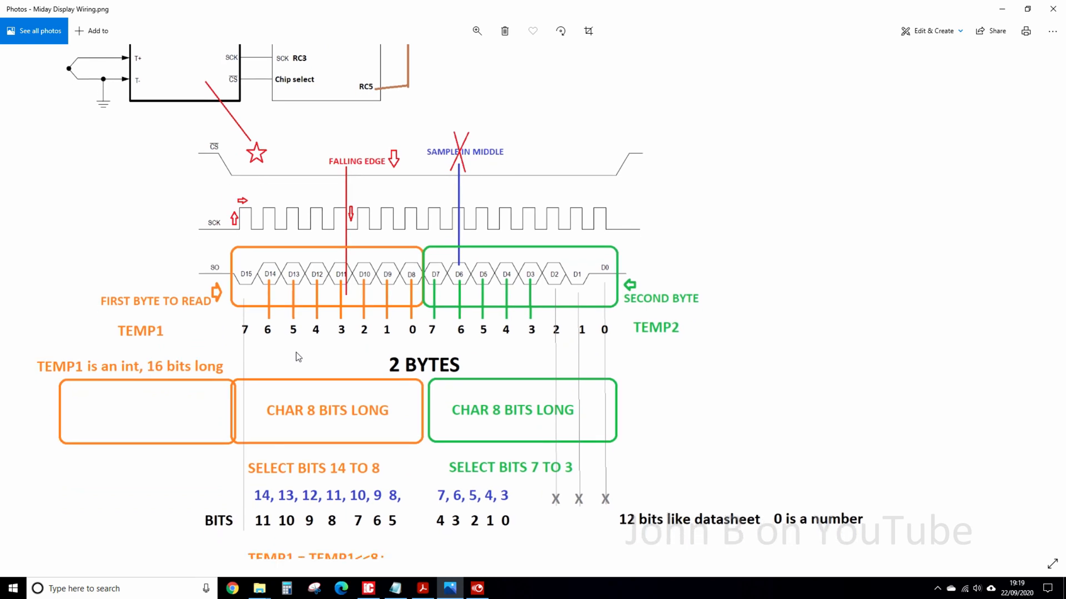
{"action": "scroll", "scroll_direction": "down", "scroll_amount": 3}
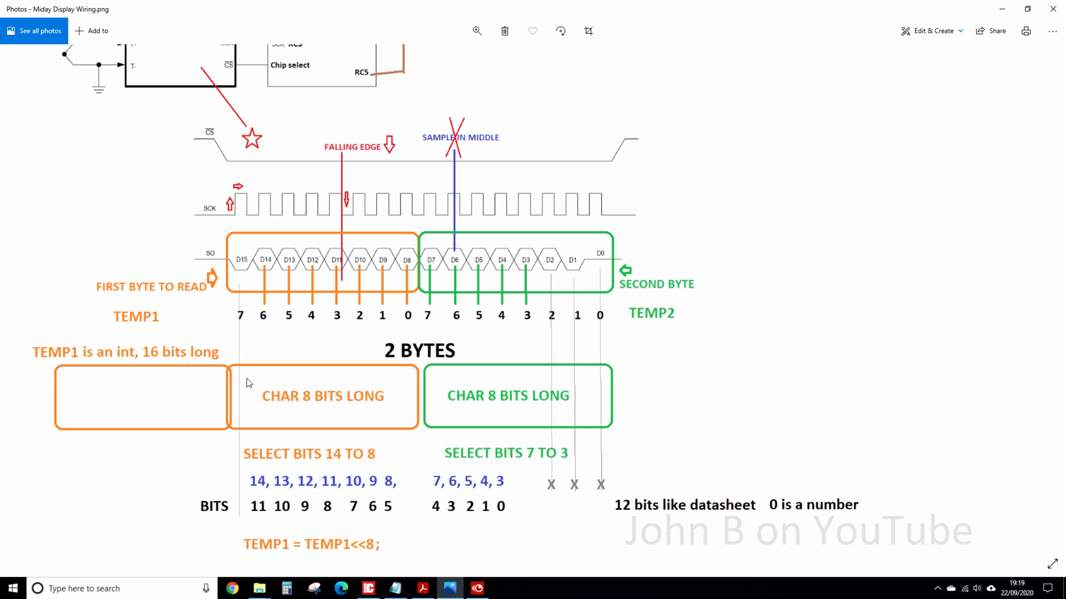
{"action": "mouse_move", "coordinate": [340, 275]}
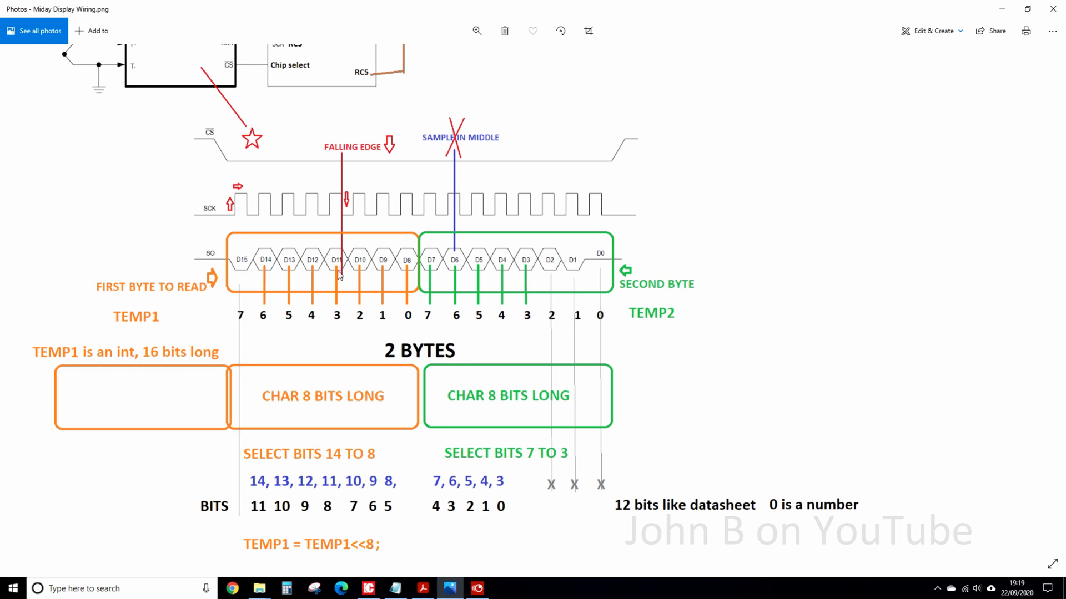
{"action": "mouse_move", "coordinate": [268, 328]}
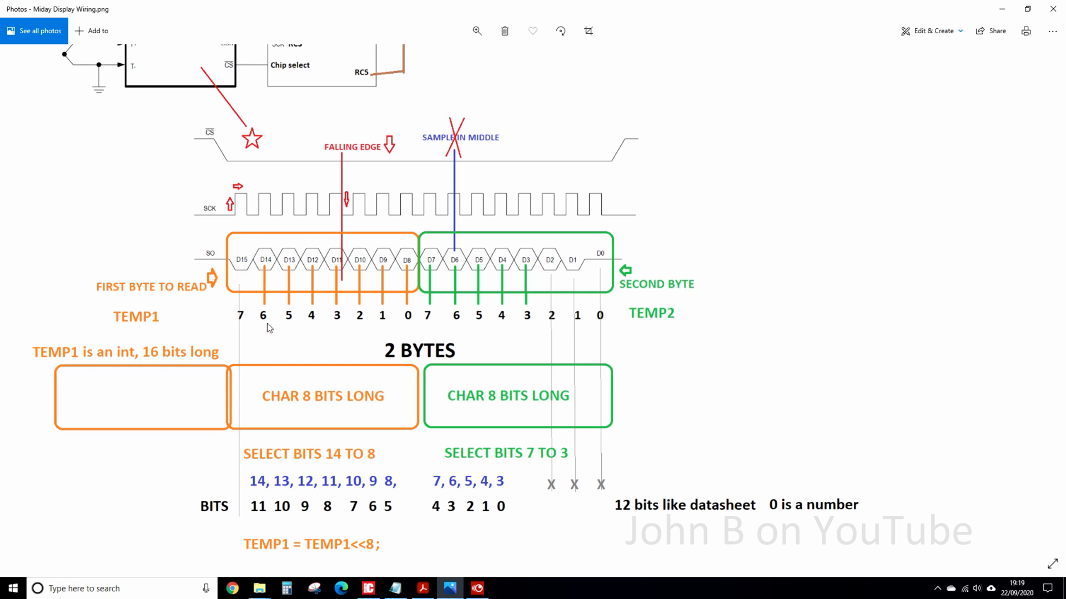
{"action": "mouse_move", "coordinate": [420, 328]}
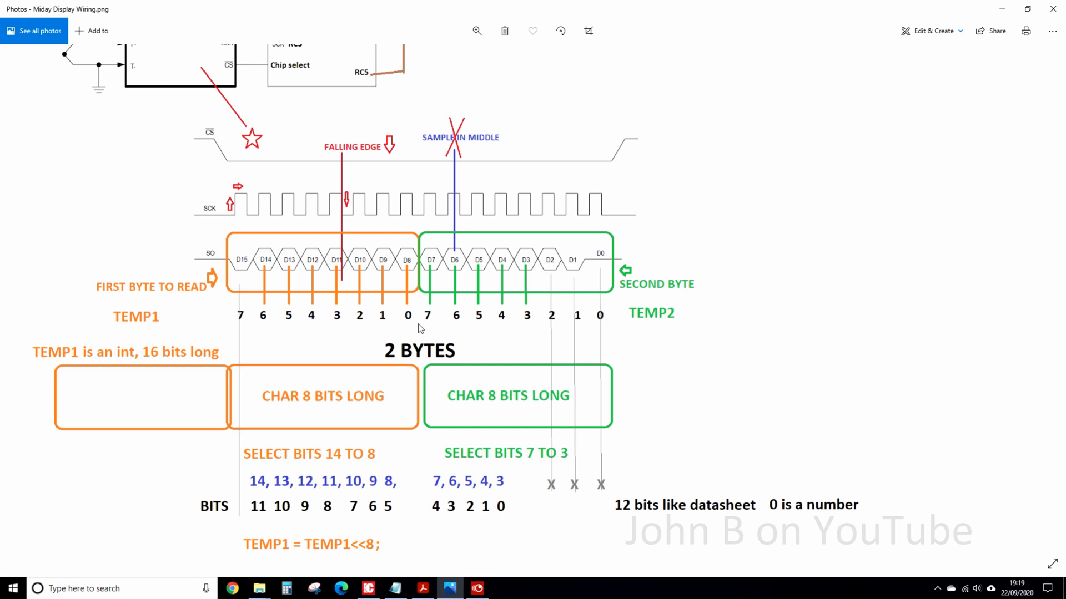
{"action": "mouse_move", "coordinate": [528, 323]}
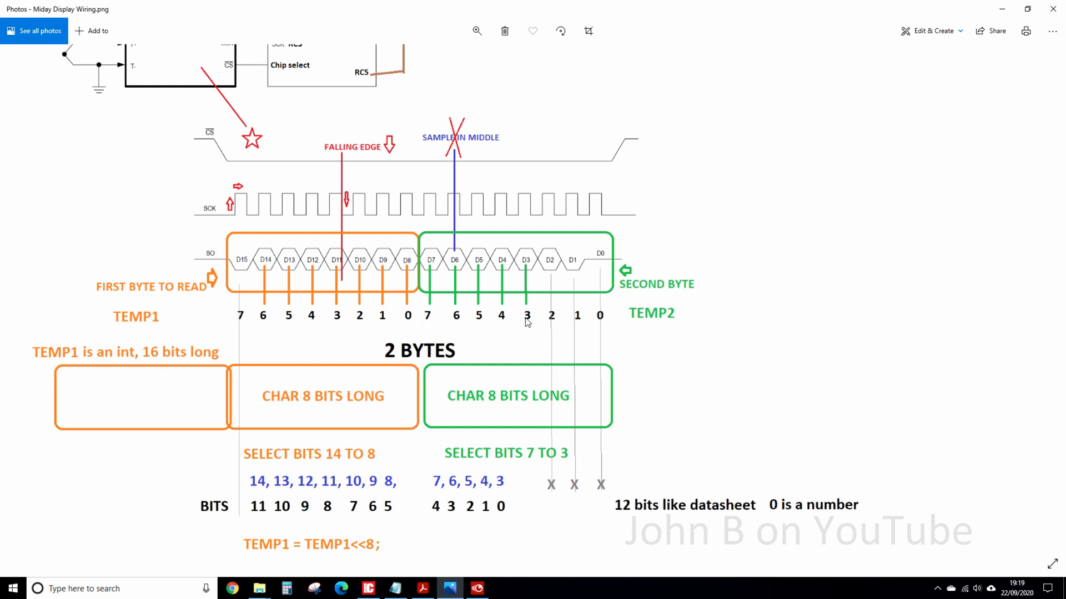
{"action": "mouse_move", "coordinate": [538, 297]}
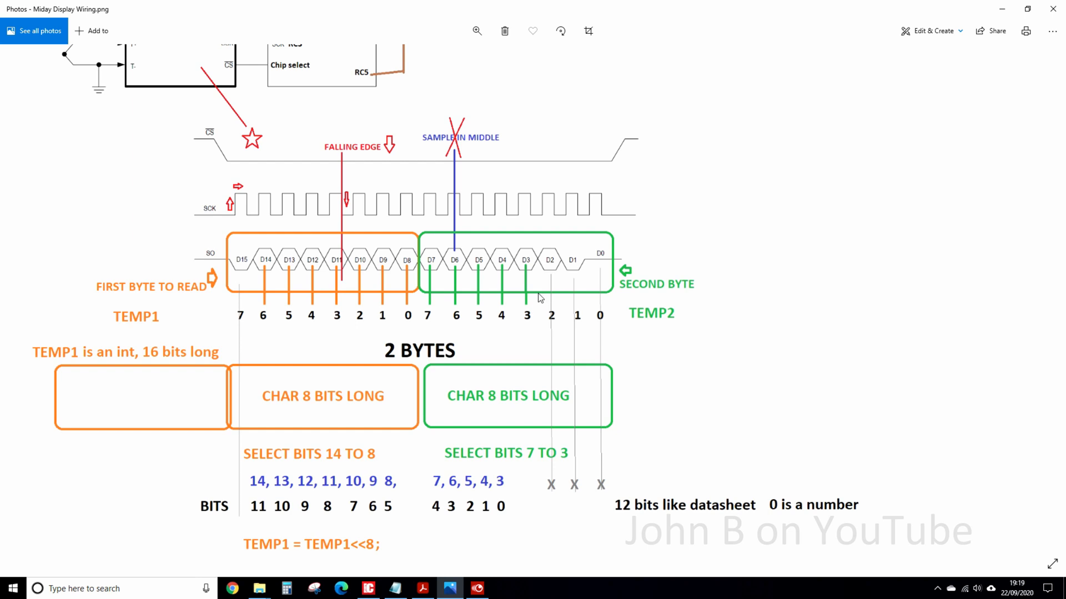
{"action": "mouse_move", "coordinate": [603, 303]}
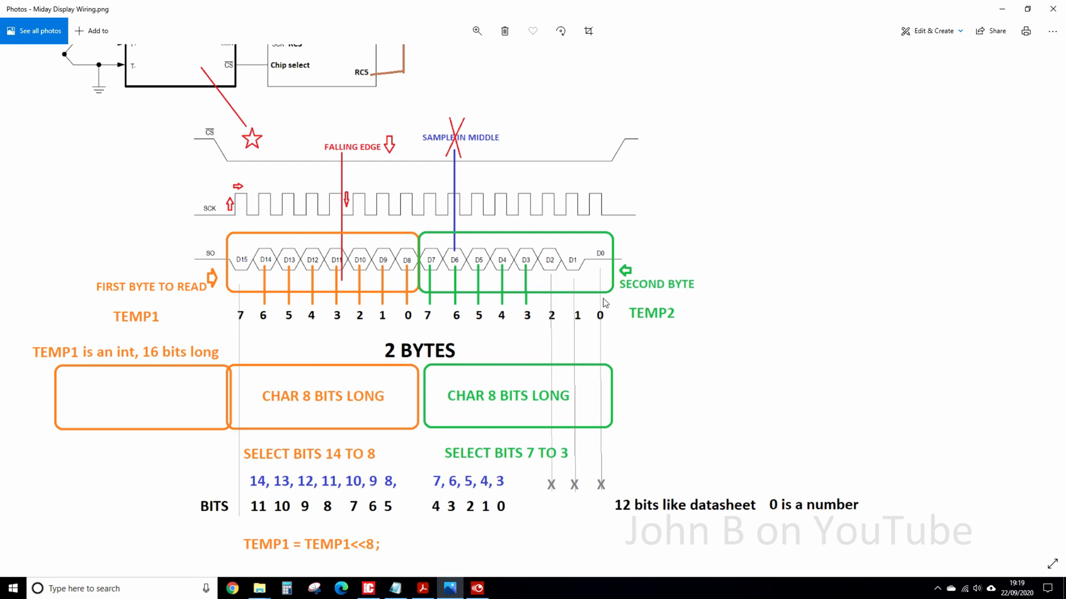
{"action": "mouse_move", "coordinate": [538, 407]}
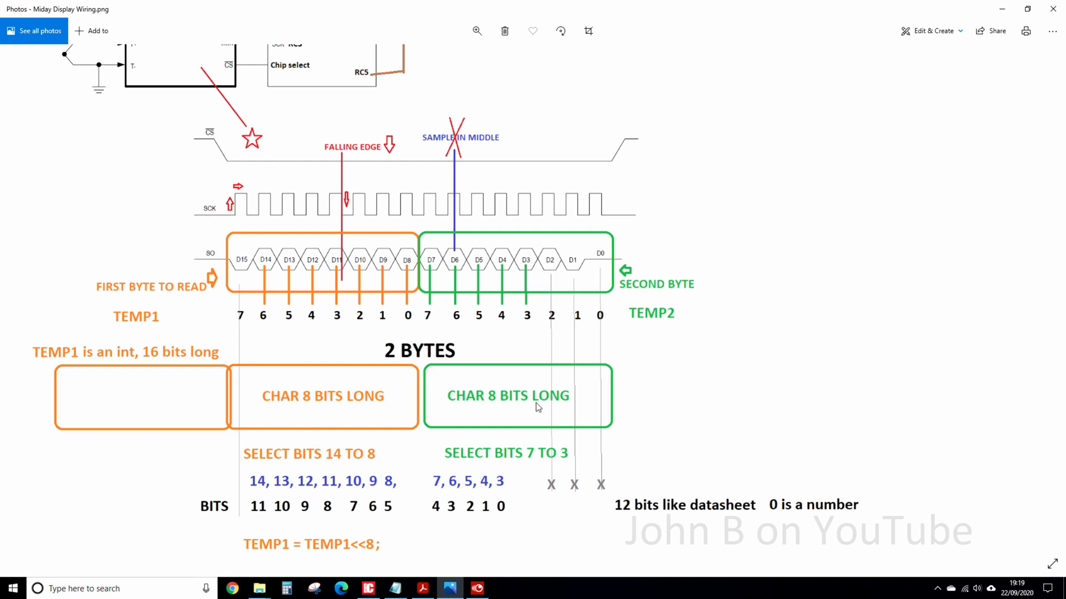
{"action": "scroll", "scroll_direction": "down", "scroll_amount": 3}
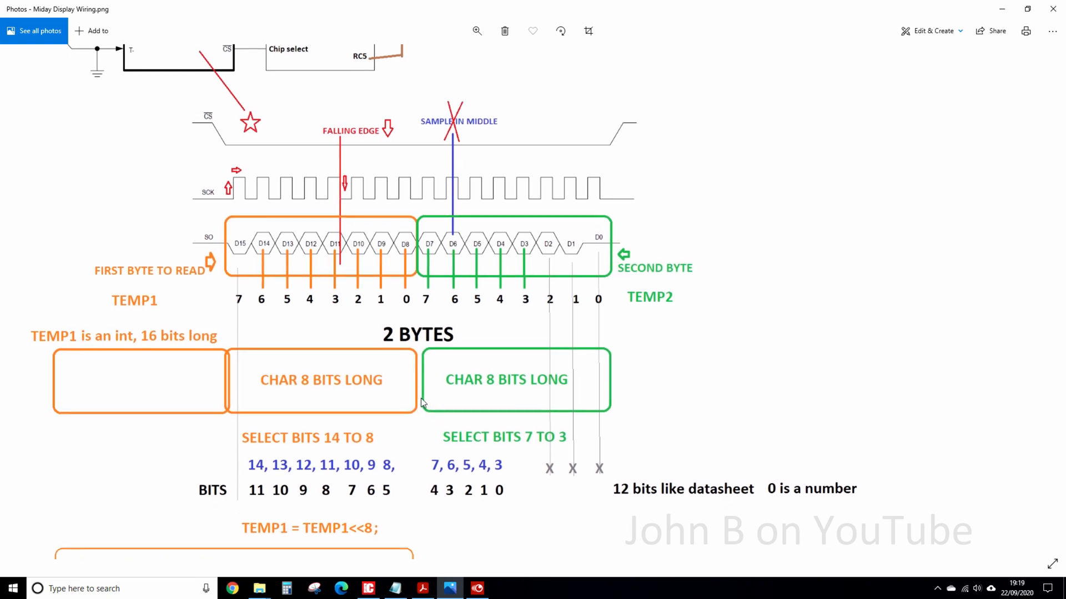
{"action": "scroll", "scroll_direction": "down", "scroll_amount": 3}
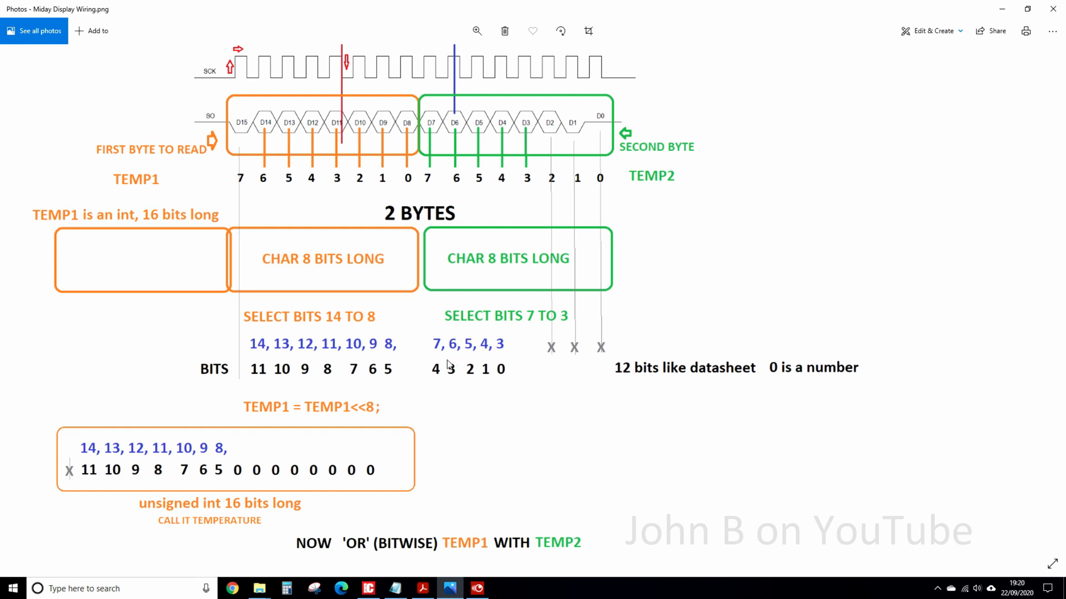
{"action": "mouse_move", "coordinate": [444, 374]}
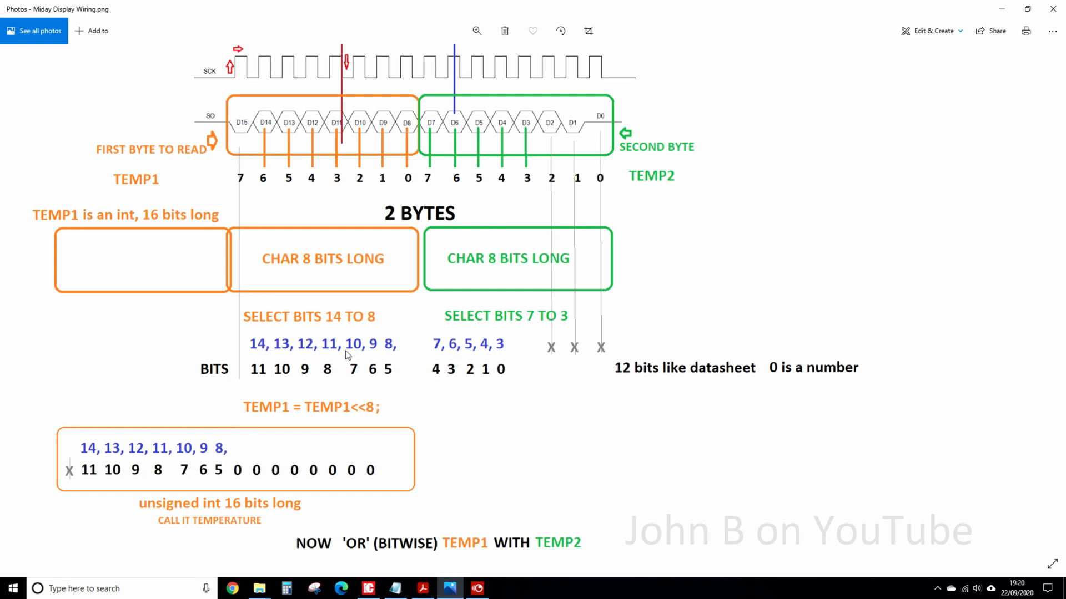
{"action": "mouse_move", "coordinate": [266, 355]}
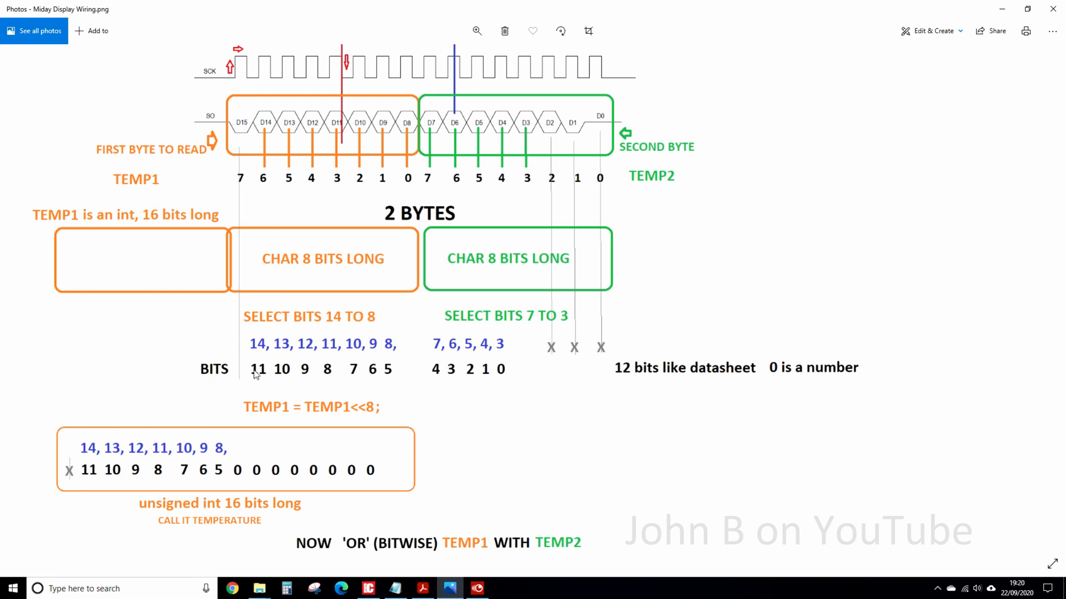
{"action": "mouse_move", "coordinate": [402, 376]}
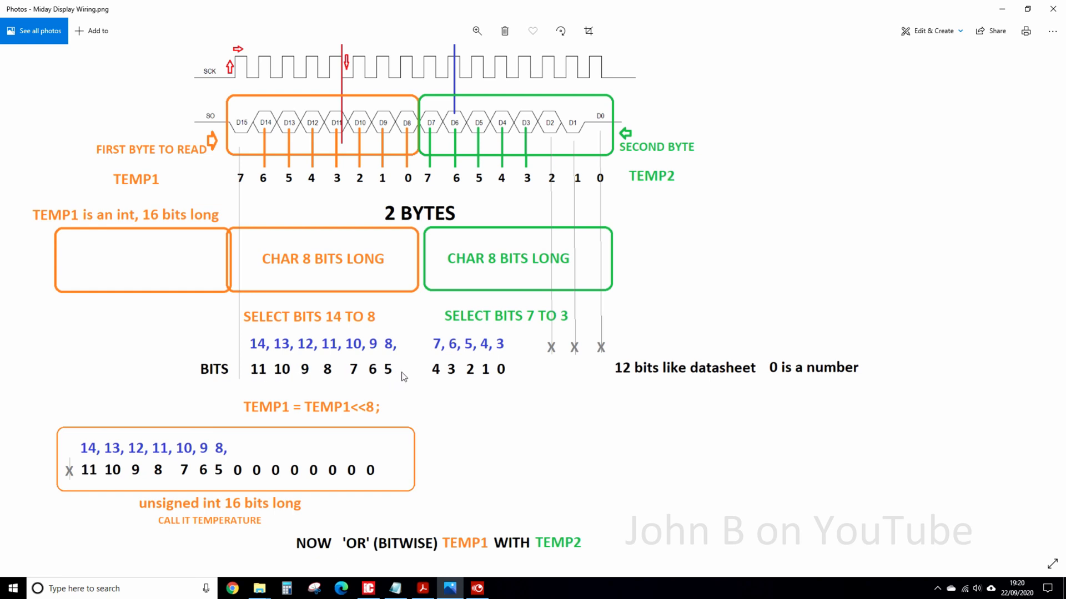
{"action": "mouse_move", "coordinate": [509, 374]}
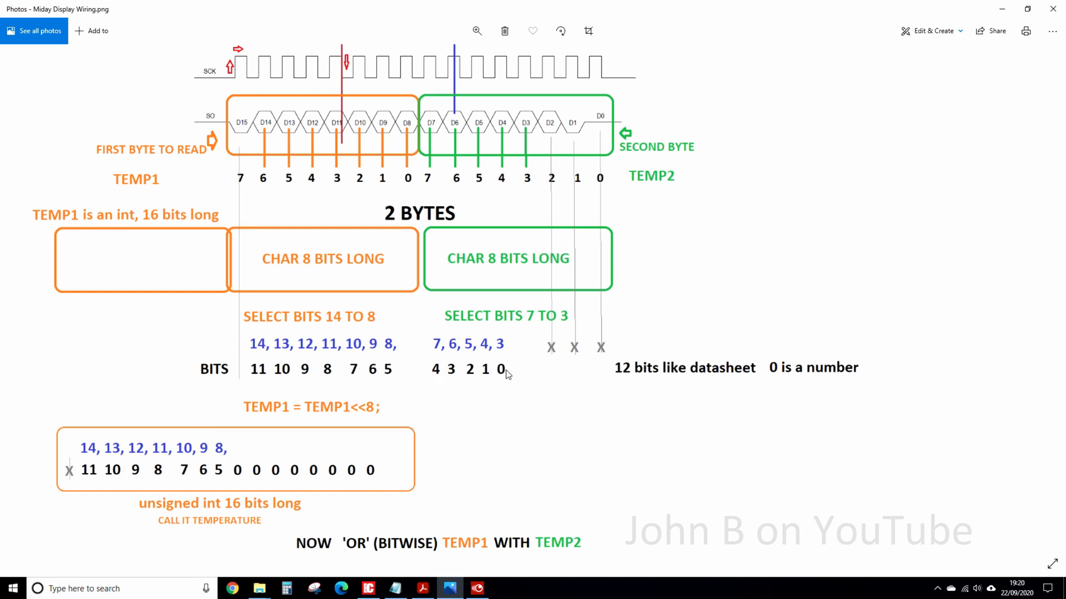
{"action": "mouse_move", "coordinate": [590, 384]}
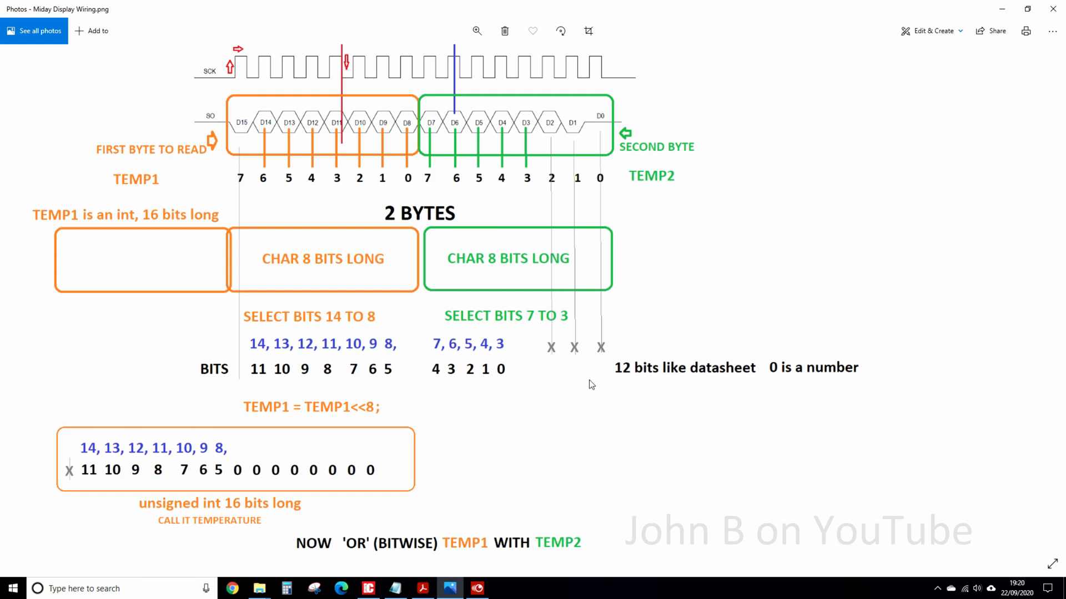
{"action": "mouse_move", "coordinate": [772, 379]}
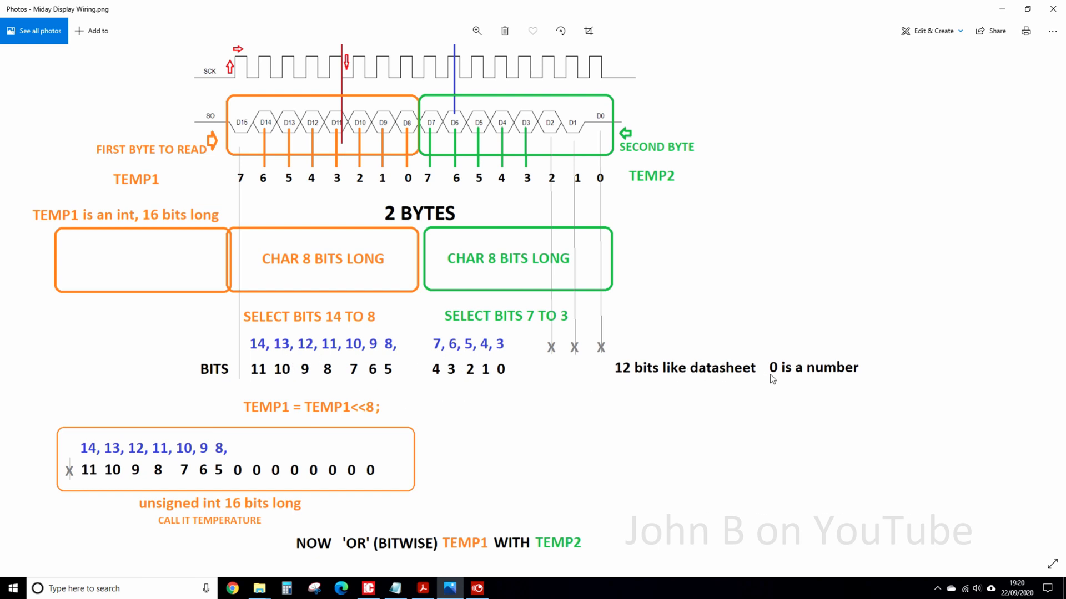
{"action": "mouse_move", "coordinate": [372, 354]}
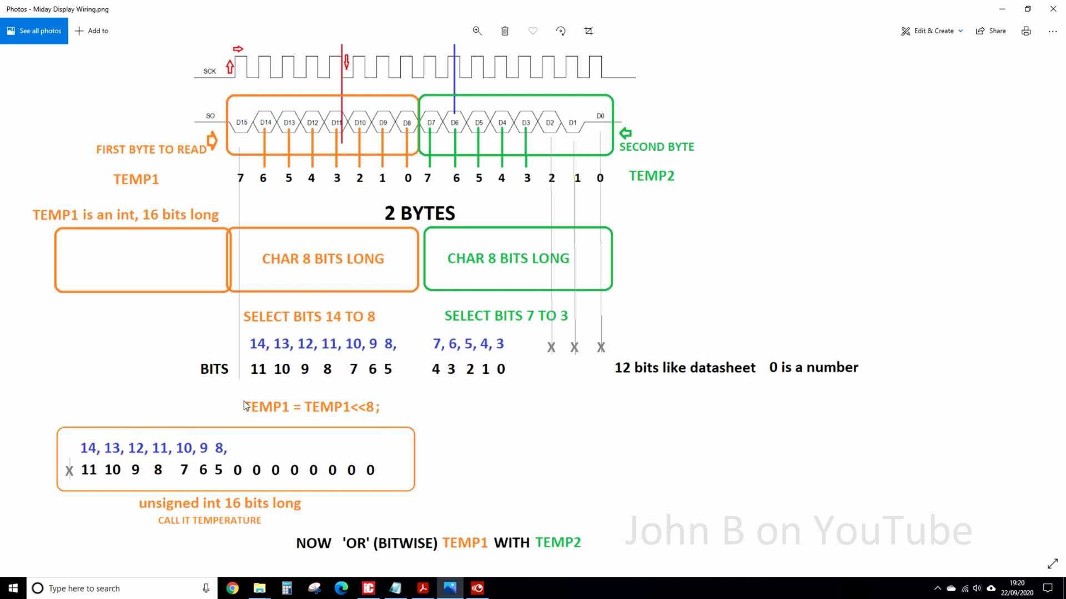
{"action": "mouse_move", "coordinate": [270, 418]}
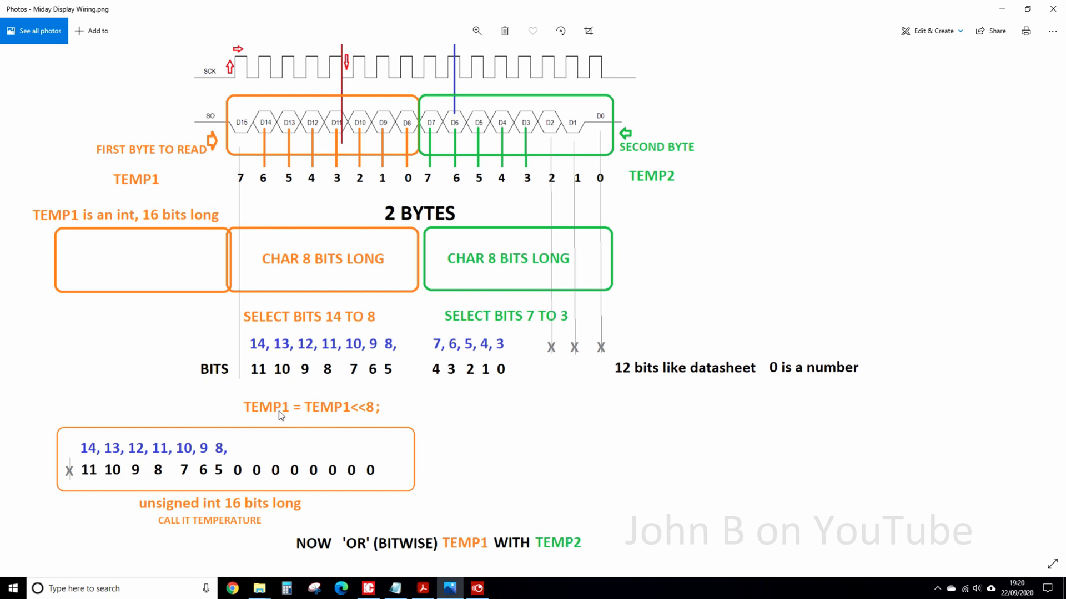
{"action": "mouse_move", "coordinate": [366, 408]}
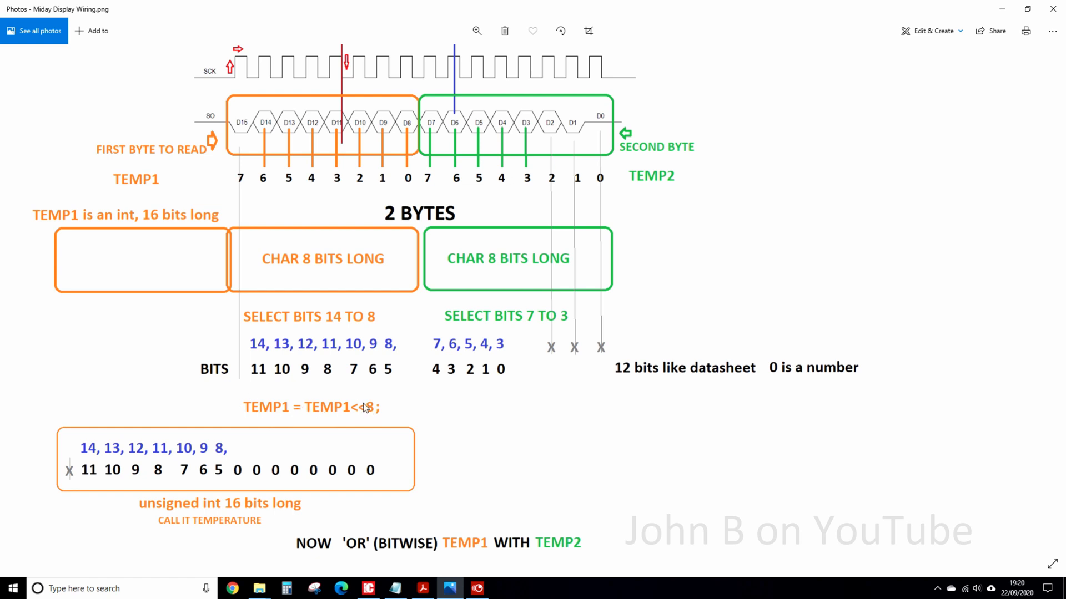
{"action": "mouse_move", "coordinate": [375, 418]}
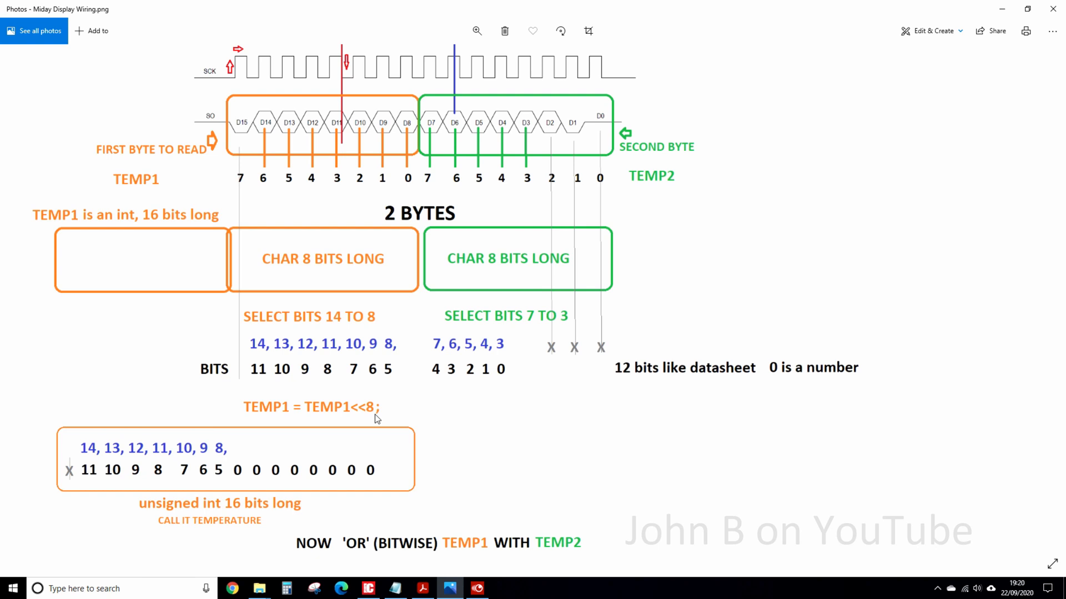
{"action": "mouse_move", "coordinate": [354, 262]}
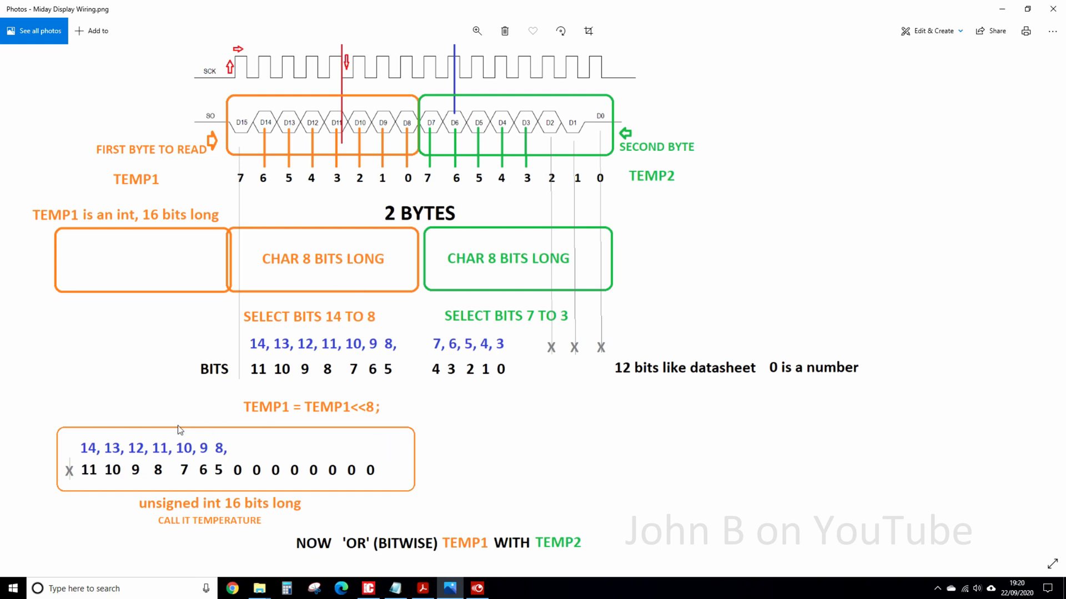
{"action": "mouse_move", "coordinate": [256, 470]}
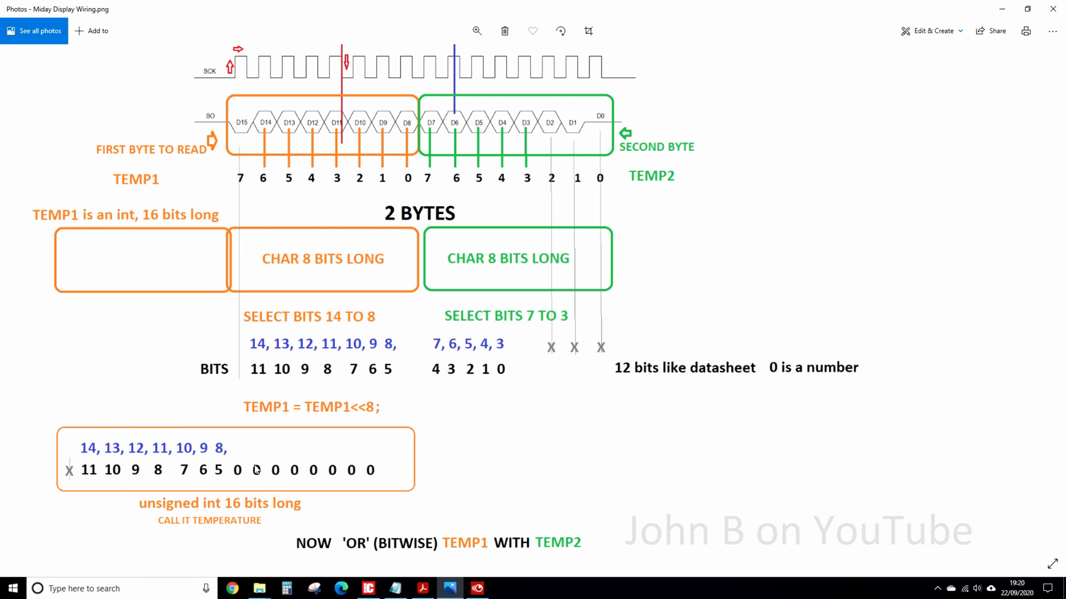
{"action": "mouse_move", "coordinate": [372, 351]}
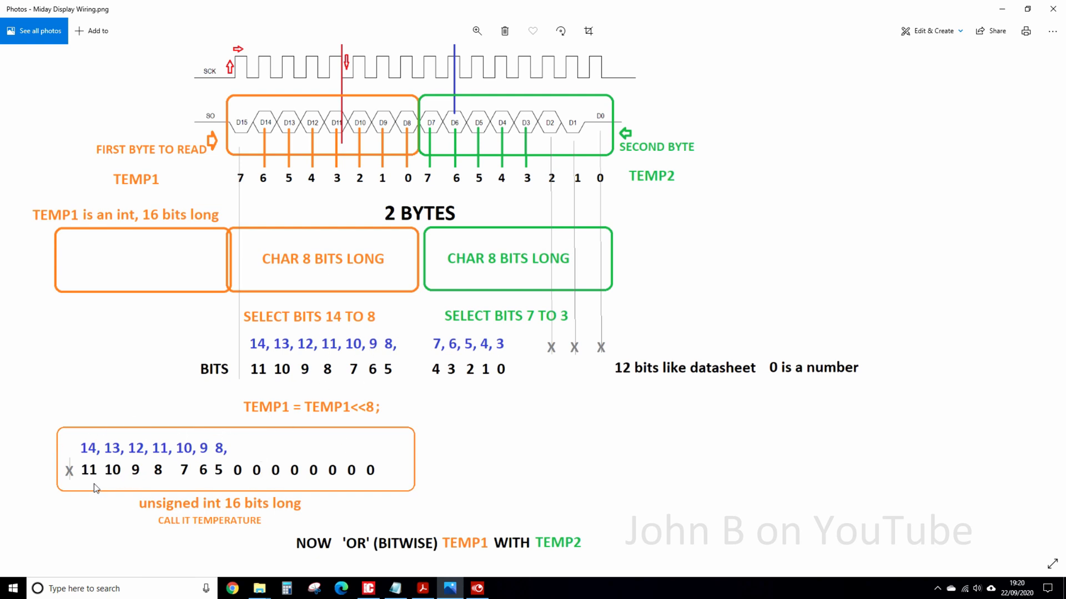
{"action": "mouse_move", "coordinate": [75, 475]}
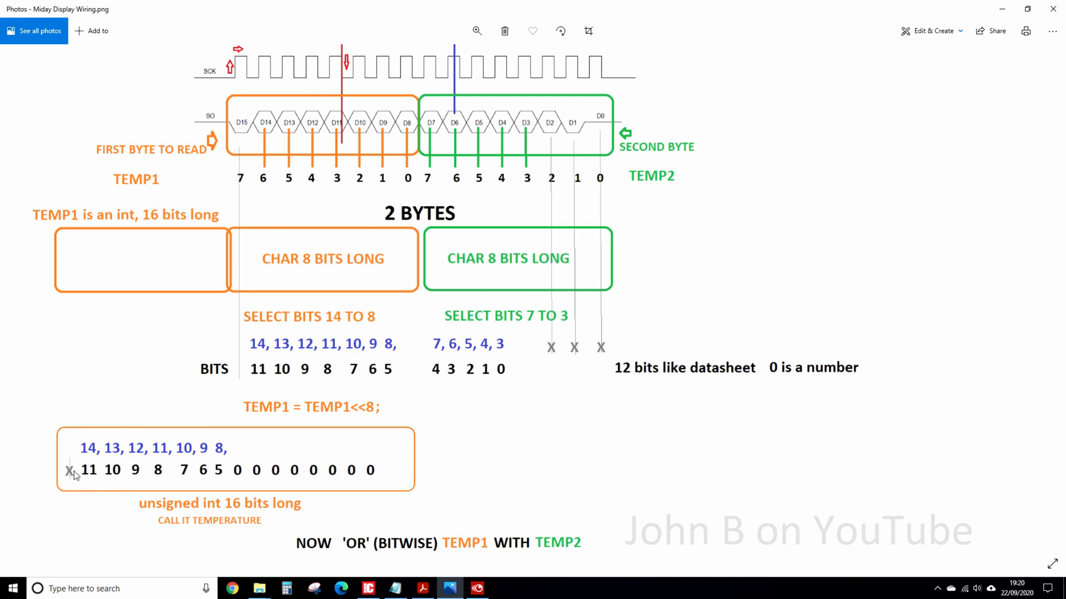
Step: Scroll to the (TEMP1 & 0X7F00) | (TEMP2 & 0XF8) formula and bit notes
{"action": "scroll", "scroll_direction": "down", "scroll_amount": 3}
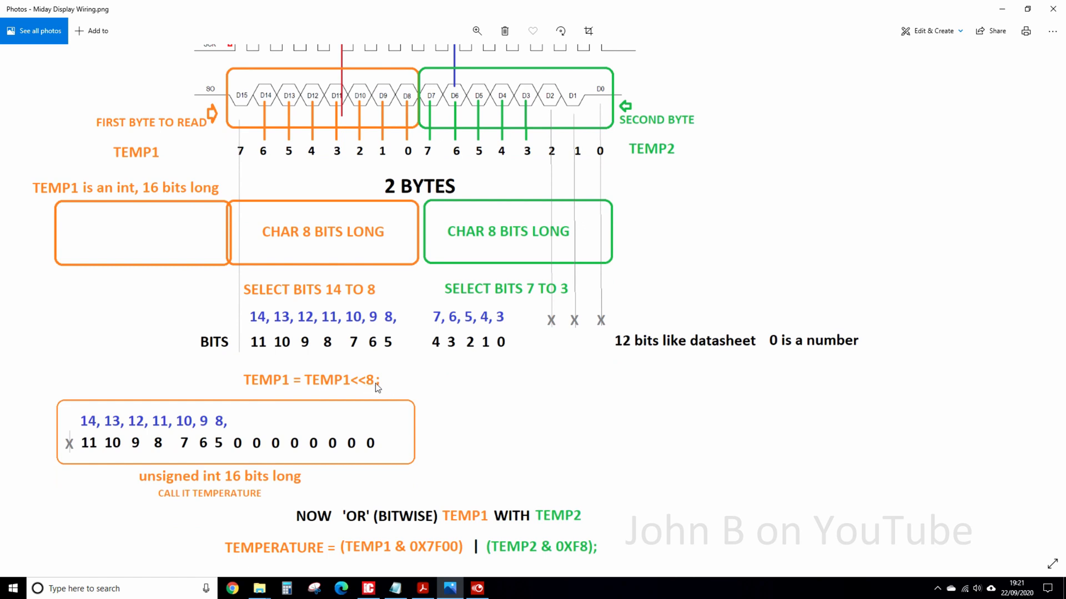
{"action": "mouse_move", "coordinate": [353, 429]}
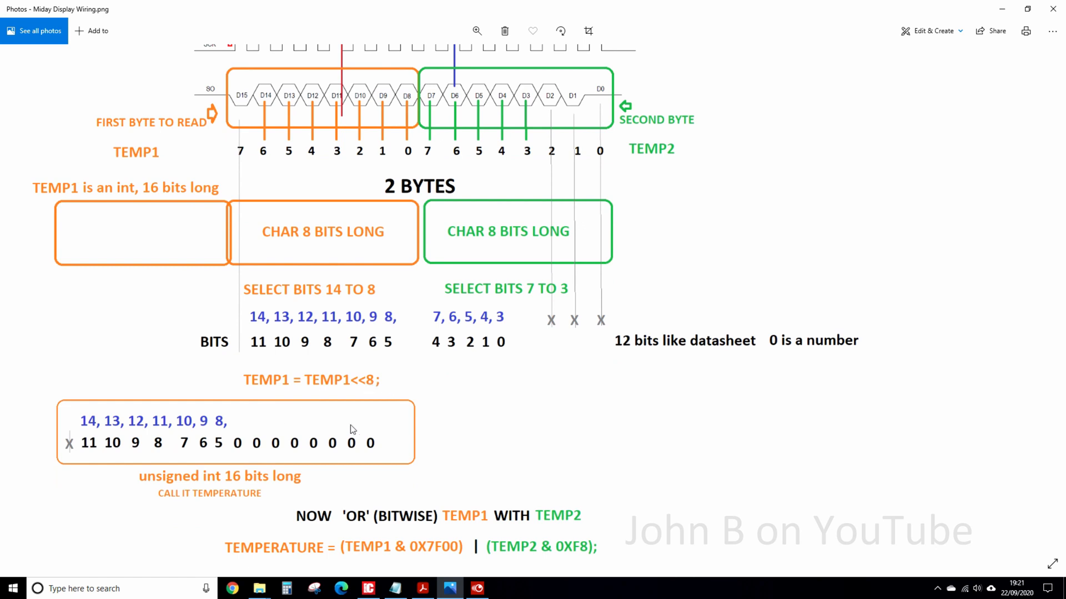
{"action": "mouse_move", "coordinate": [92, 435]}
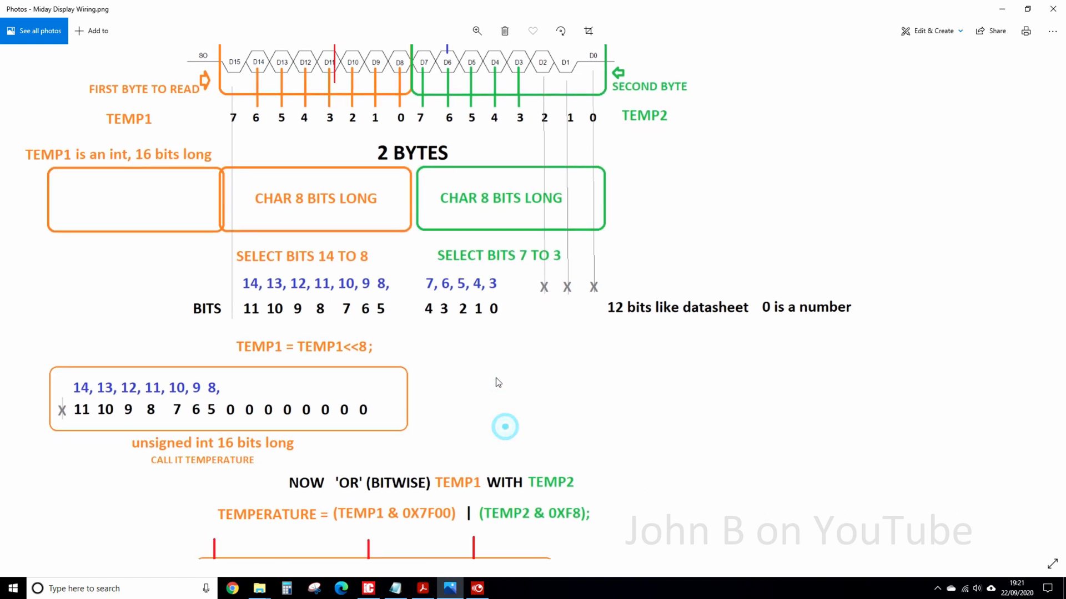
{"action": "scroll", "scroll_direction": "down", "scroll_amount": 3}
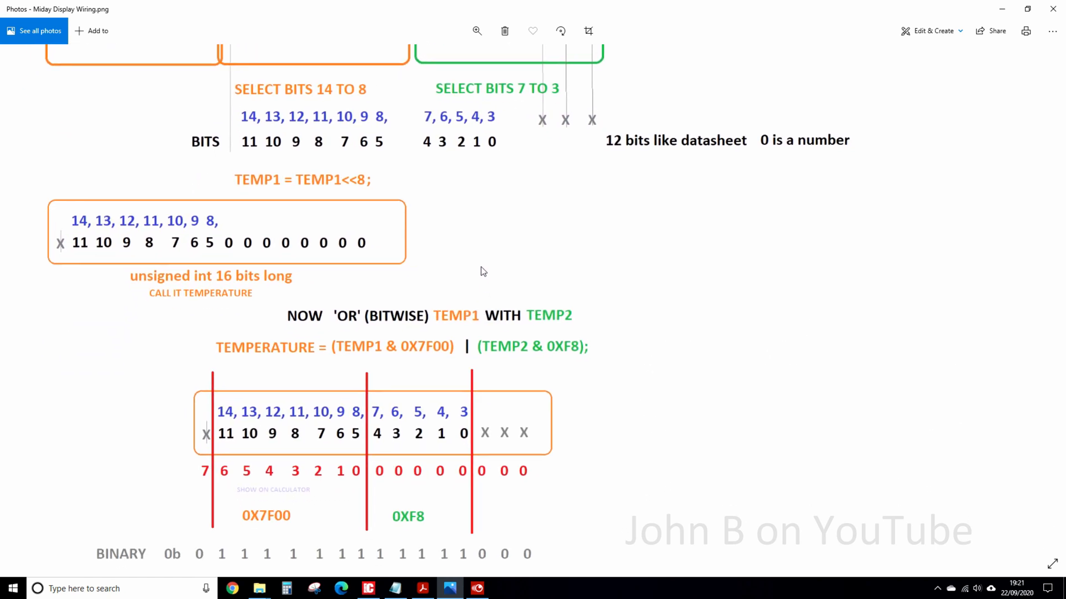
{"action": "scroll", "scroll_direction": "down", "scroll_amount": 3}
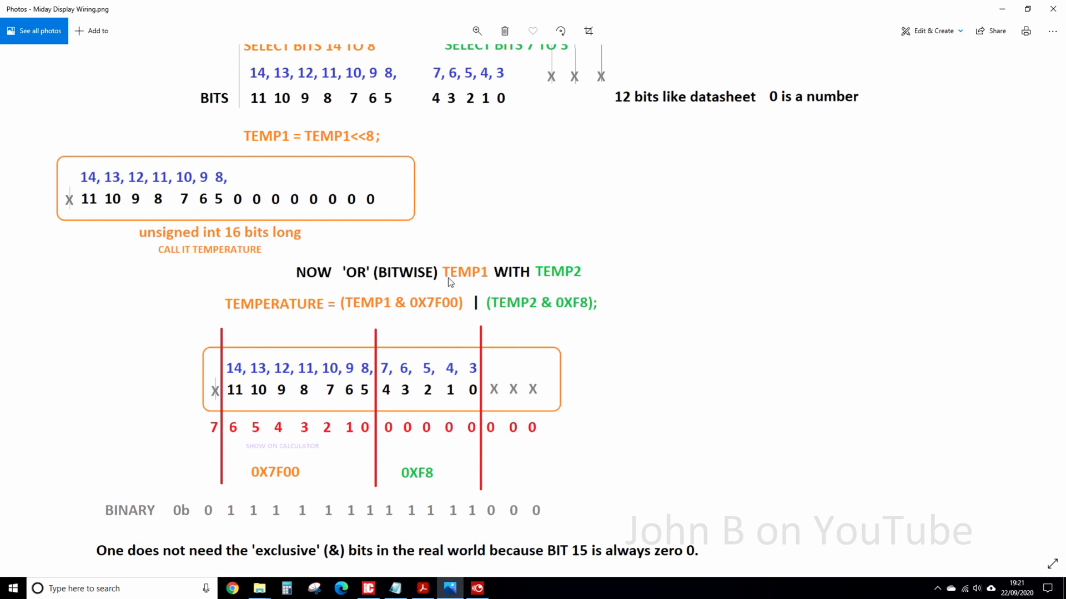
{"action": "mouse_move", "coordinate": [572, 287]}
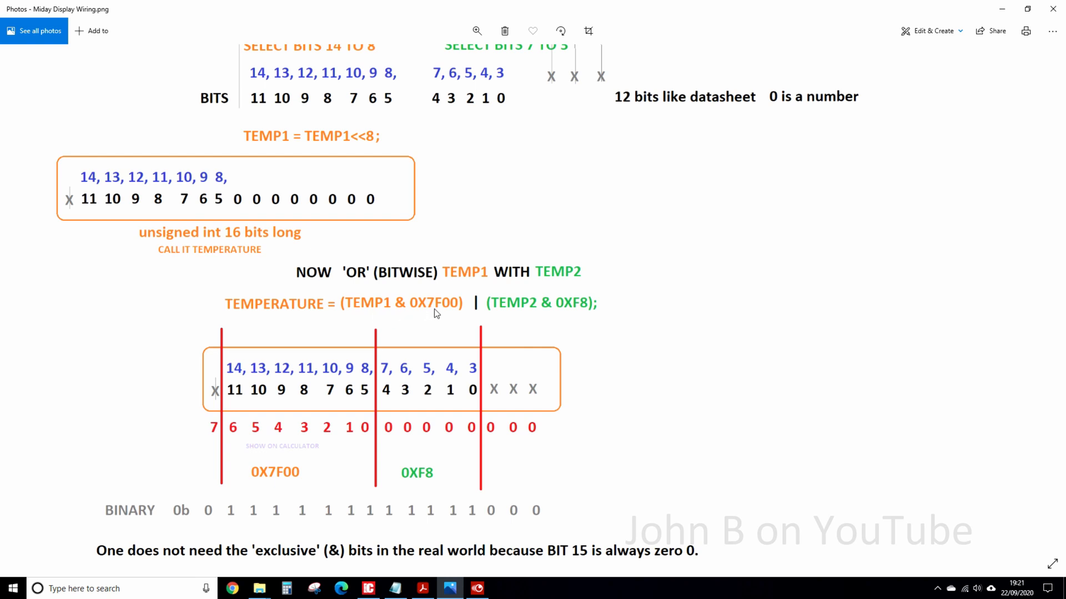
{"action": "mouse_move", "coordinate": [481, 319]}
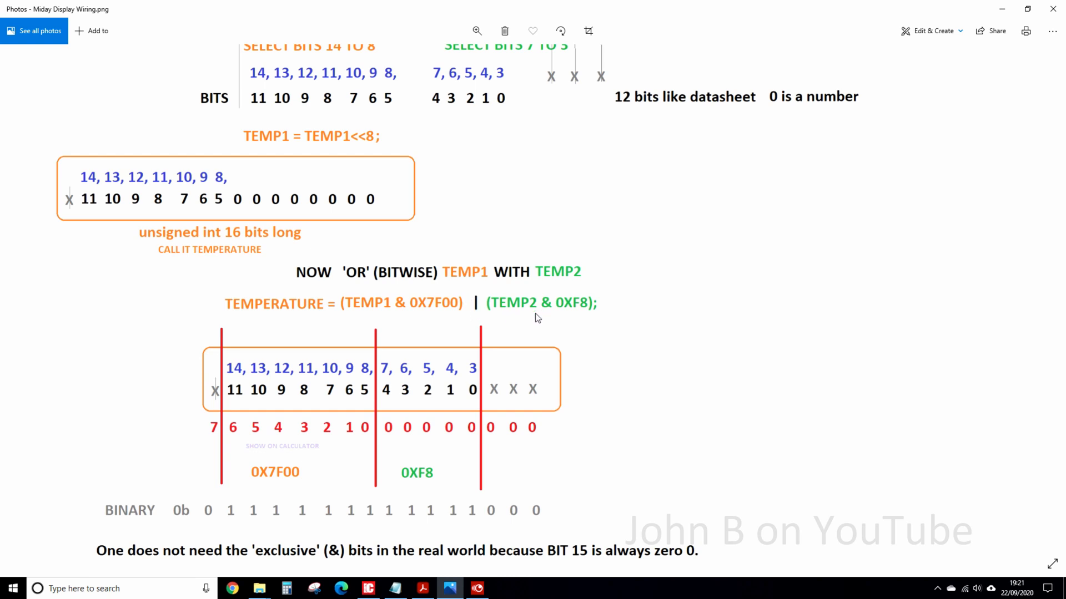
{"action": "mouse_move", "coordinate": [573, 317]}
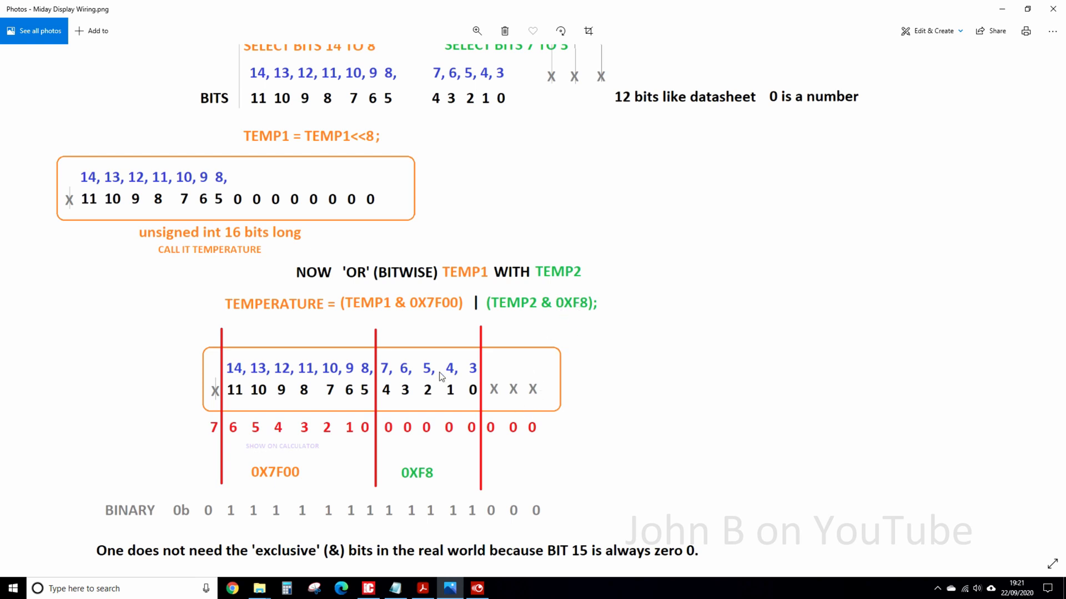
{"action": "mouse_move", "coordinate": [260, 450]}
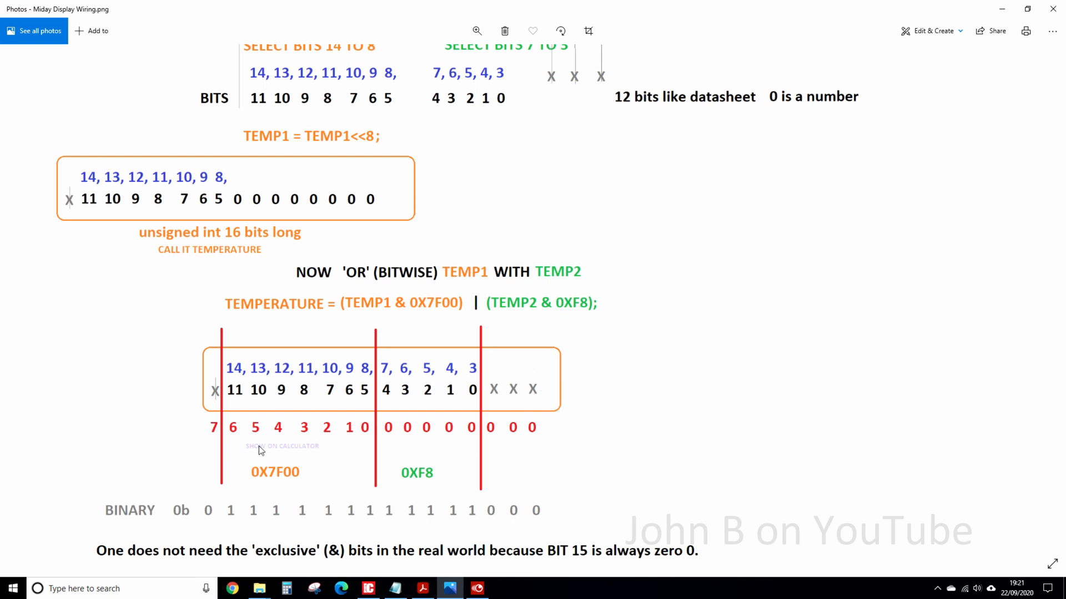
{"action": "scroll", "scroll_direction": "down", "scroll_amount": 3}
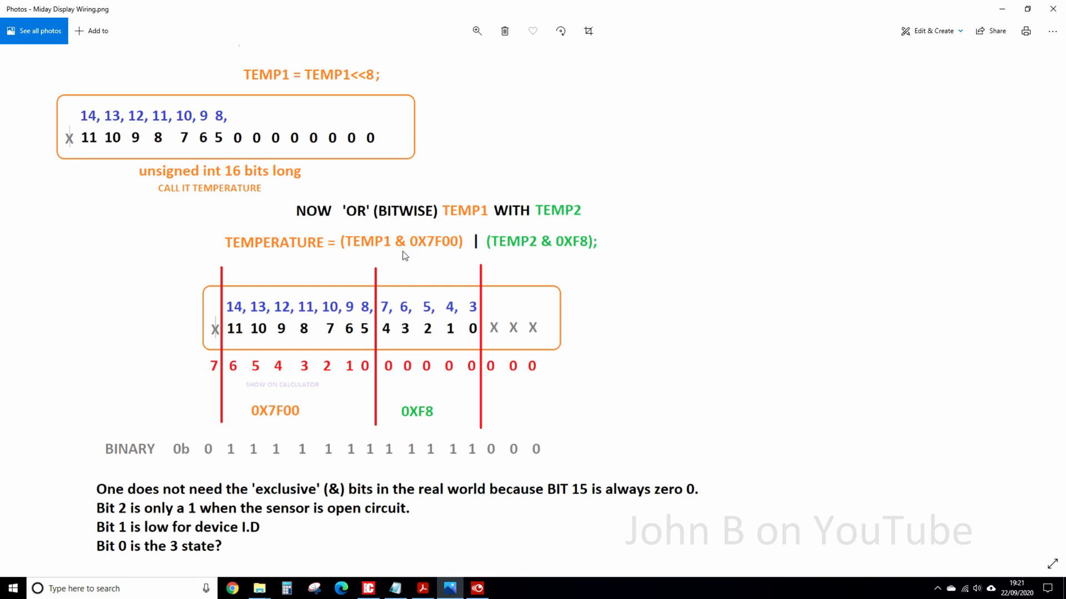
{"action": "mouse_move", "coordinate": [427, 553]}
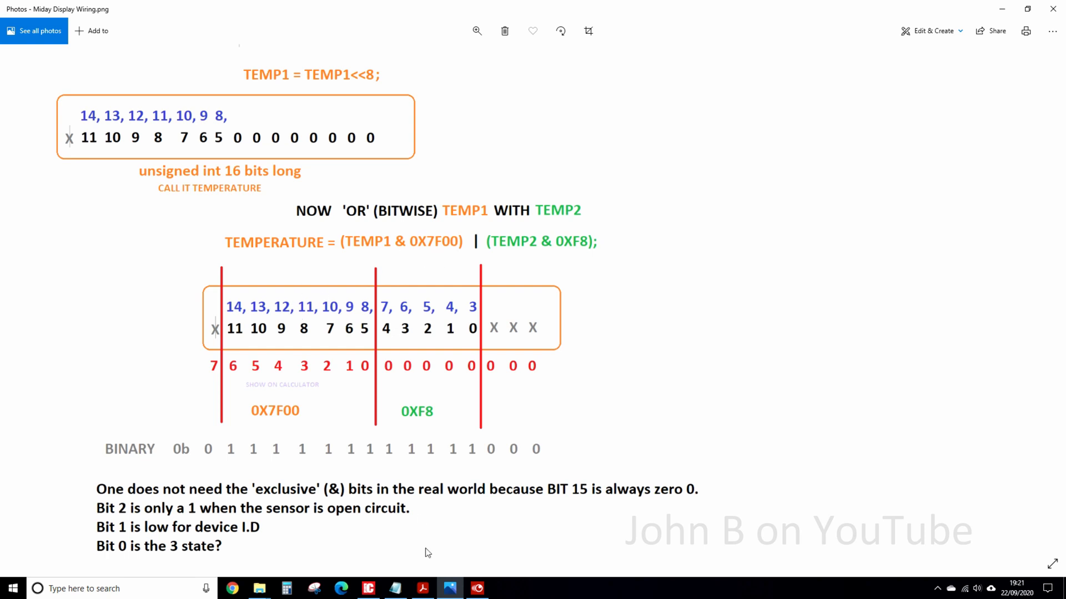
Step: Bring up Calculator and switch it to Programmer mode
{"action": "left_click", "coordinate": [286, 589]}
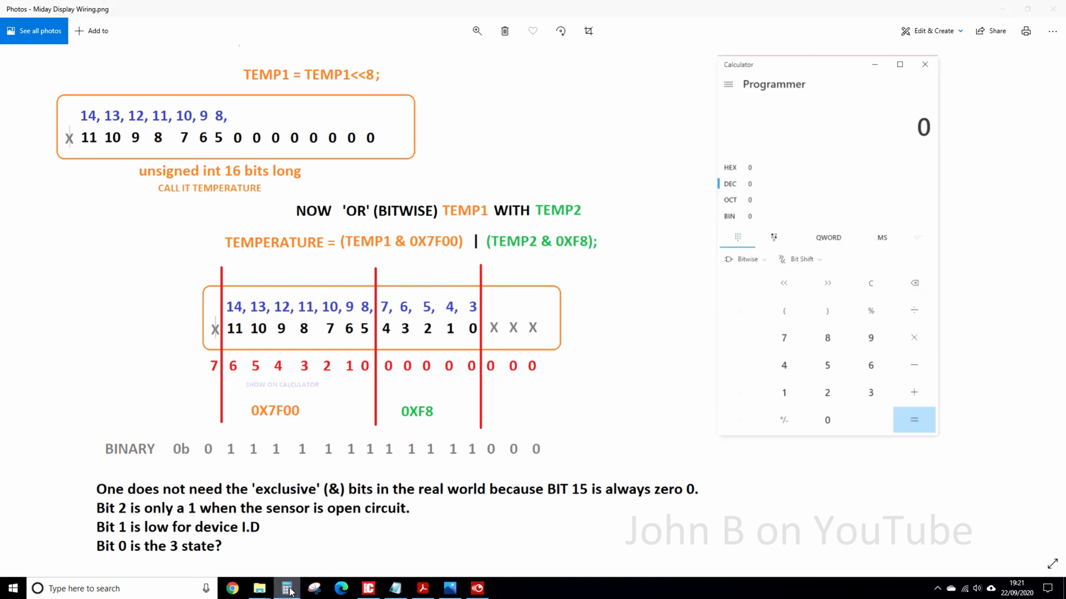
{"action": "left_click", "coordinate": [727, 84]}
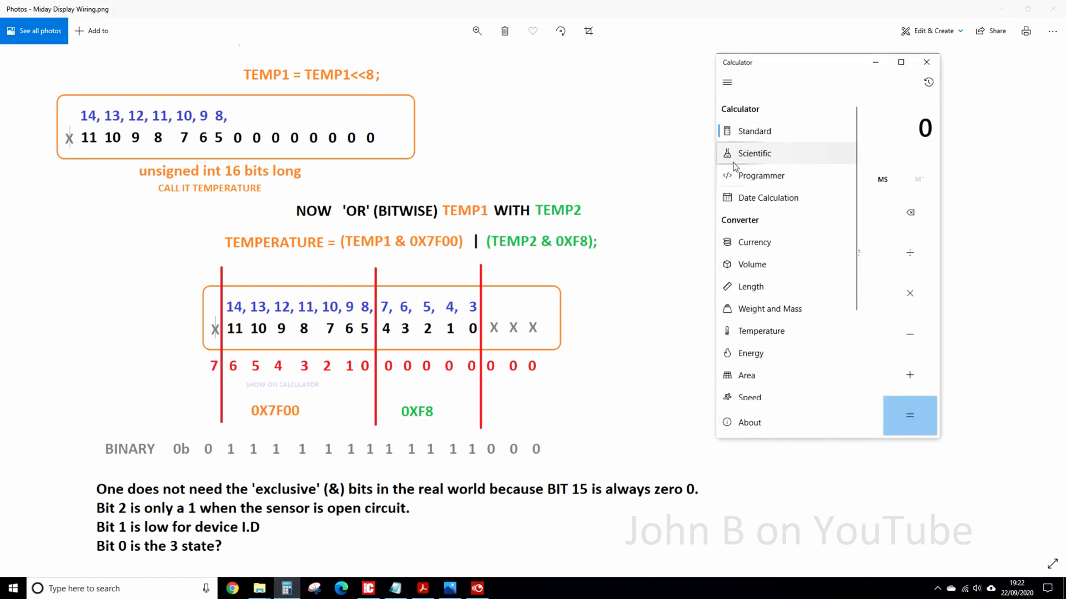
{"action": "left_click", "coordinate": [761, 176]}
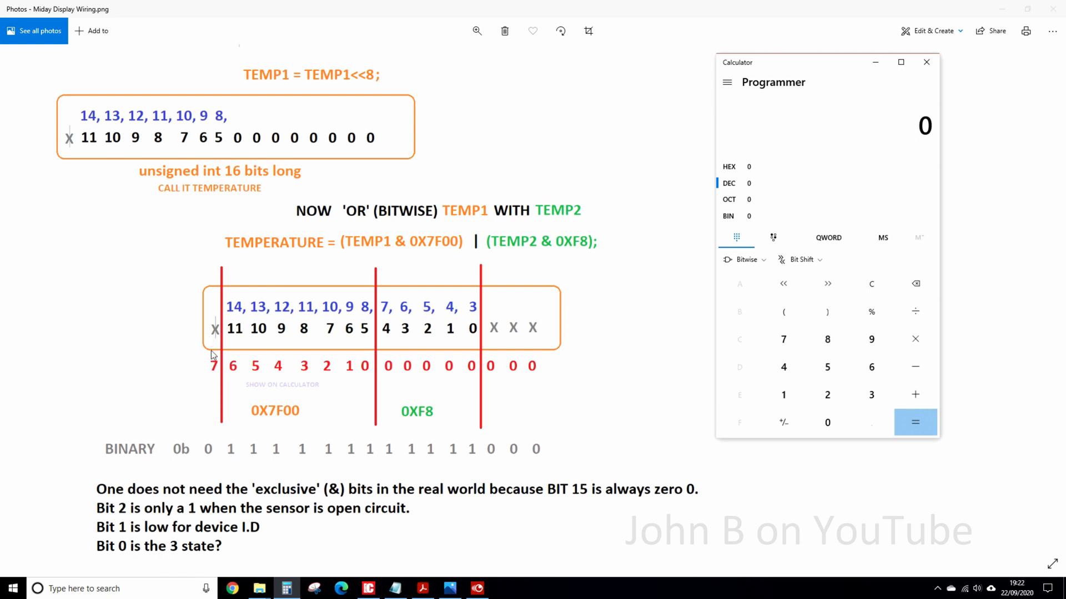
{"action": "mouse_move", "coordinate": [387, 369]}
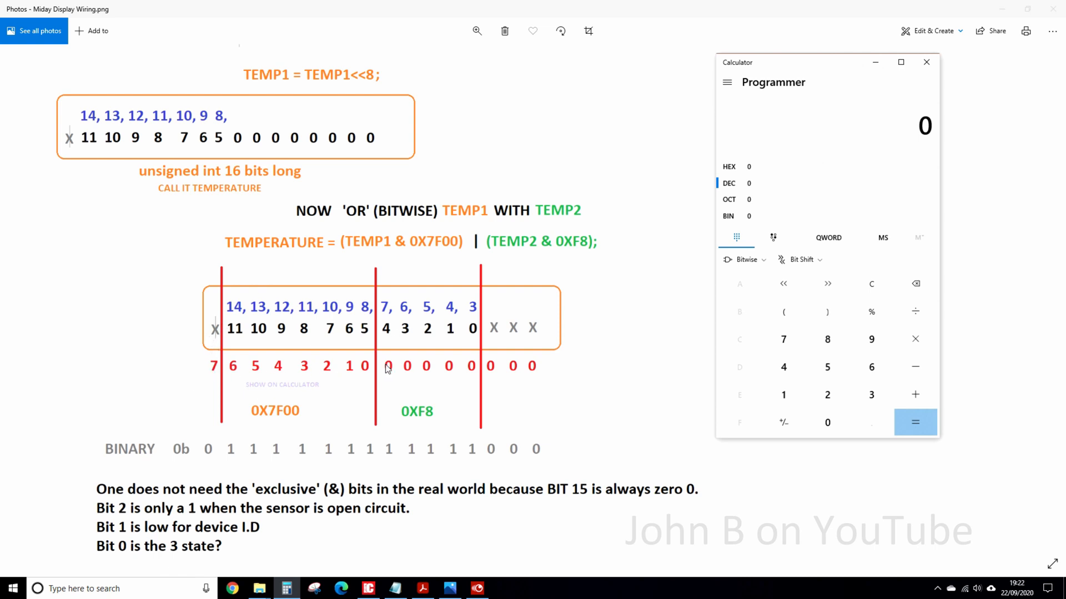
{"action": "mouse_move", "coordinate": [671, 342]}
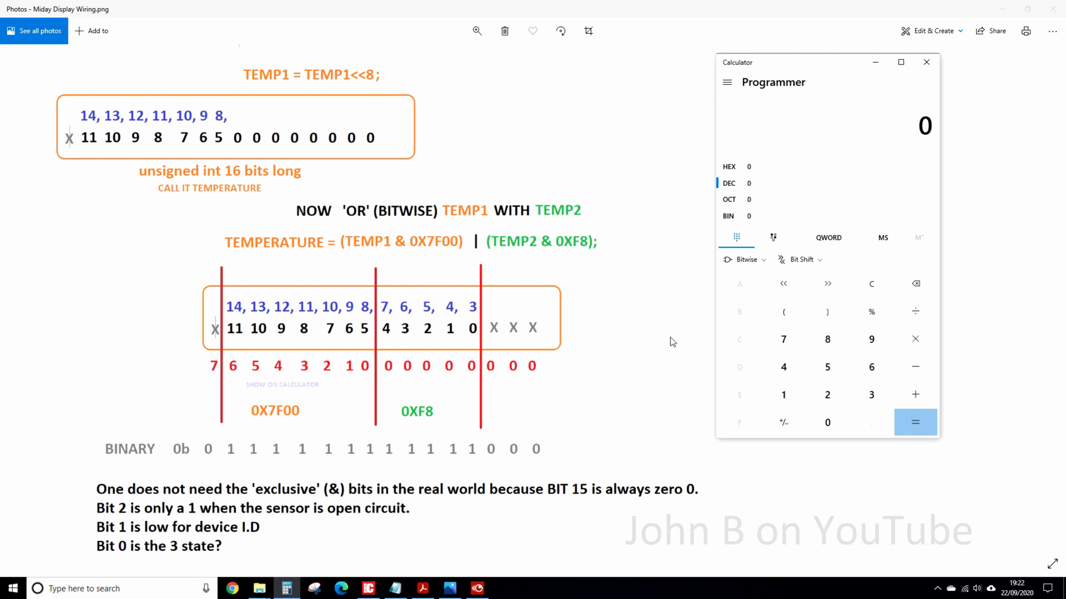
{"action": "left_click", "coordinate": [727, 215]}
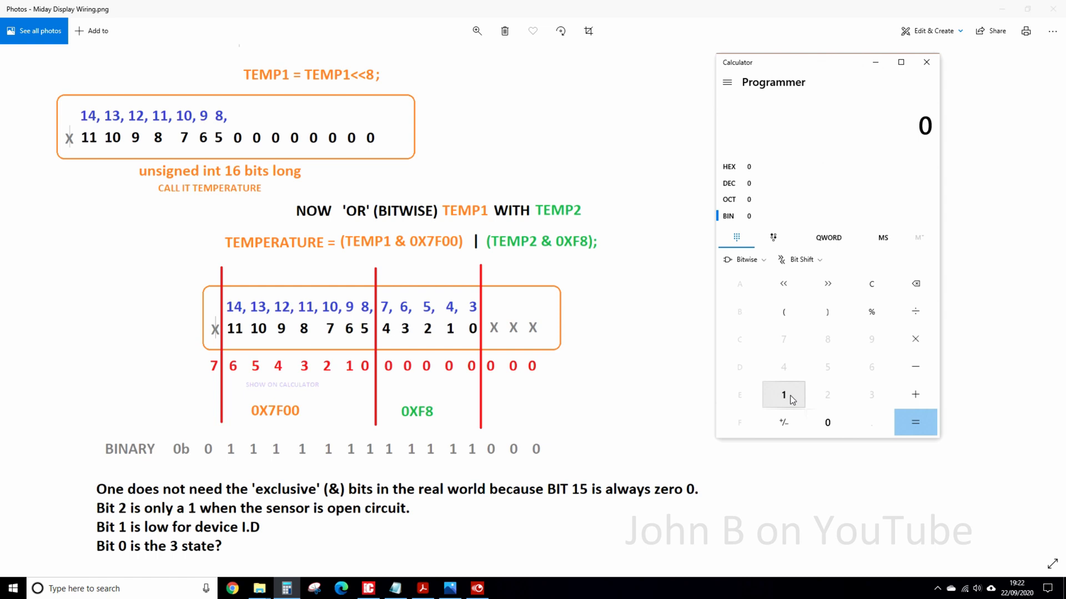
{"action": "left_click", "coordinate": [783, 395]}
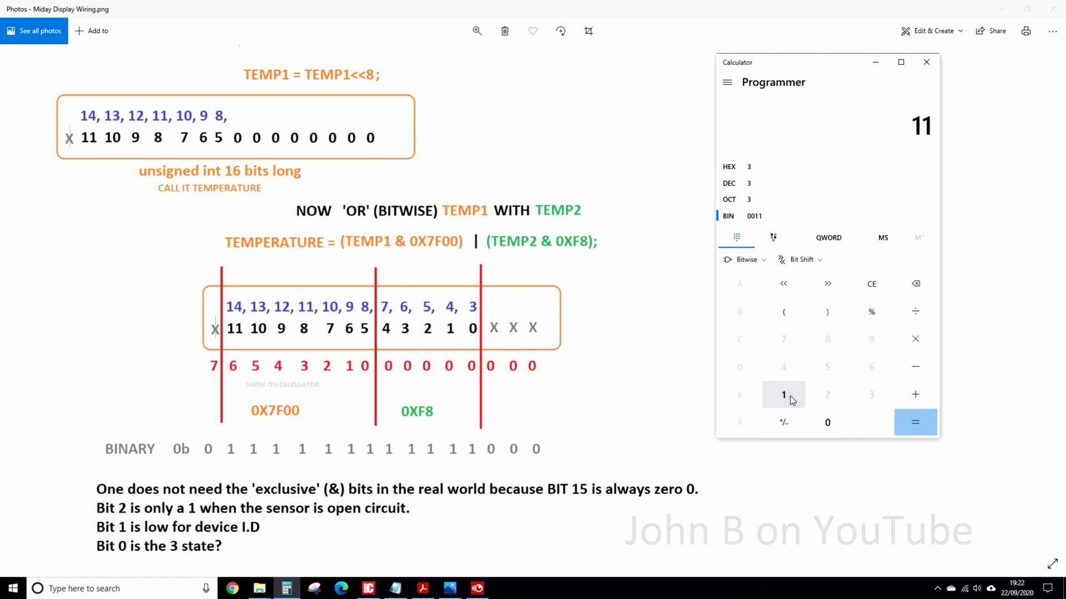
{"action": "left_click", "coordinate": [783, 395]}
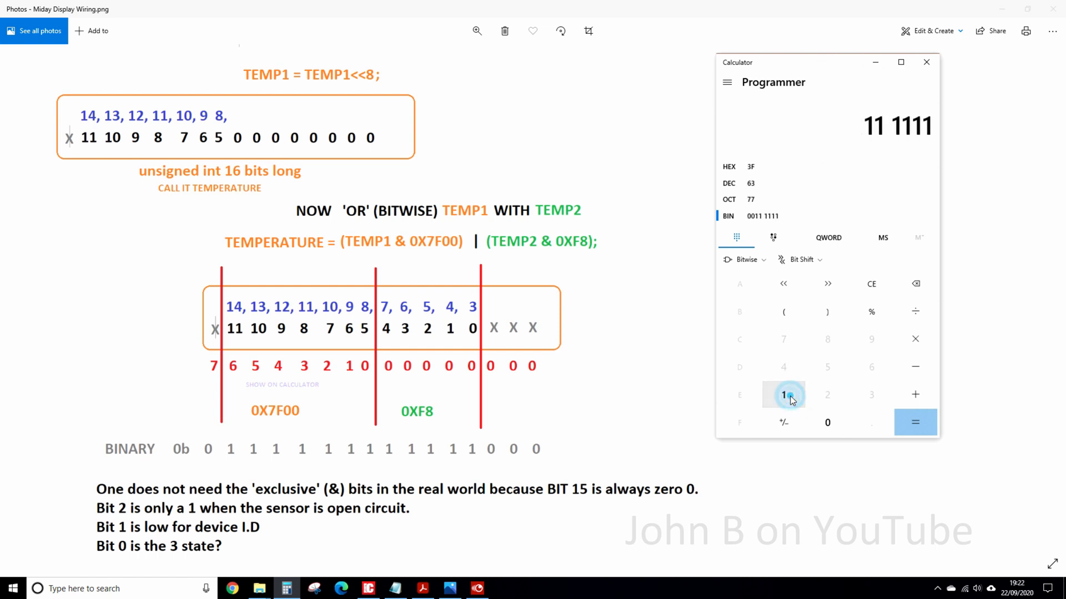
{"action": "left_click", "coordinate": [783, 395]}
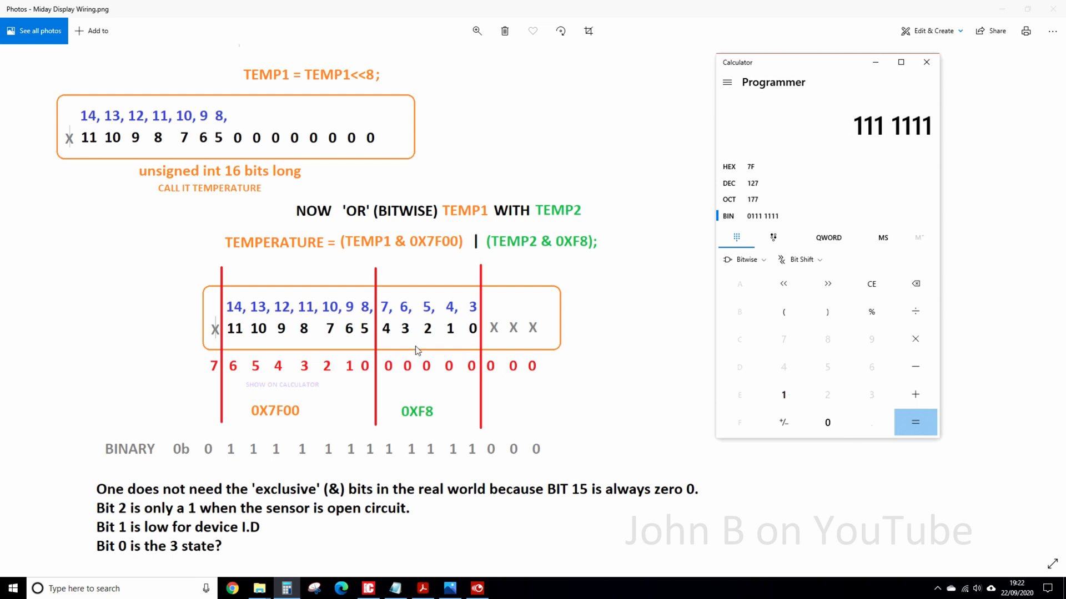
{"action": "mouse_move", "coordinate": [542, 366]}
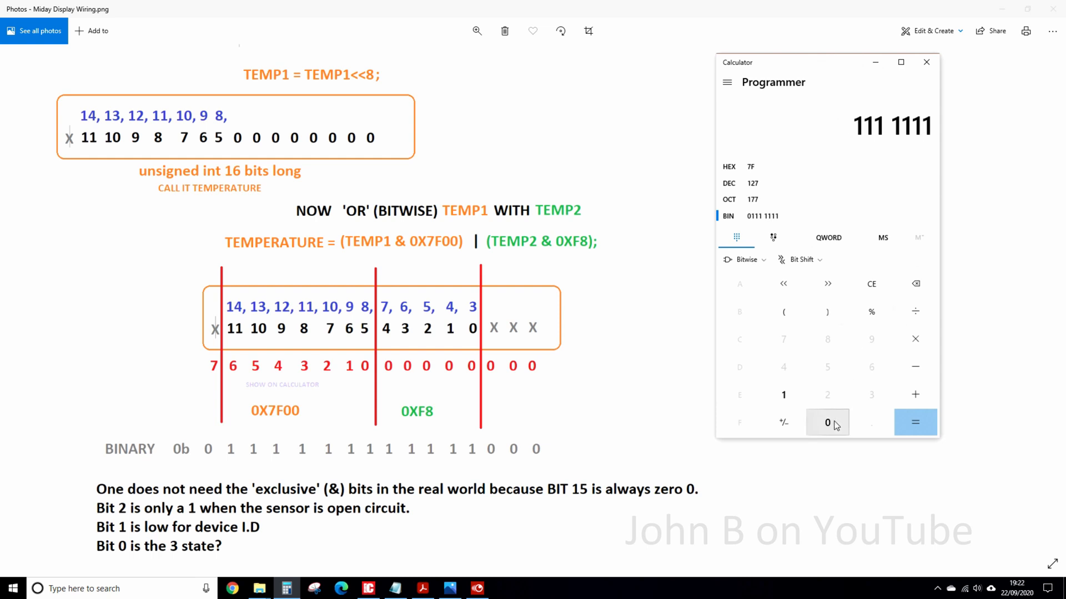
{"action": "left_click", "coordinate": [827, 422]}
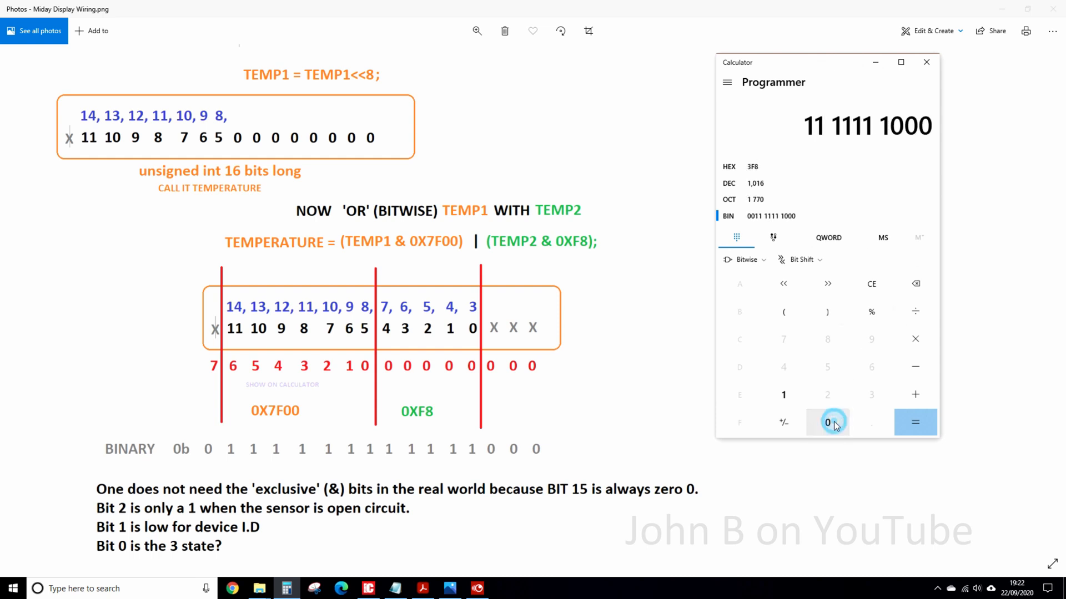
{"action": "left_click", "coordinate": [827, 421]}
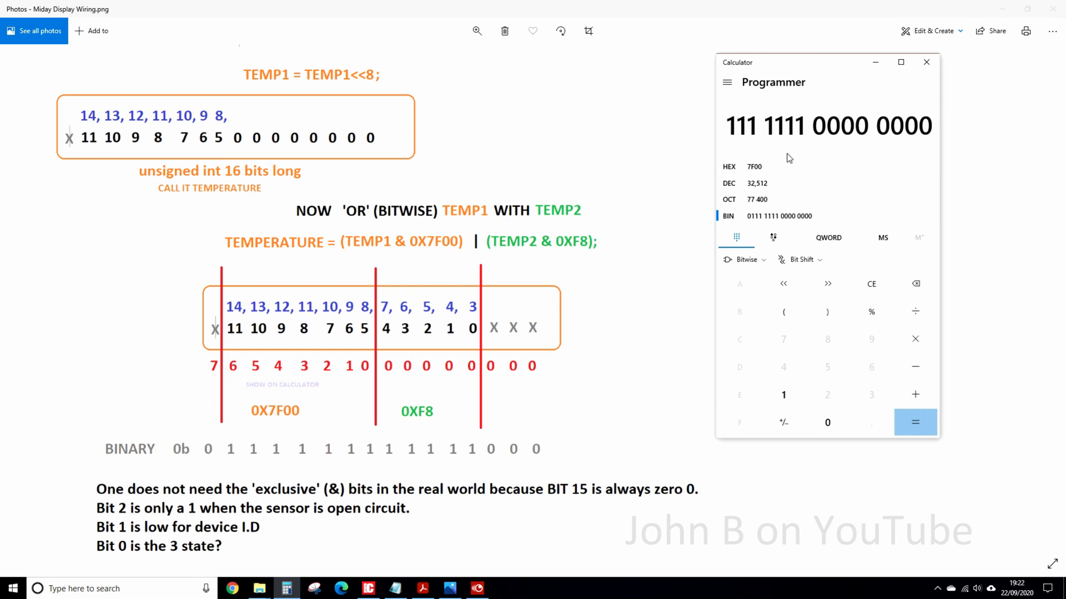
{"action": "mouse_move", "coordinate": [794, 140]}
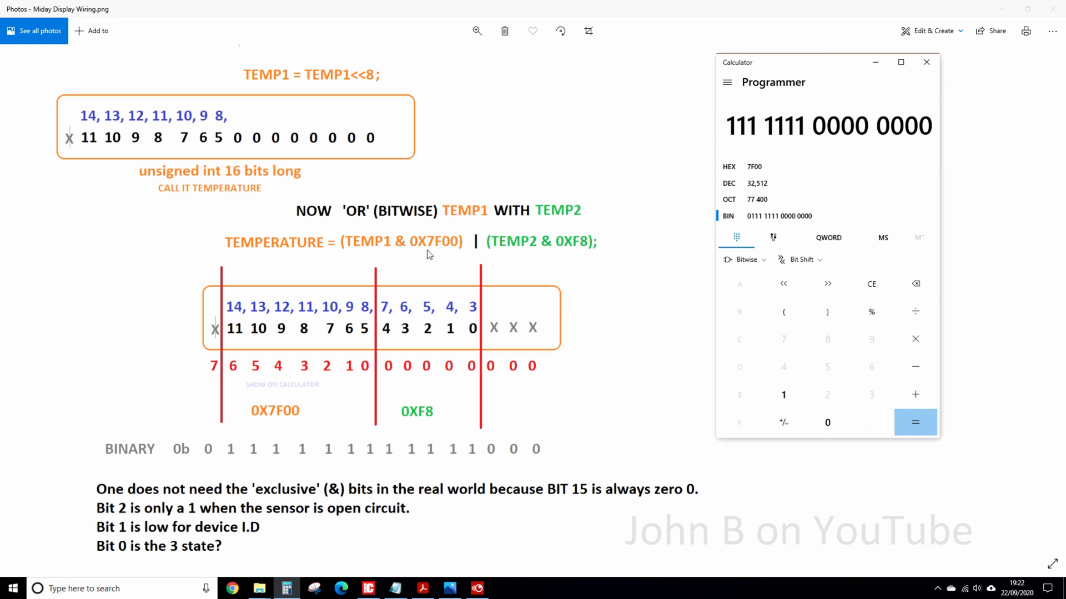
{"action": "mouse_move", "coordinate": [437, 245]}
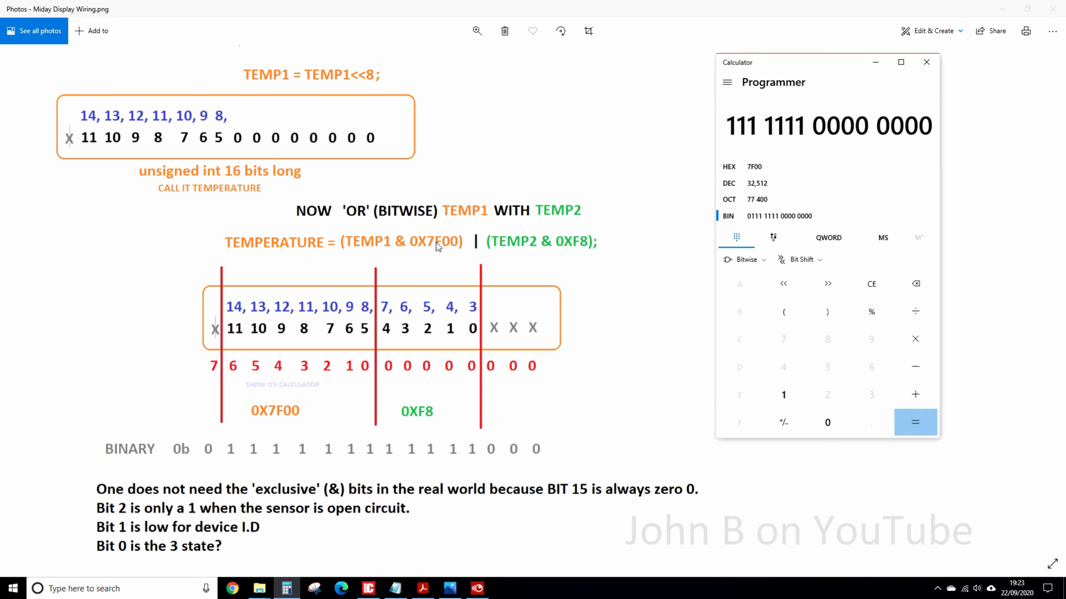
{"action": "mouse_move", "coordinate": [220, 356]}
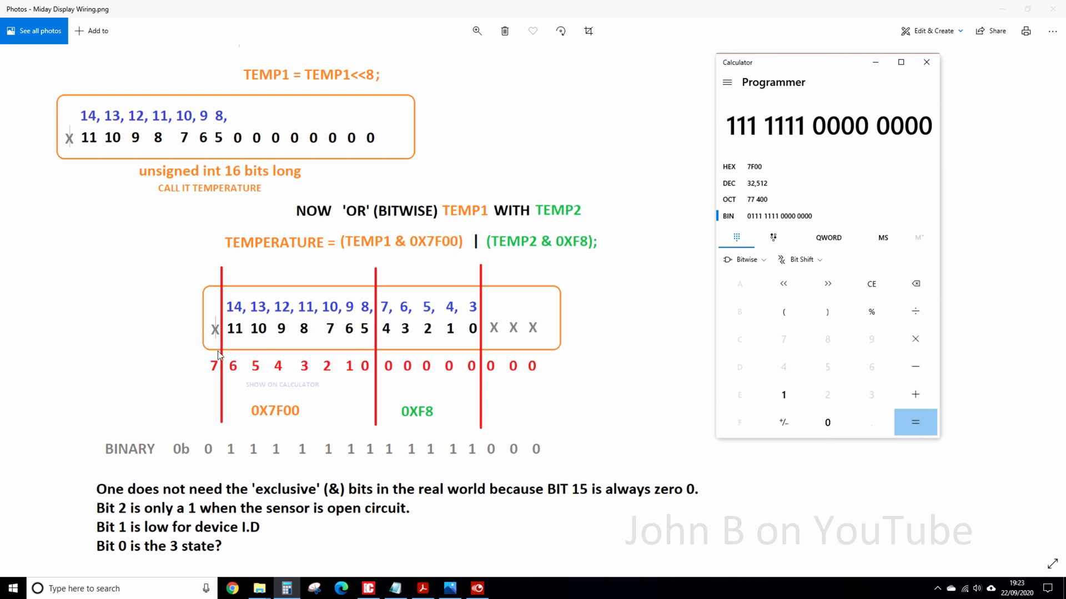
{"action": "mouse_move", "coordinate": [282, 420]}
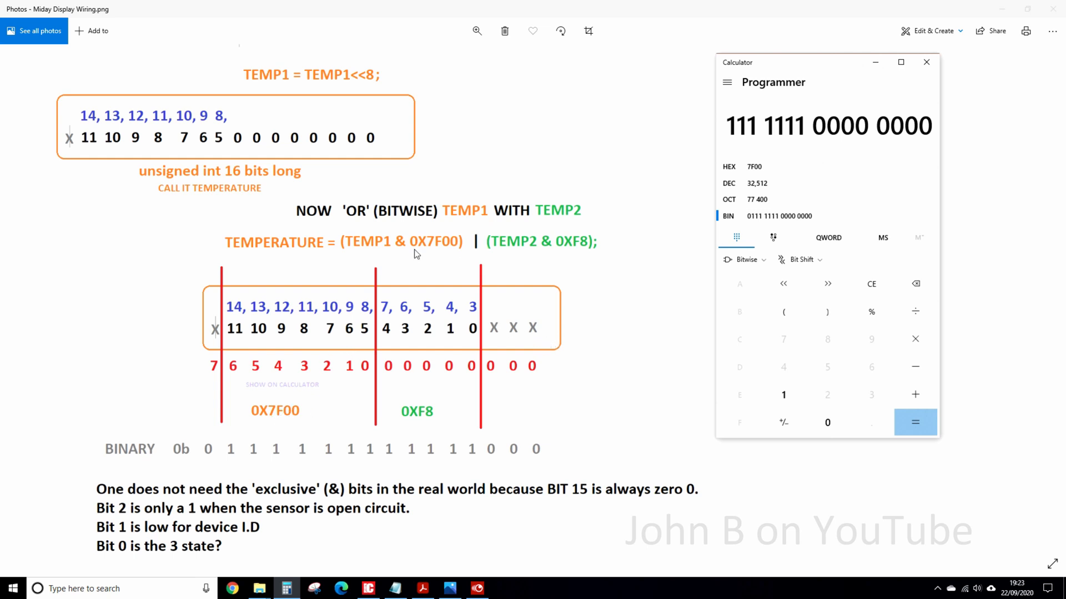
{"action": "mouse_move", "coordinate": [485, 344]}
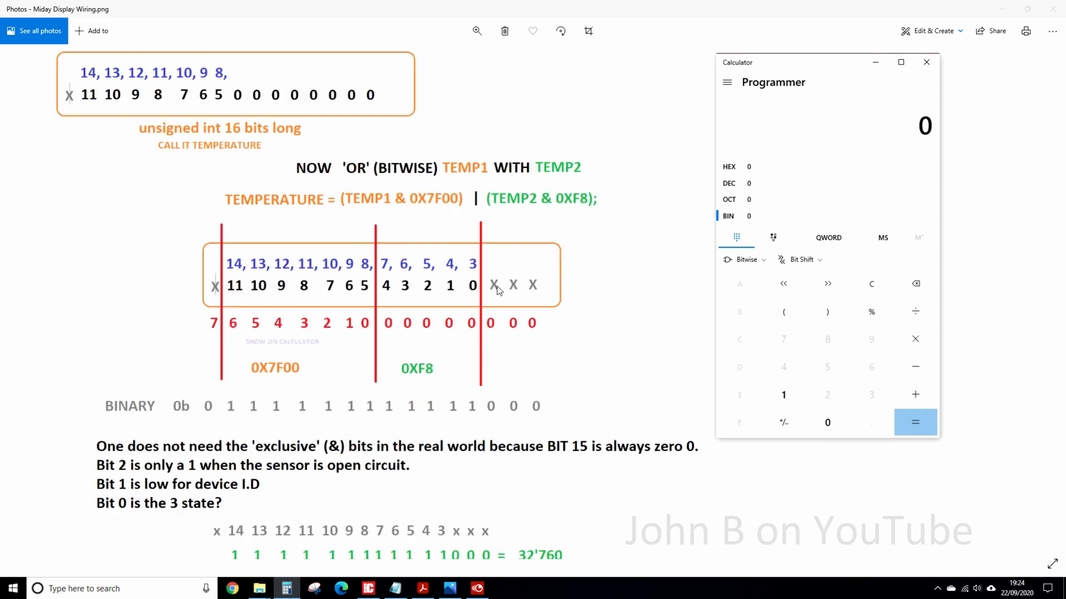
{"action": "mouse_move", "coordinate": [433, 381]}
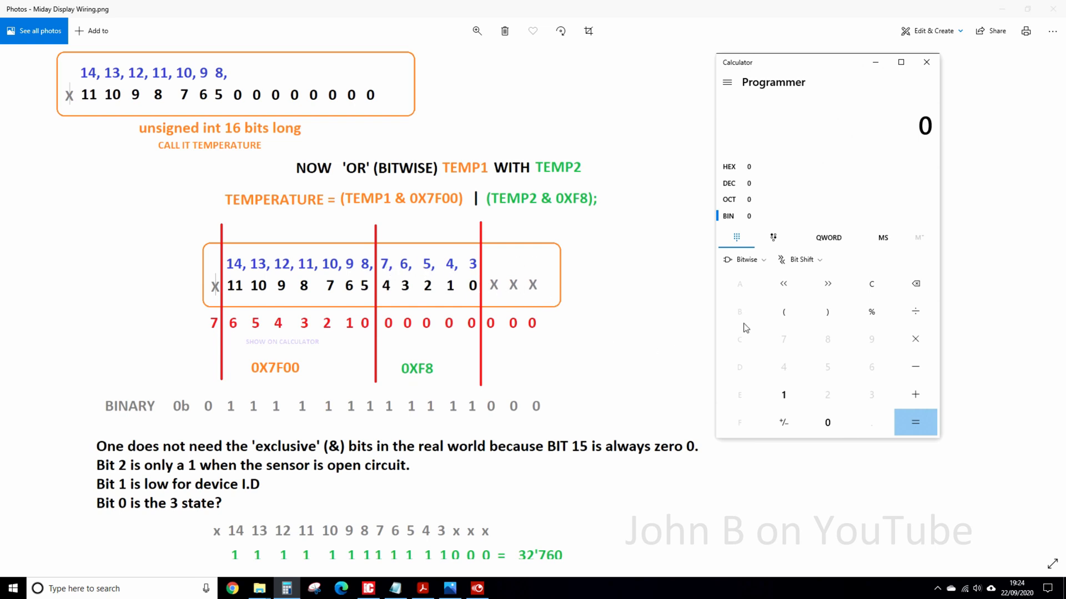
{"action": "mouse_move", "coordinate": [777, 360]}
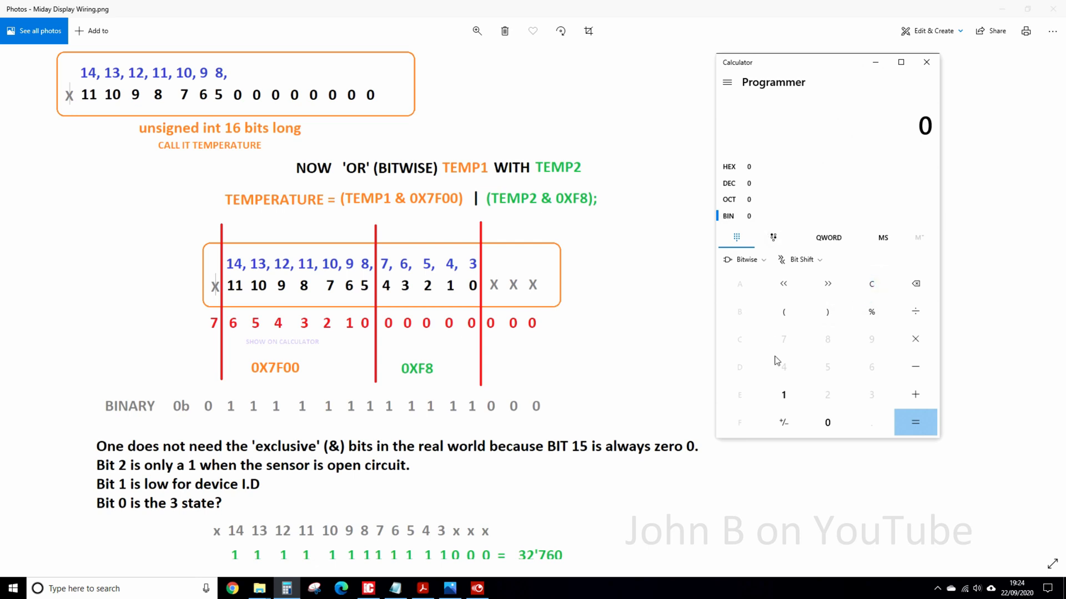
Step: Enter binary 11111000, giving F8 hex and 248 decimal
{"action": "left_click", "coordinate": [783, 394]}
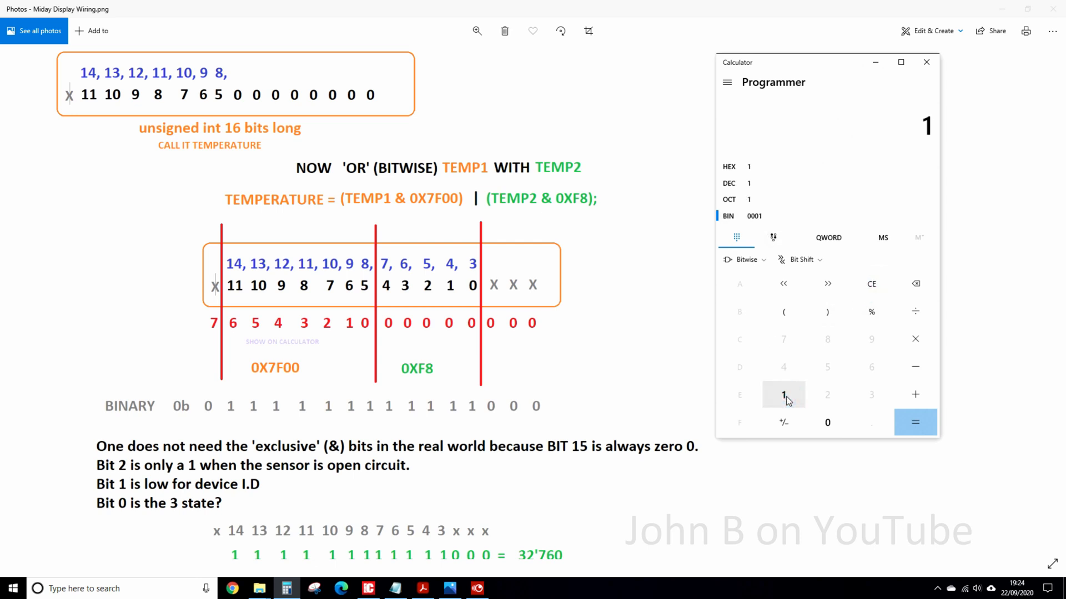
{"action": "left_click", "coordinate": [783, 395]}
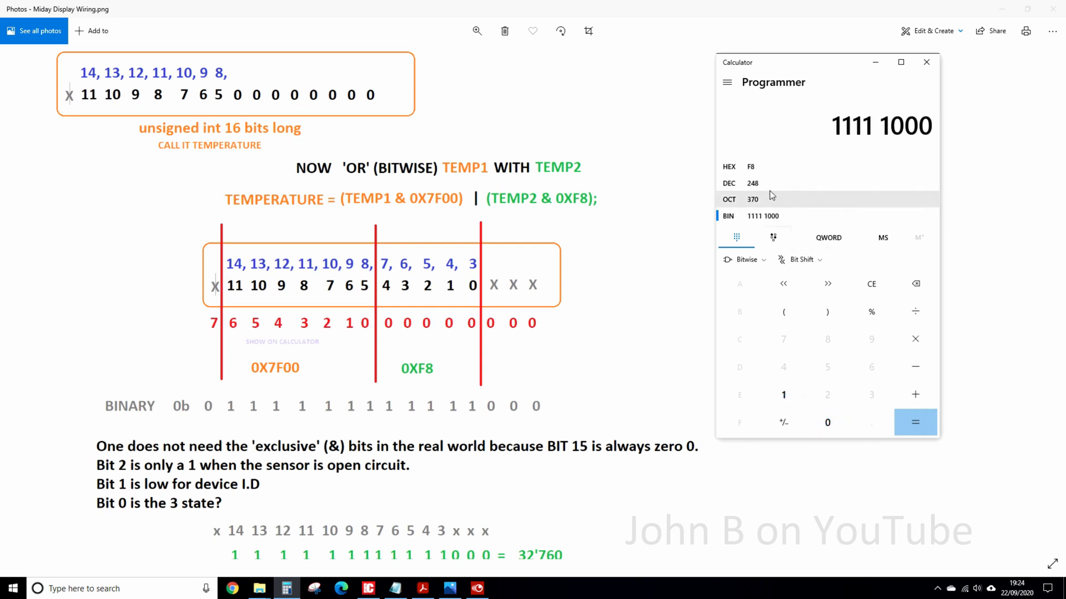
{"action": "mouse_move", "coordinate": [467, 408]}
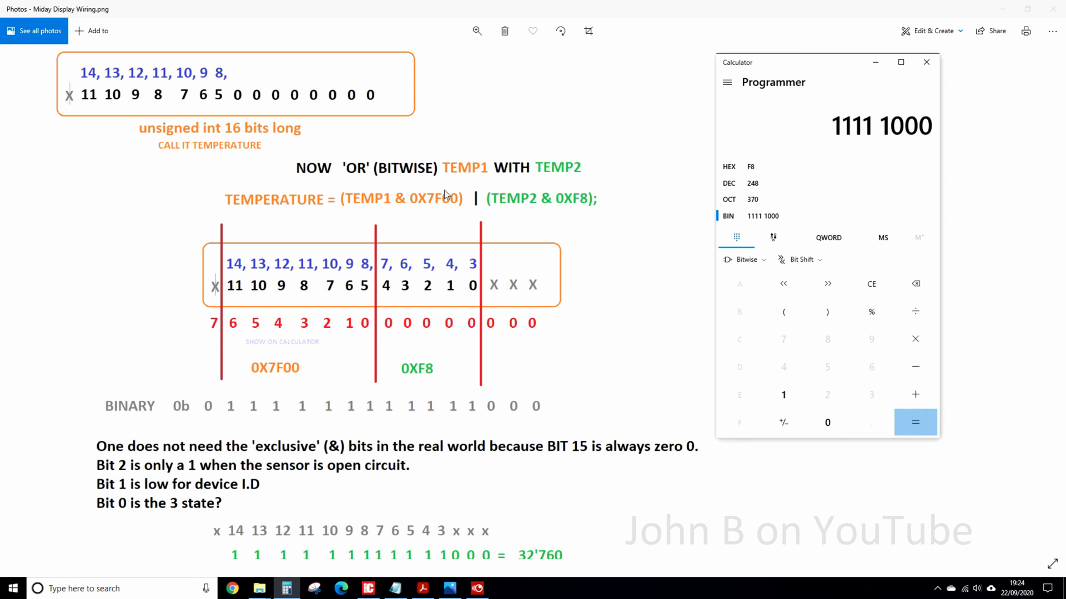
{"action": "mouse_move", "coordinate": [251, 282]}
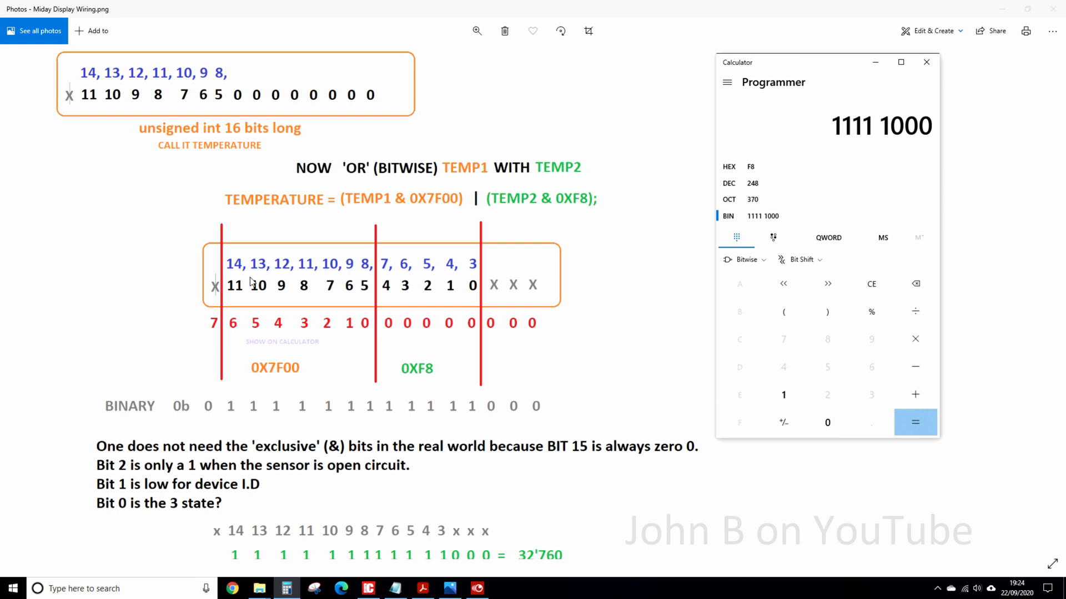
{"action": "mouse_move", "coordinate": [429, 277]}
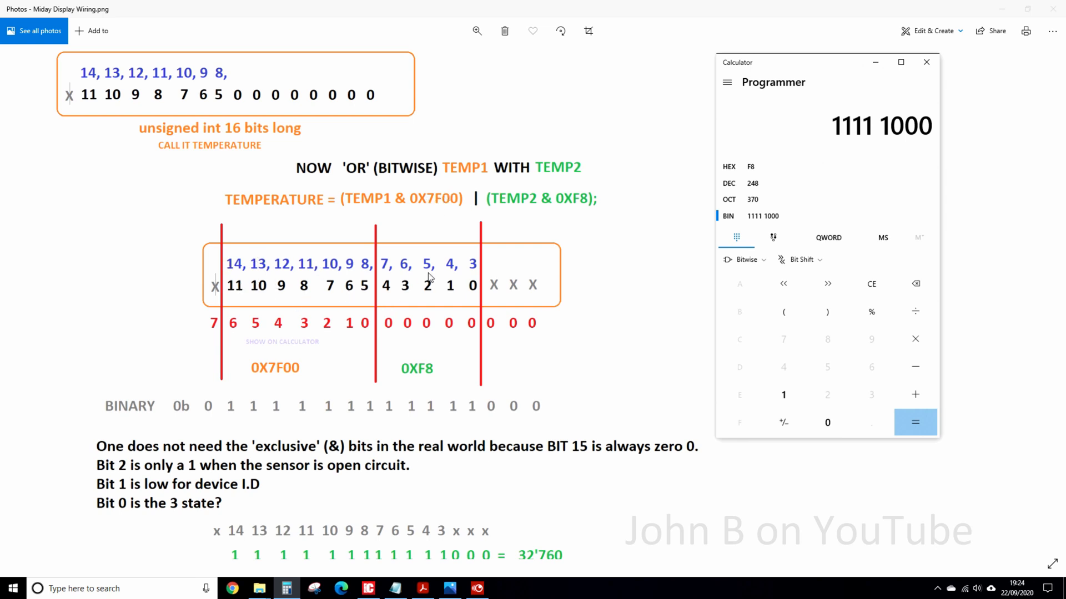
{"action": "mouse_move", "coordinate": [201, 283]}
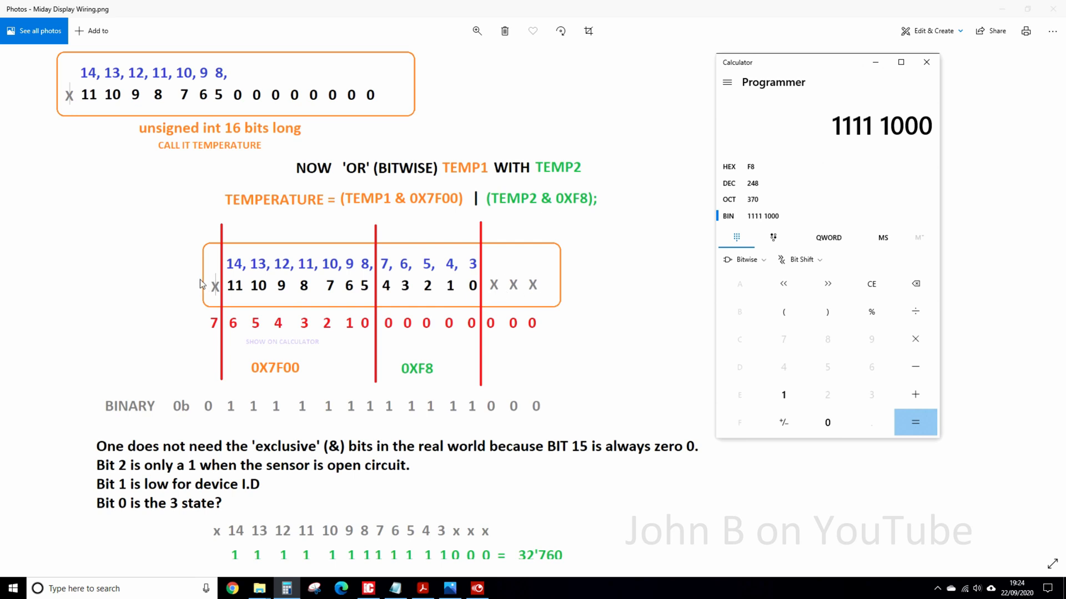
{"action": "mouse_move", "coordinate": [327, 451]}
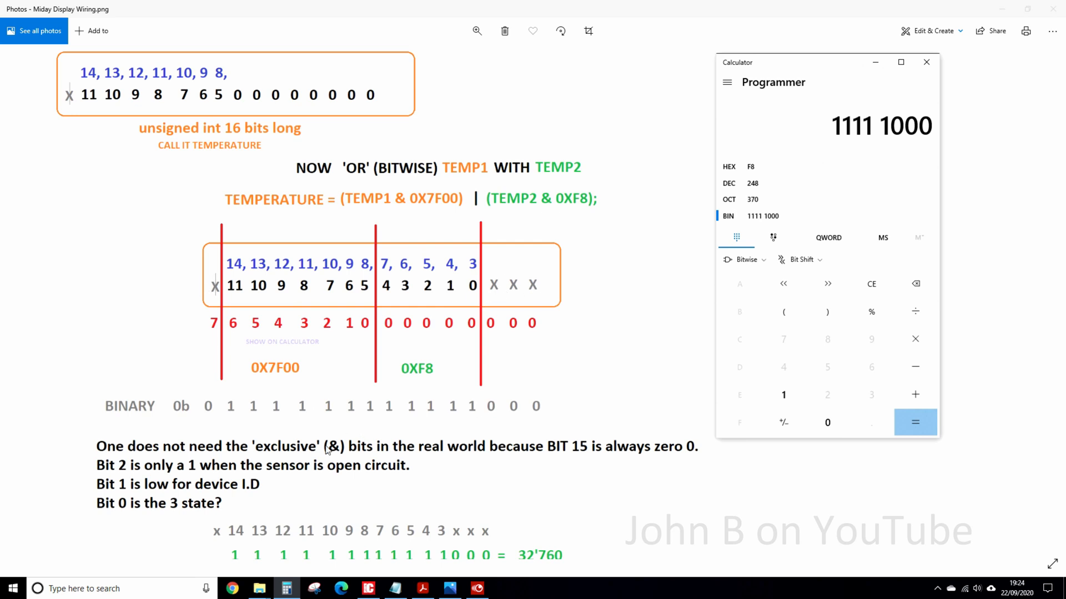
Step: Scroll the diagram to the 32760 ÷ 1023.75 = 32 'formula is 100% Correct' line
{"action": "scroll", "scroll_direction": "down", "scroll_amount": 3}
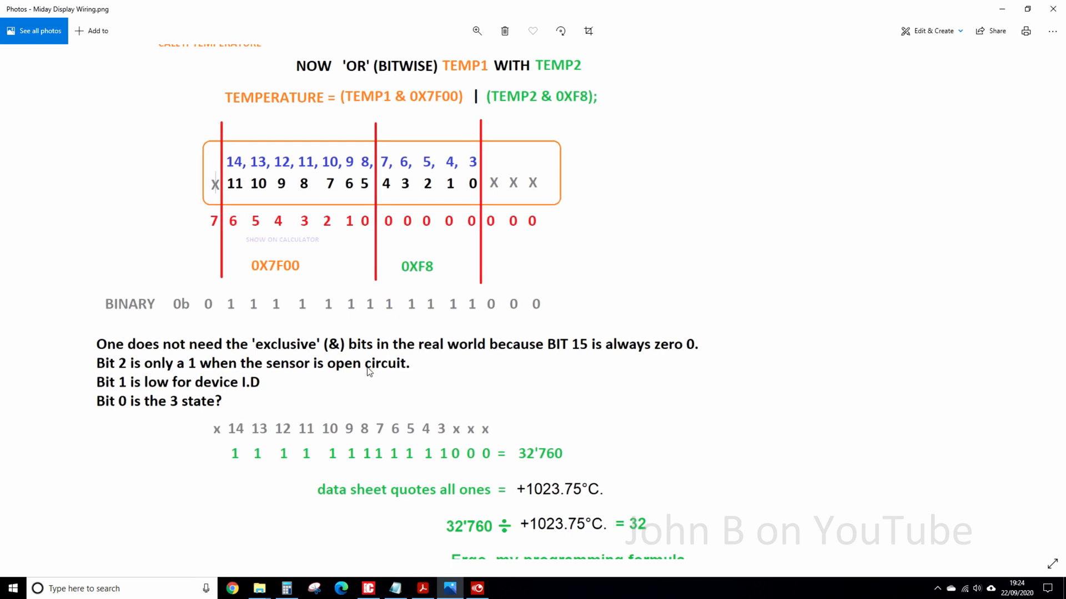
{"action": "mouse_move", "coordinate": [364, 333]}
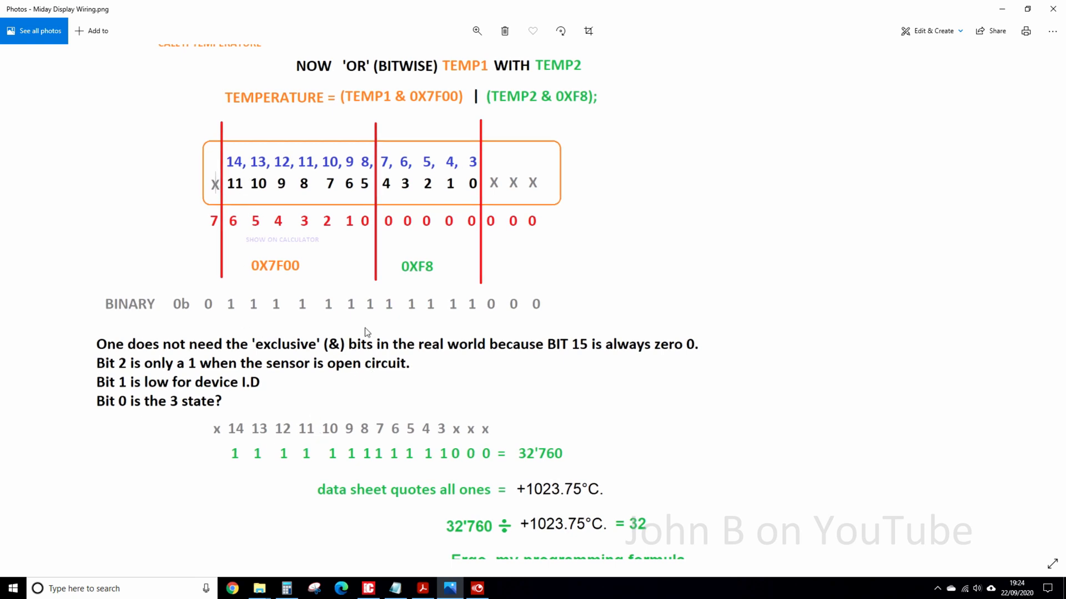
{"action": "mouse_move", "coordinate": [219, 184]}
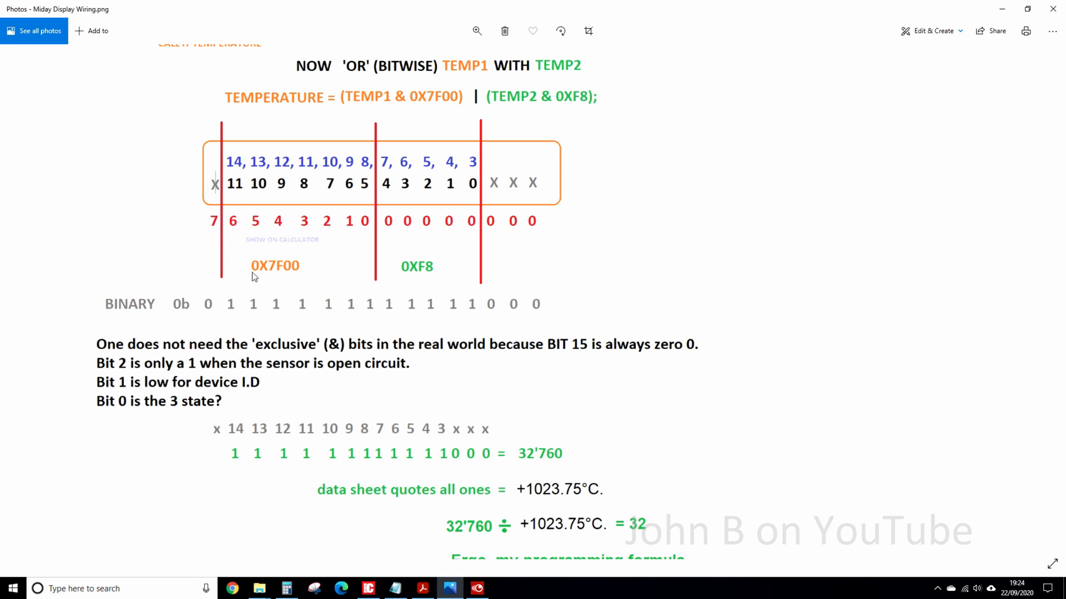
{"action": "mouse_move", "coordinate": [500, 191]}
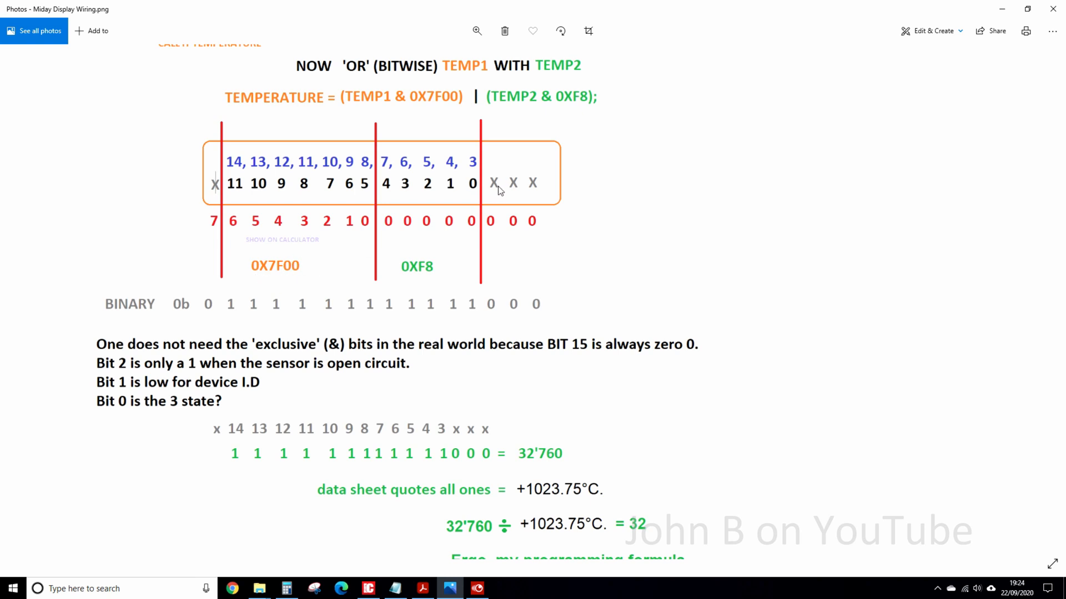
{"action": "mouse_move", "coordinate": [134, 379]}
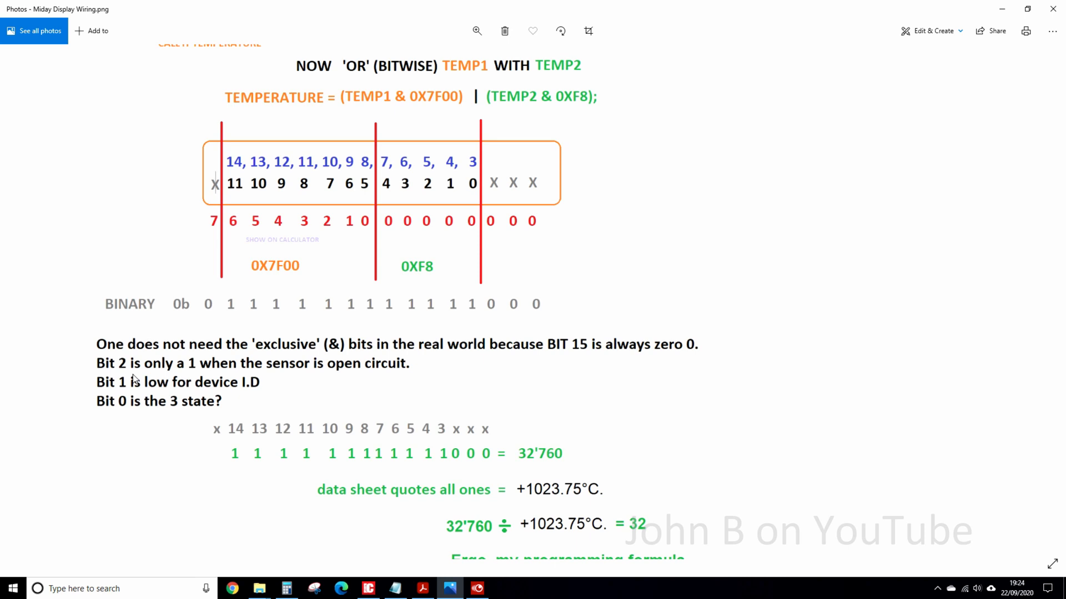
{"action": "mouse_move", "coordinate": [397, 385]}
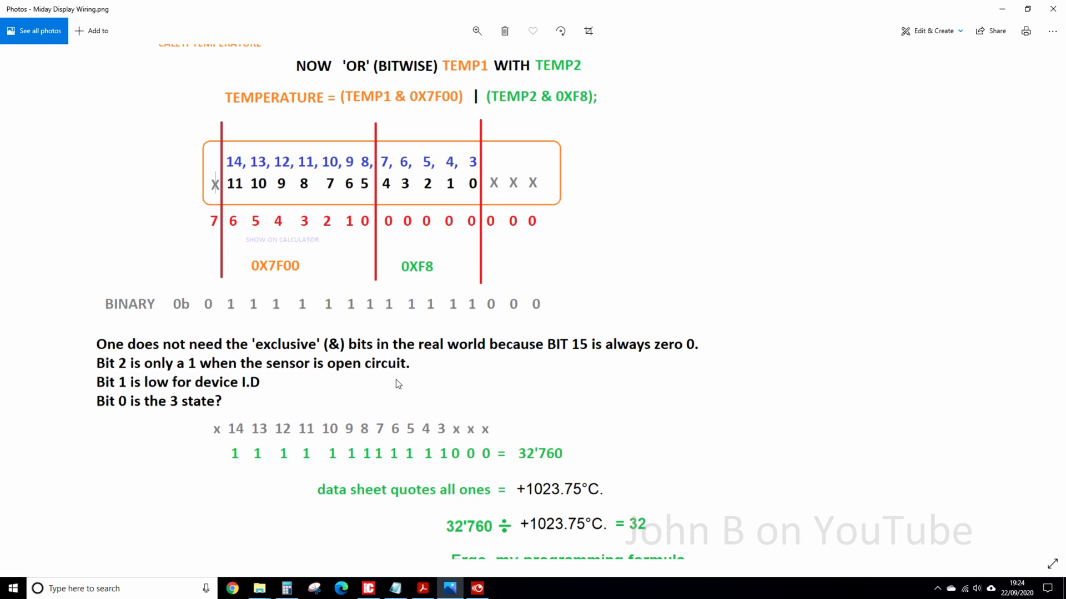
{"action": "mouse_move", "coordinate": [125, 393]}
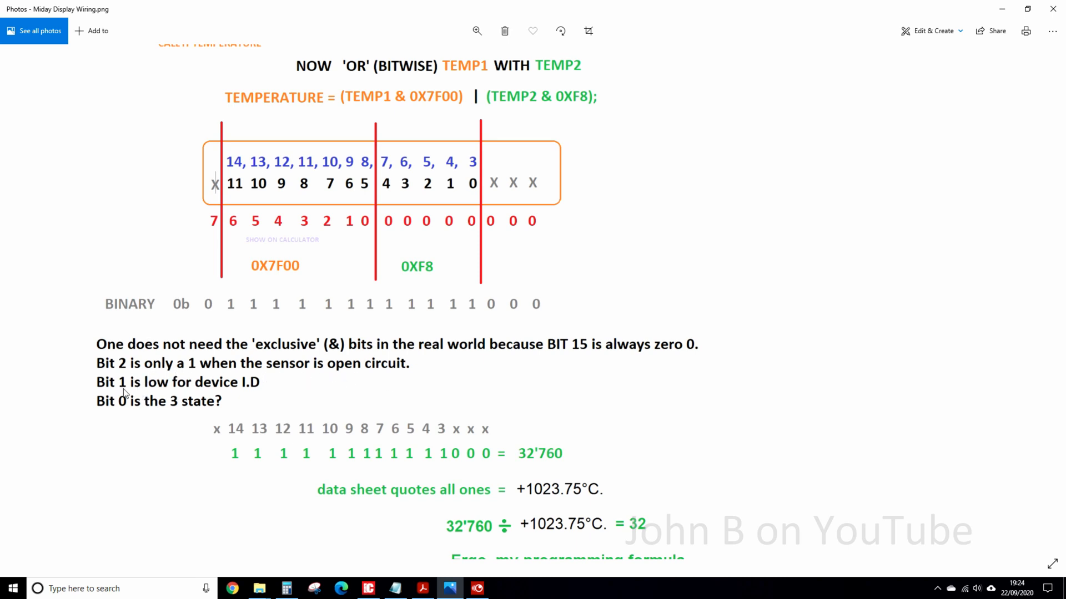
{"action": "mouse_move", "coordinate": [194, 397]}
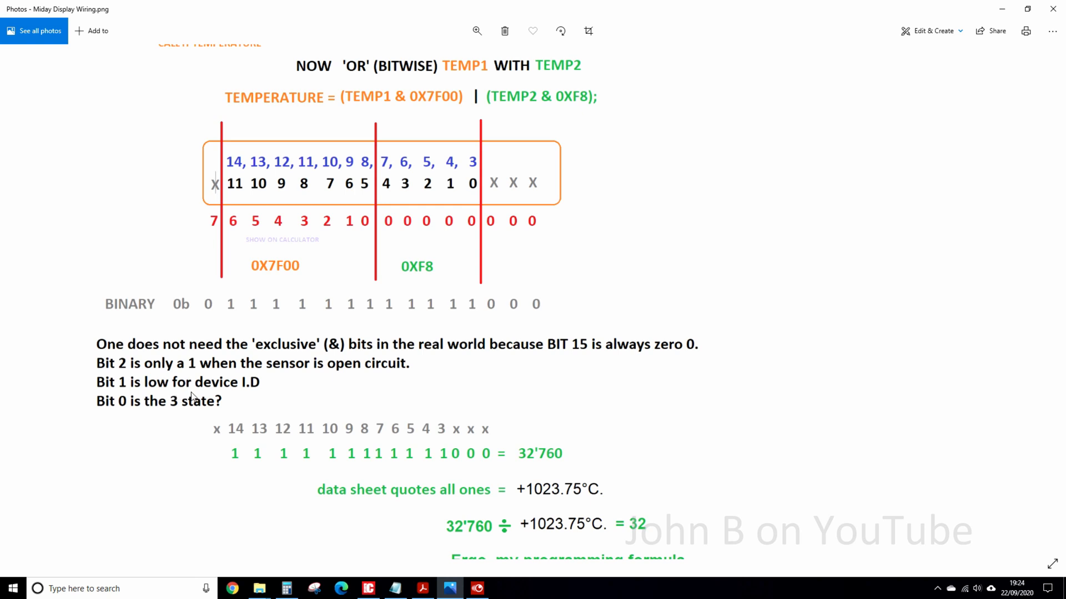
{"action": "mouse_move", "coordinate": [276, 396]}
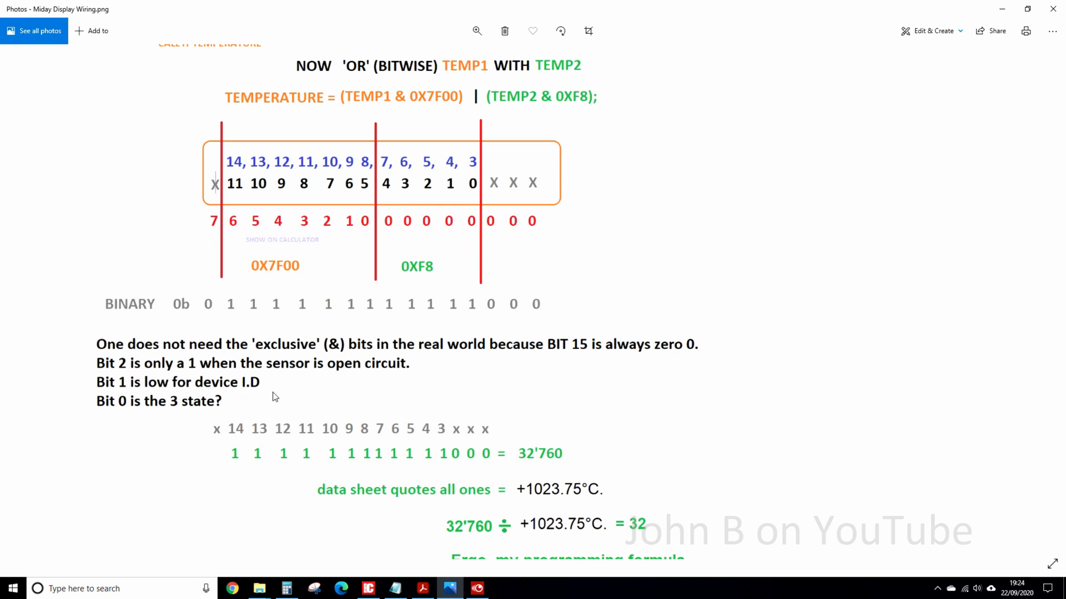
{"action": "mouse_move", "coordinate": [540, 182]}
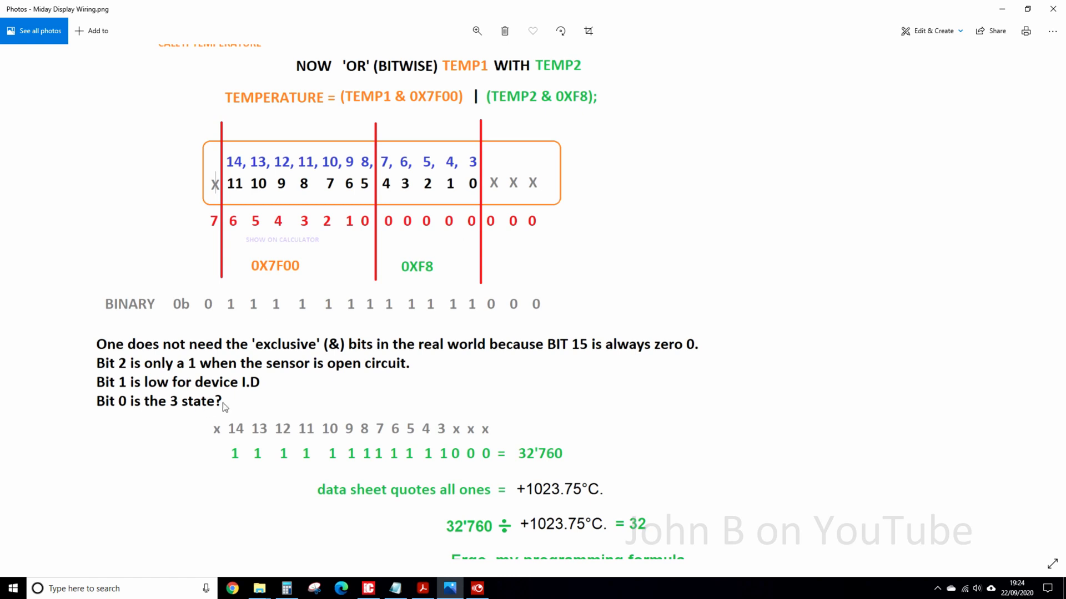
{"action": "mouse_move", "coordinate": [547, 194]}
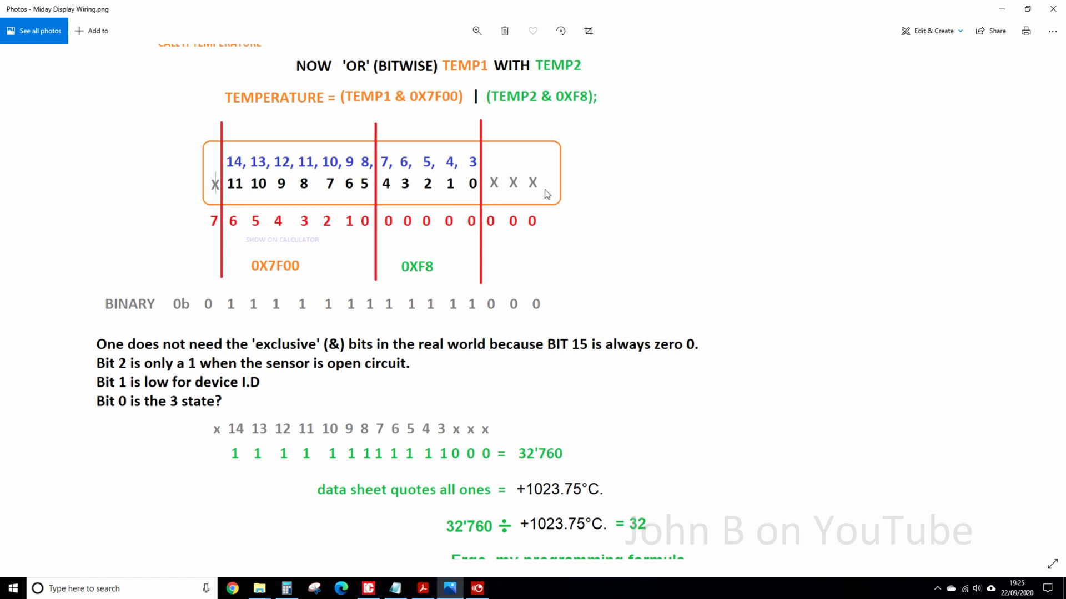
{"action": "mouse_move", "coordinate": [405, 260]}
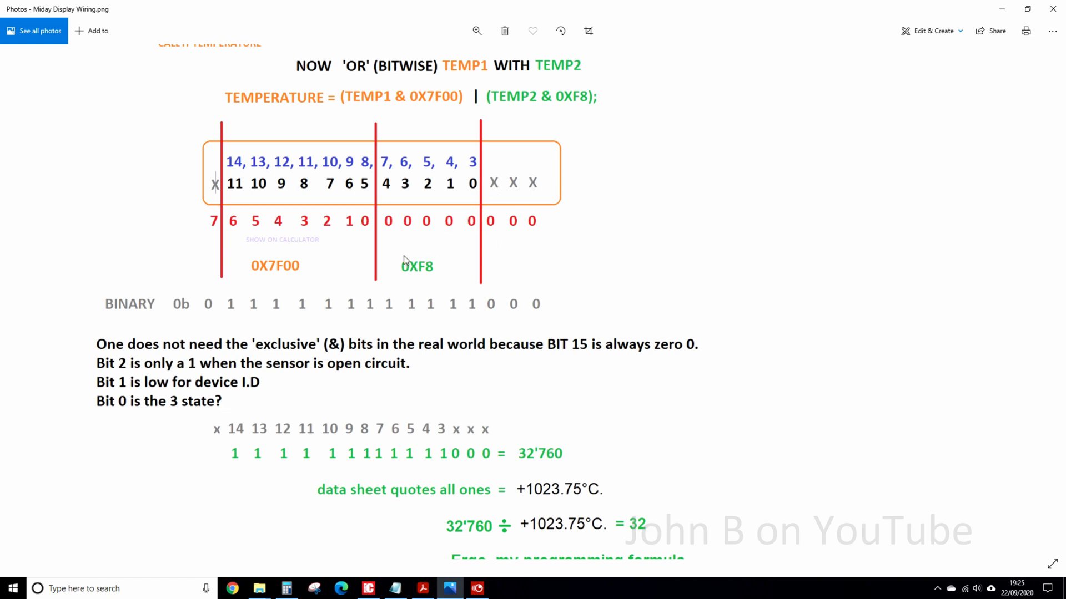
{"action": "mouse_move", "coordinate": [428, 281]}
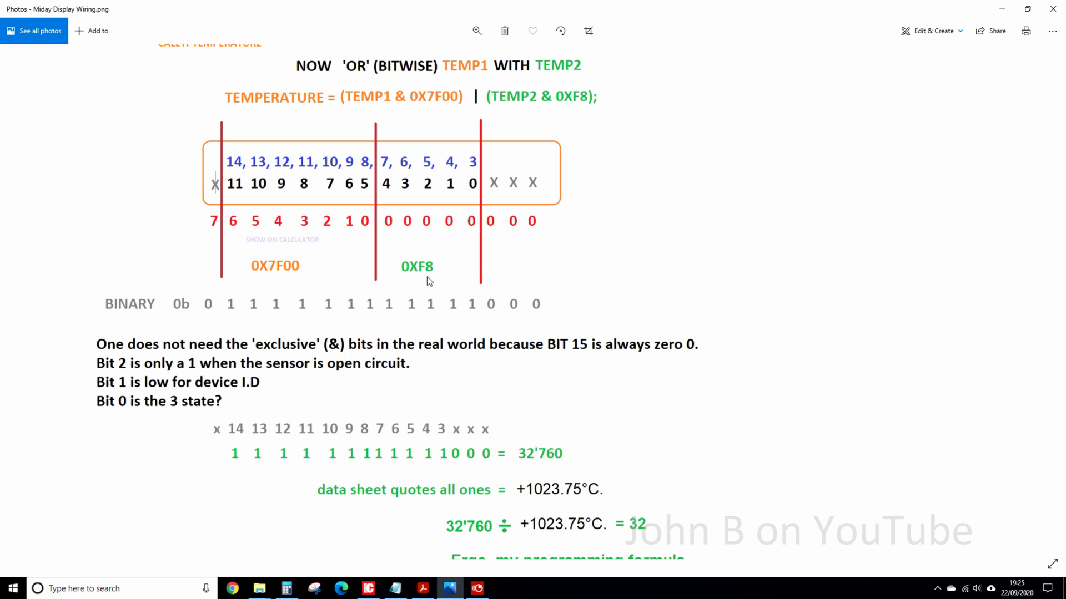
{"action": "mouse_move", "coordinate": [559, 113]}
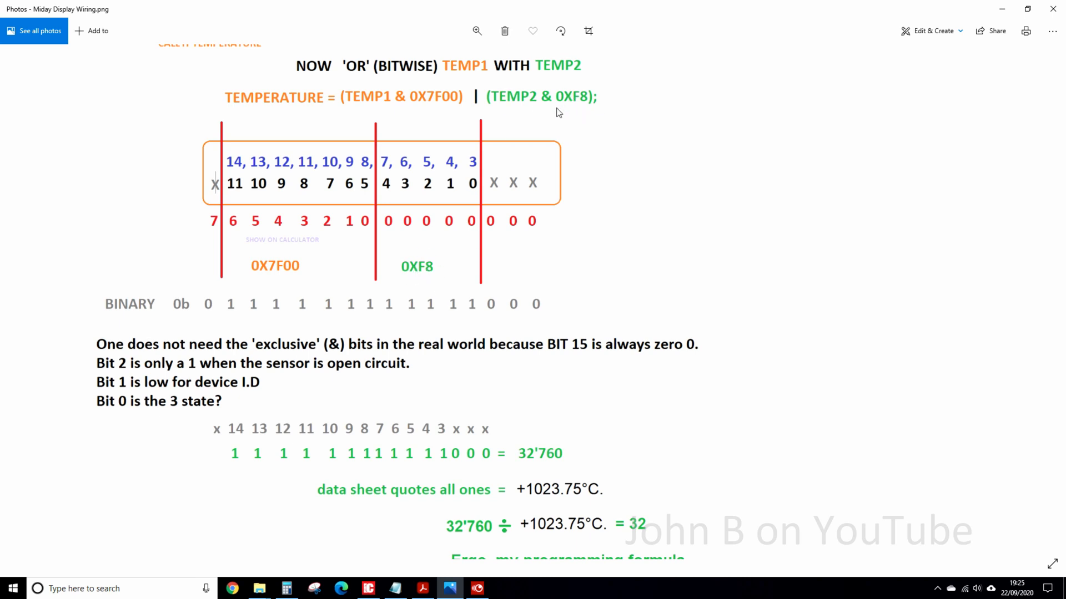
{"action": "mouse_move", "coordinate": [408, 273]}
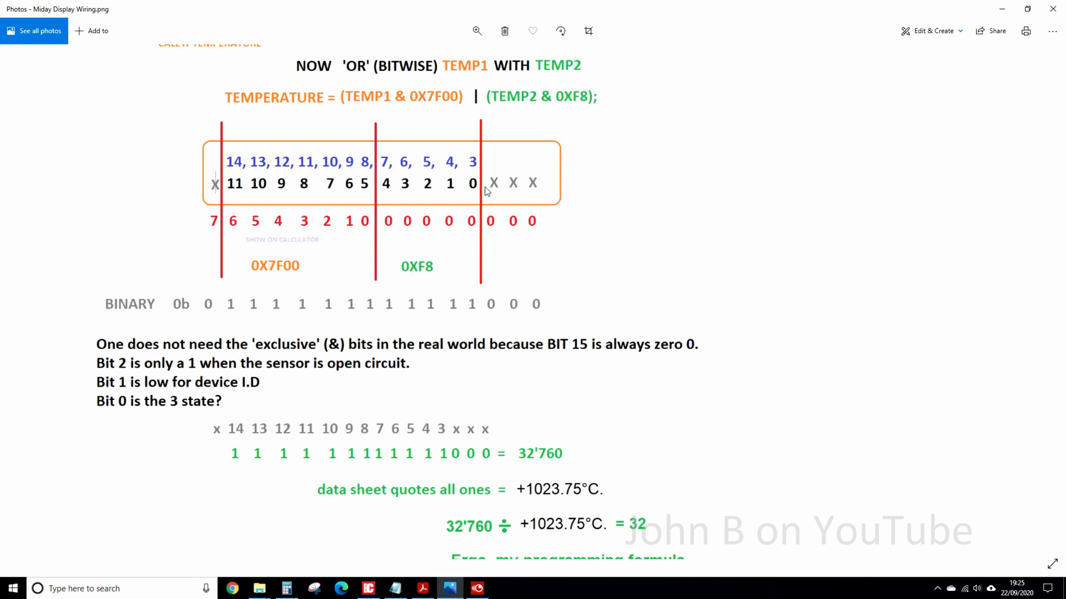
{"action": "mouse_move", "coordinate": [553, 189]}
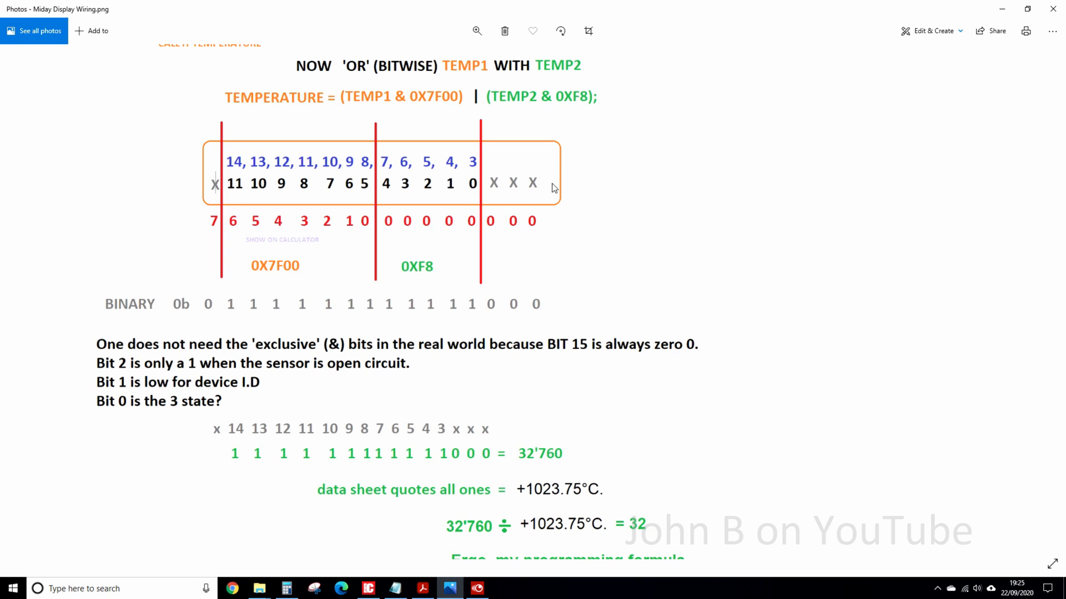
{"action": "mouse_move", "coordinate": [556, 205]}
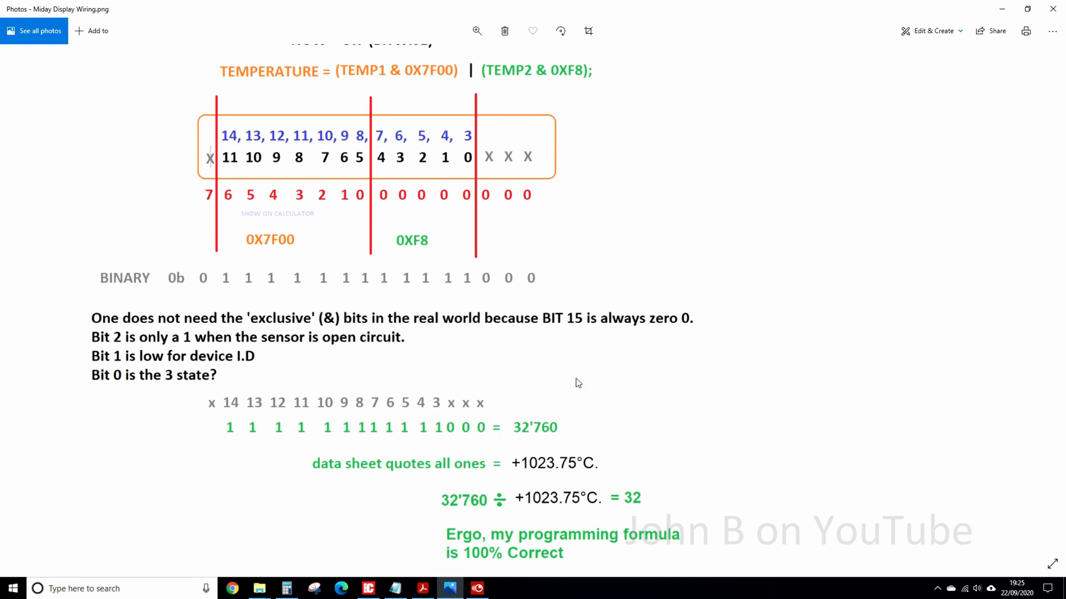
{"action": "scroll", "scroll_direction": "down", "scroll_amount": 3}
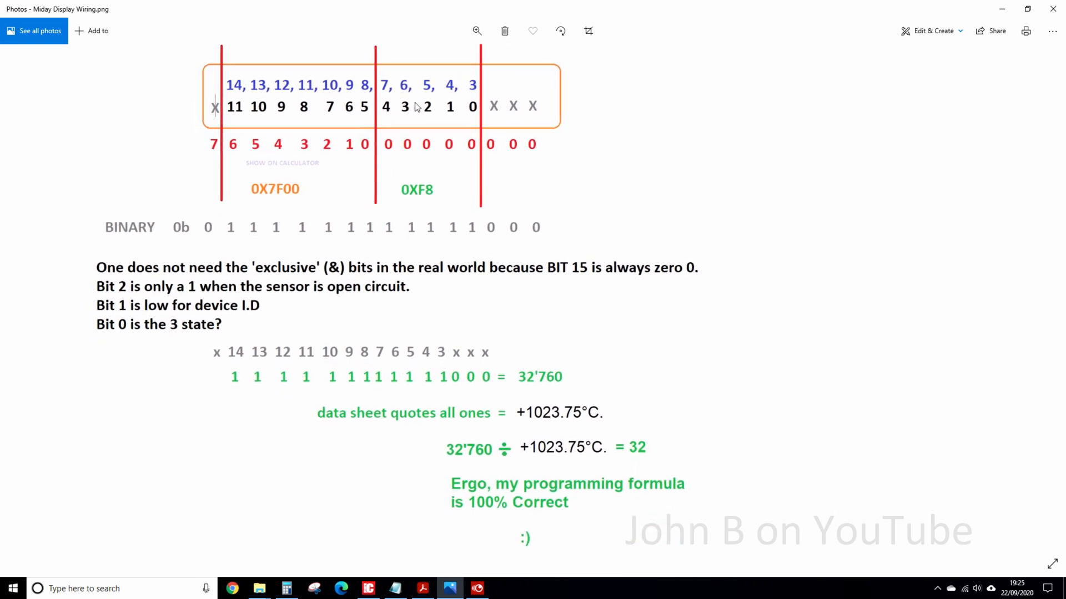
{"action": "mouse_move", "coordinate": [261, 365]}
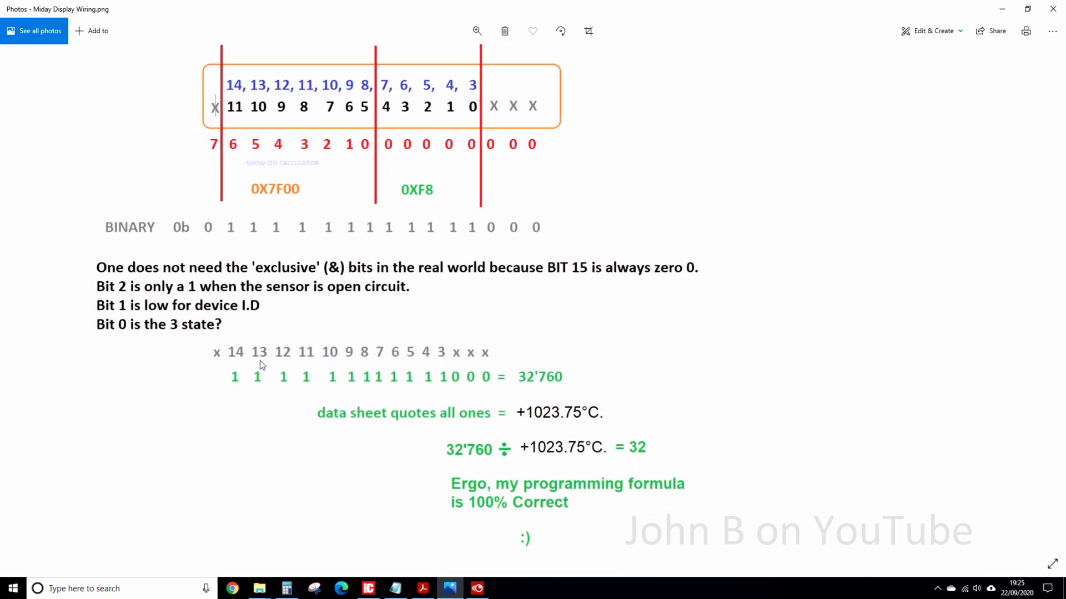
{"action": "mouse_move", "coordinate": [236, 387]}
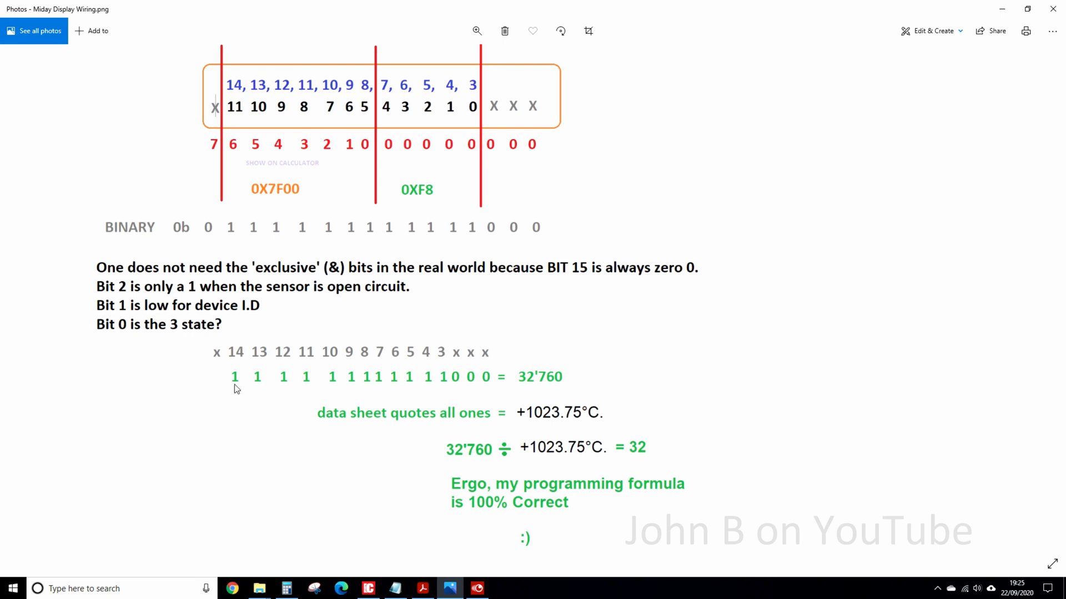
{"action": "mouse_move", "coordinate": [430, 390]}
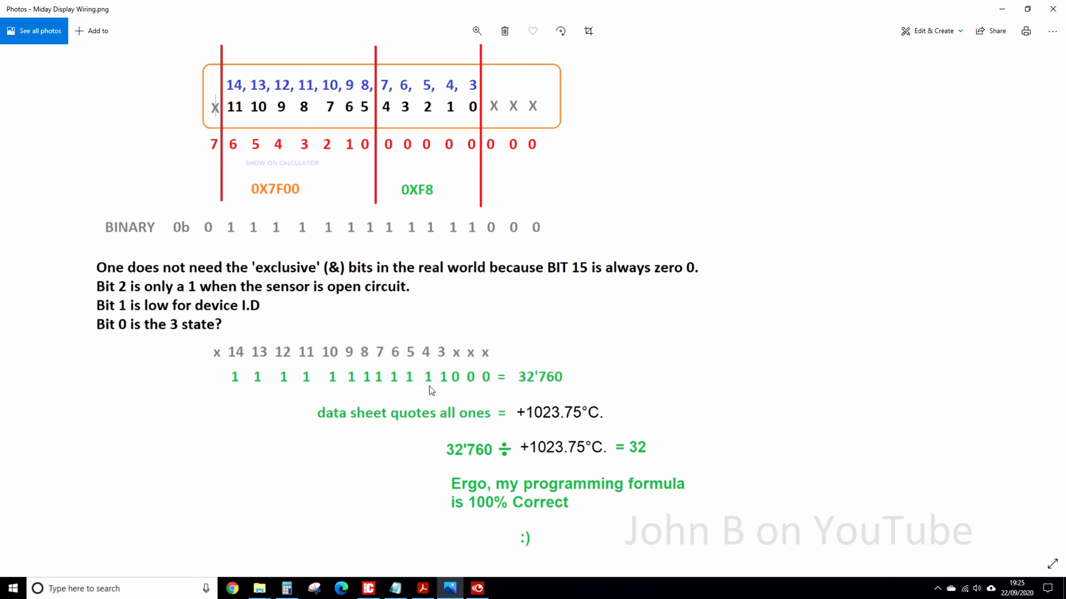
{"action": "mouse_move", "coordinate": [527, 390]}
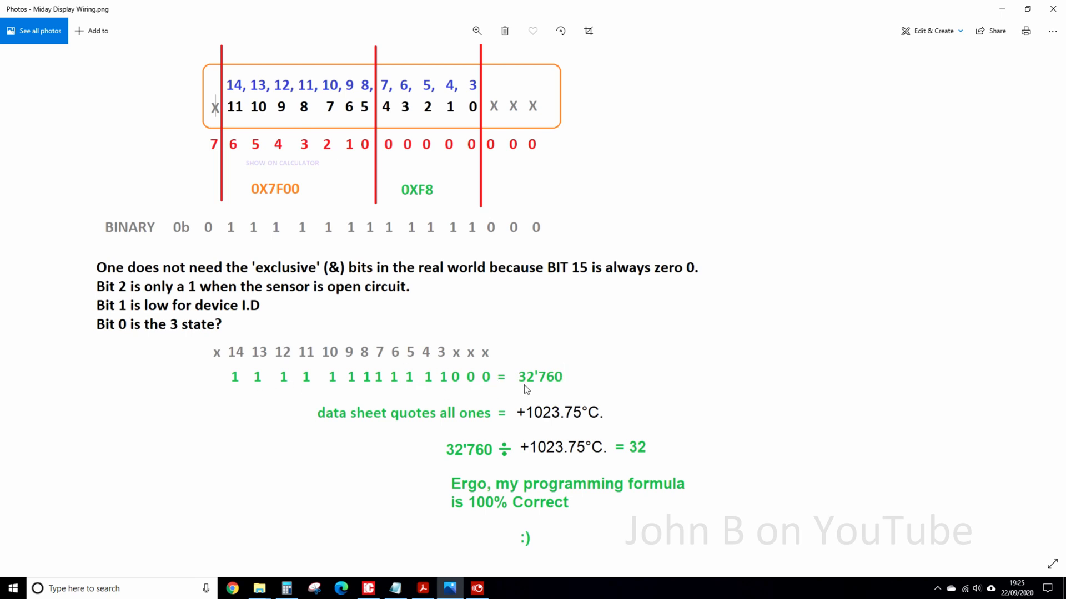
{"action": "mouse_move", "coordinate": [484, 544]}
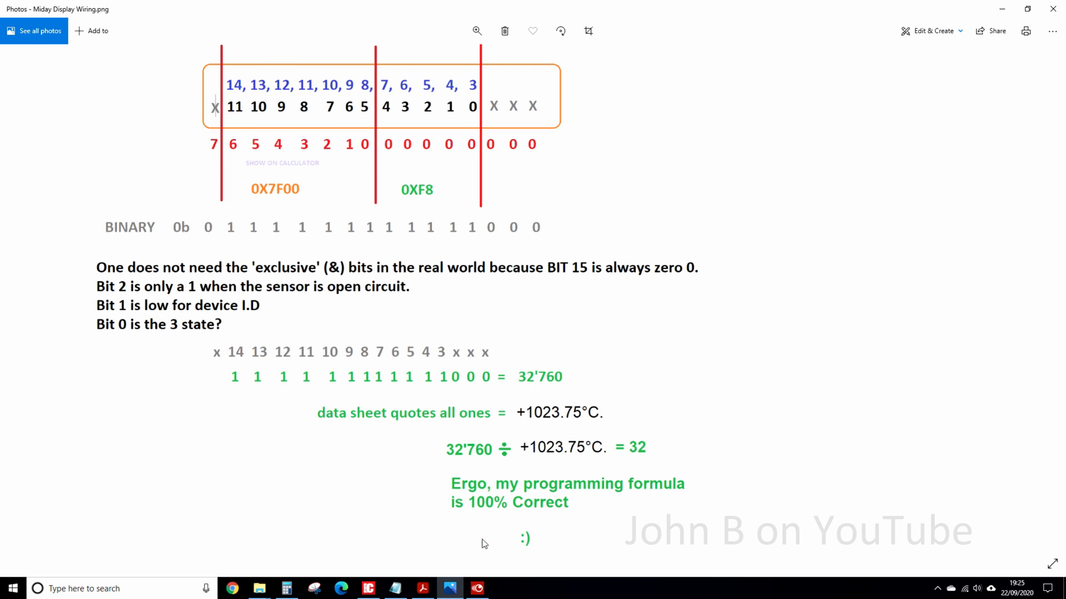
{"action": "left_click", "coordinate": [421, 589]}
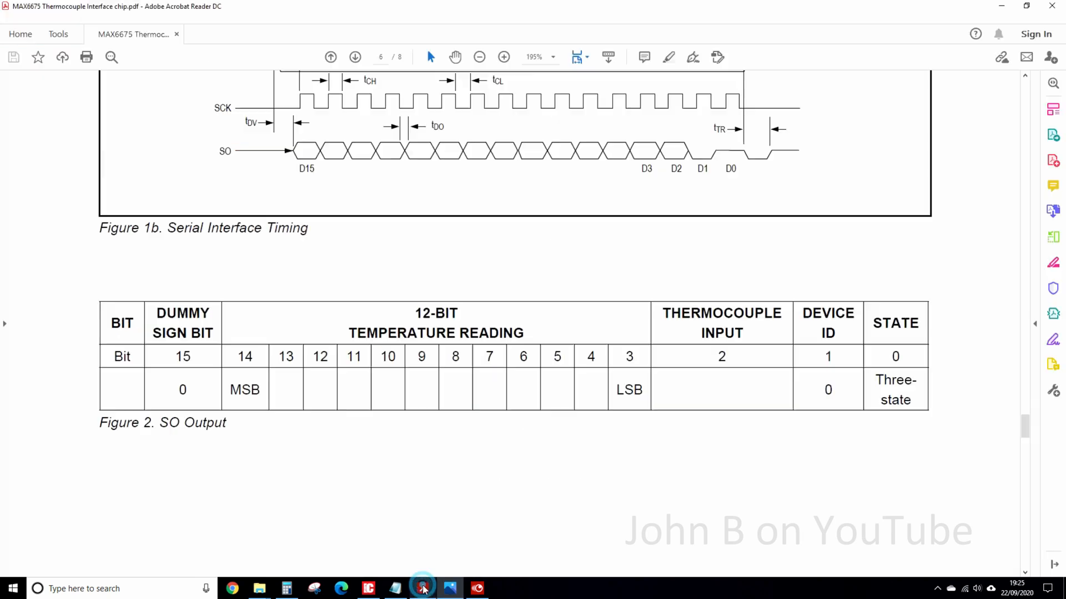
Step: Go back to datasheet page 4, where Digitization says all ones reads +1023.75°C
{"action": "scroll", "scroll_direction": "down", "scroll_amount": 3}
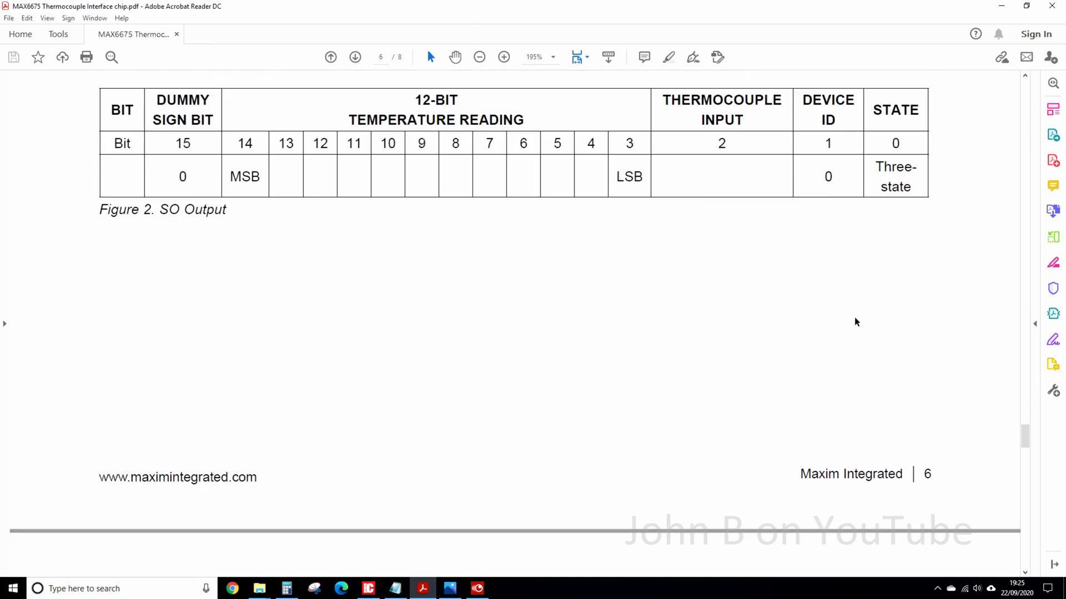
{"action": "left_click", "coordinate": [330, 56]}
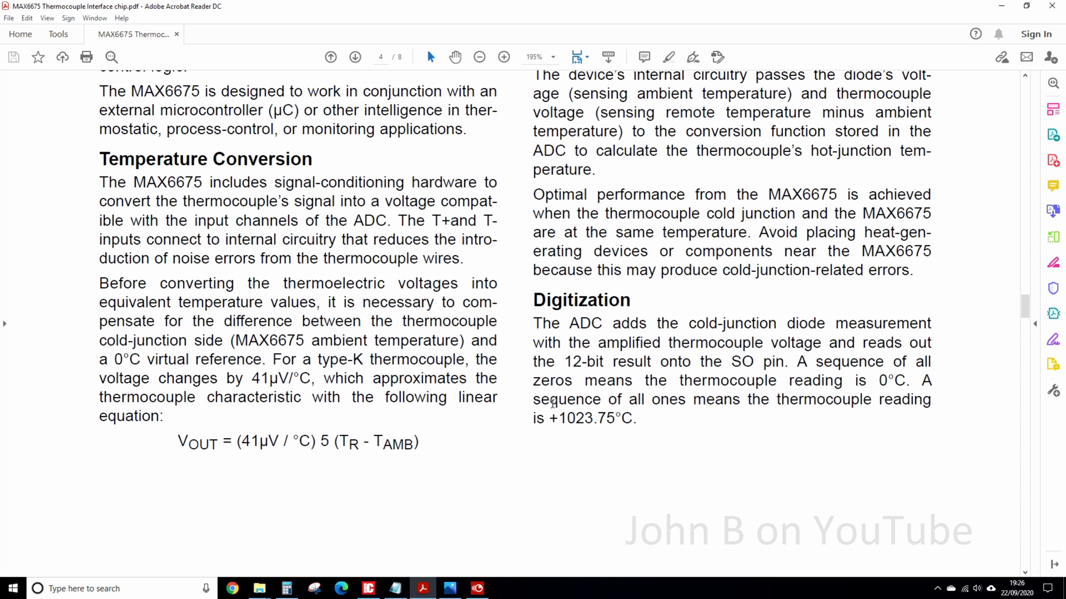
{"action": "mouse_move", "coordinate": [597, 430]}
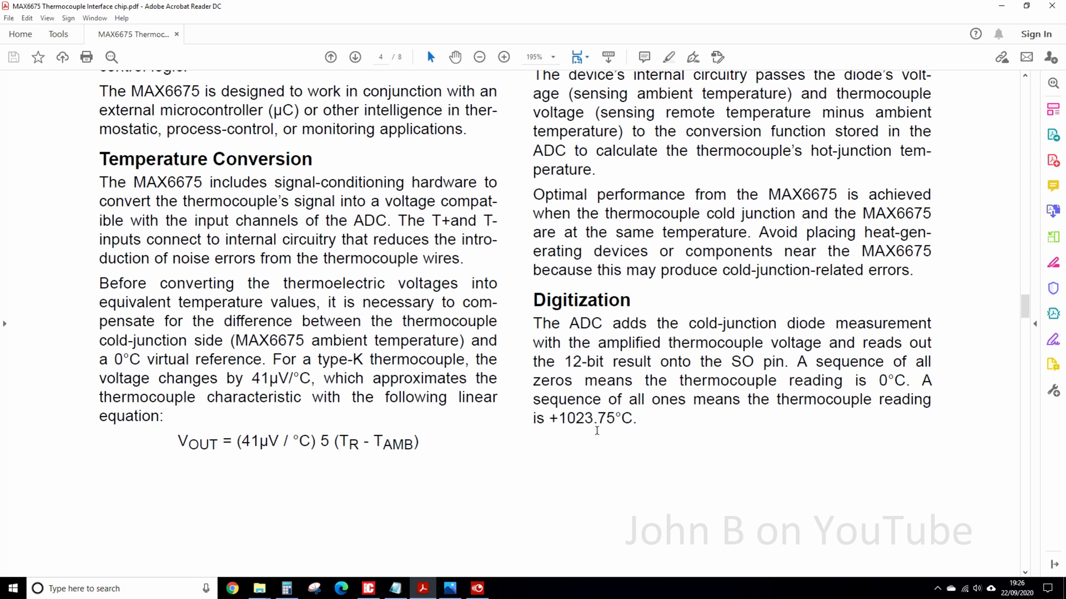
{"action": "mouse_move", "coordinate": [634, 448]}
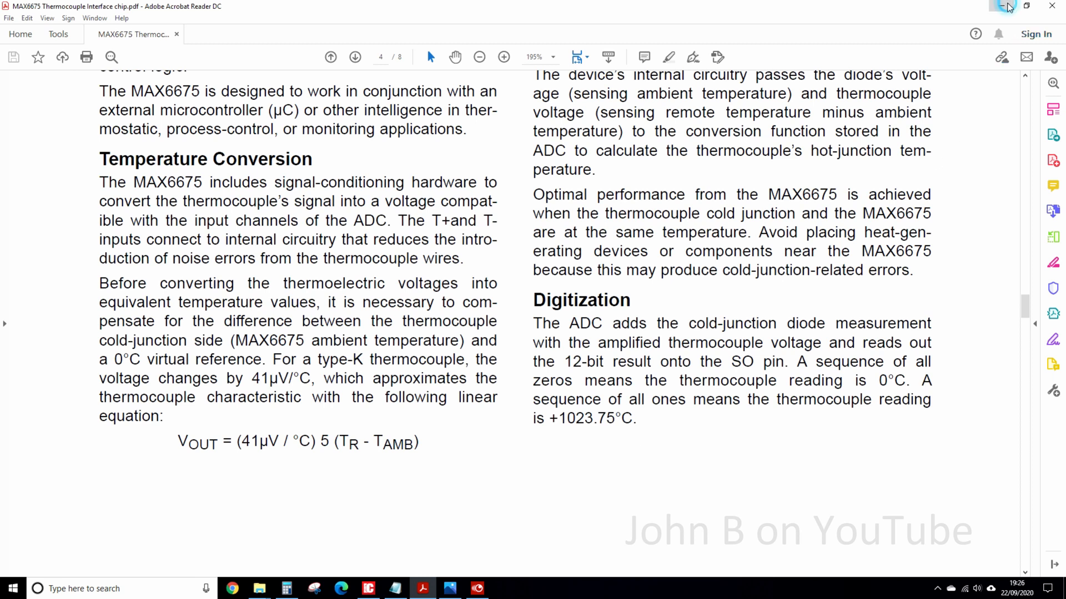
Step: Return to the diagram and scroll to its sign-off dated 22nd September 2020
{"action": "left_click", "coordinate": [449, 588]}
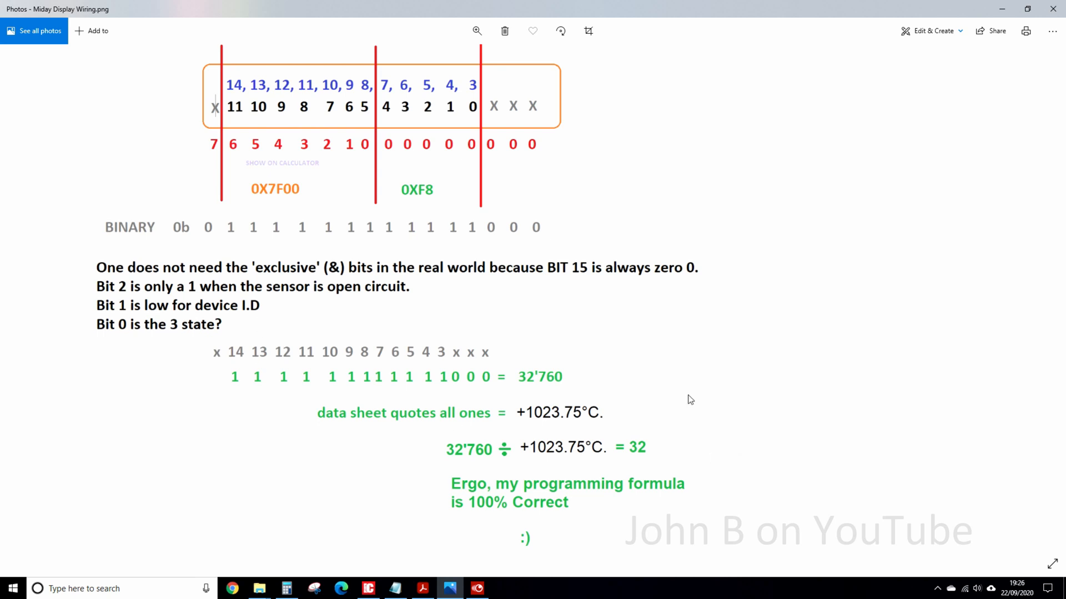
{"action": "scroll", "scroll_direction": "down", "scroll_amount": 3}
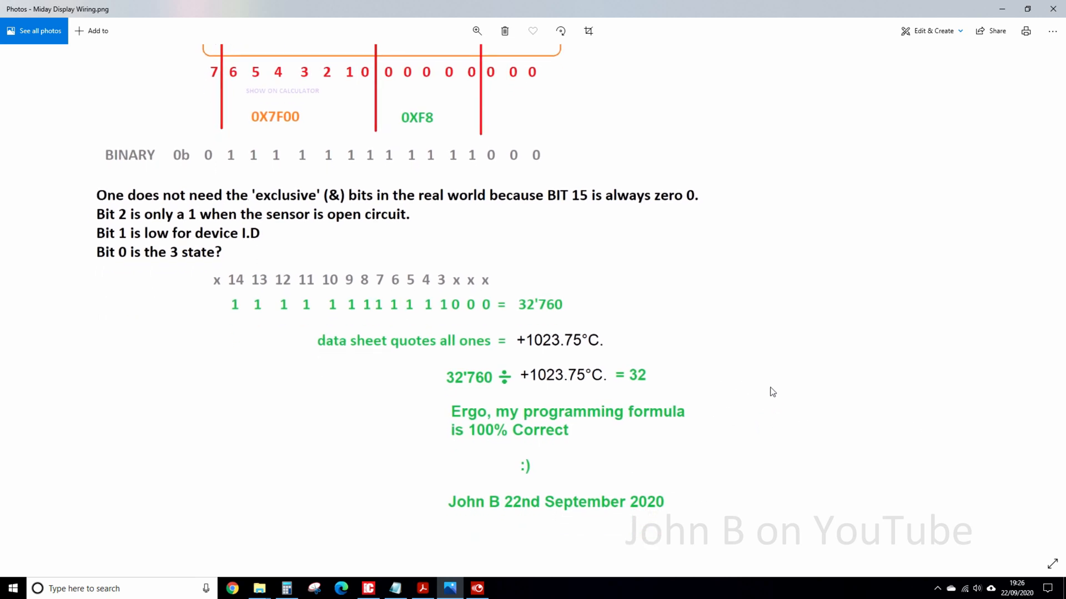
{"action": "mouse_move", "coordinate": [522, 343]}
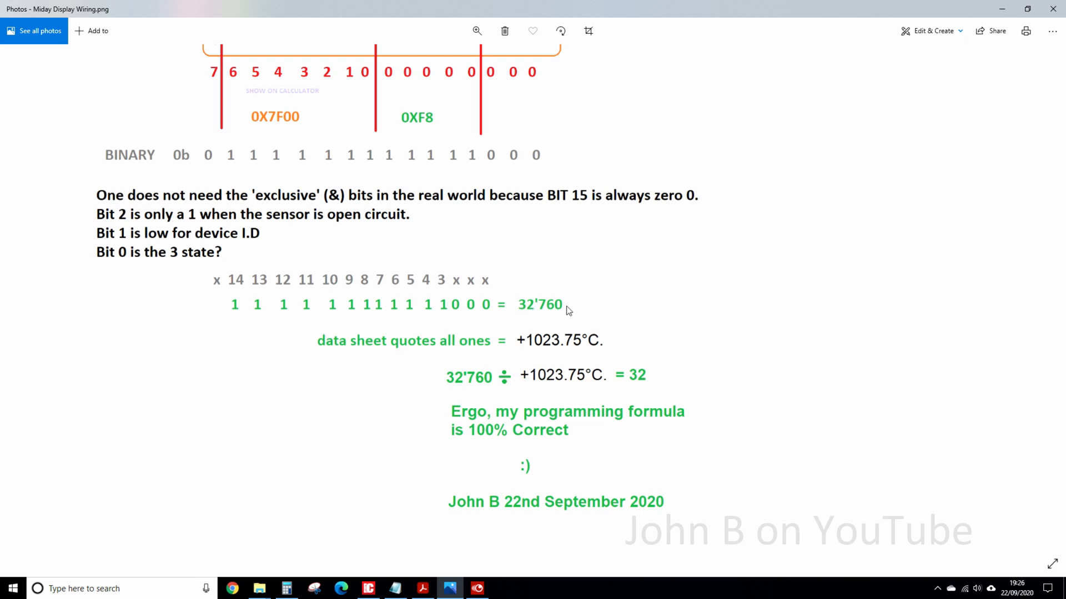
{"action": "mouse_move", "coordinate": [547, 351]}
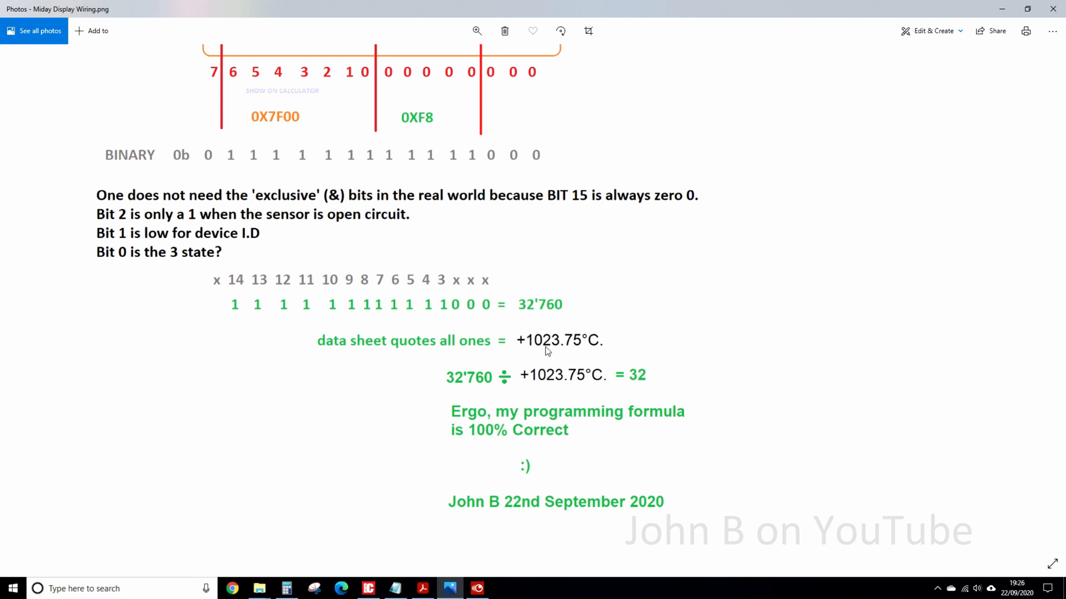
{"action": "mouse_move", "coordinate": [600, 347]}
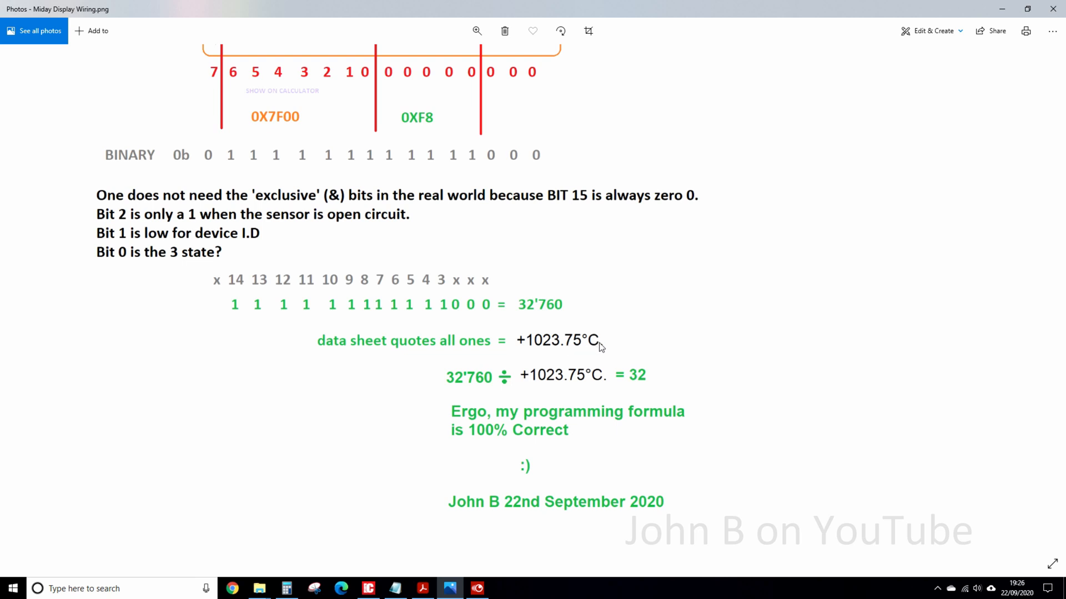
{"action": "mouse_move", "coordinate": [641, 384]}
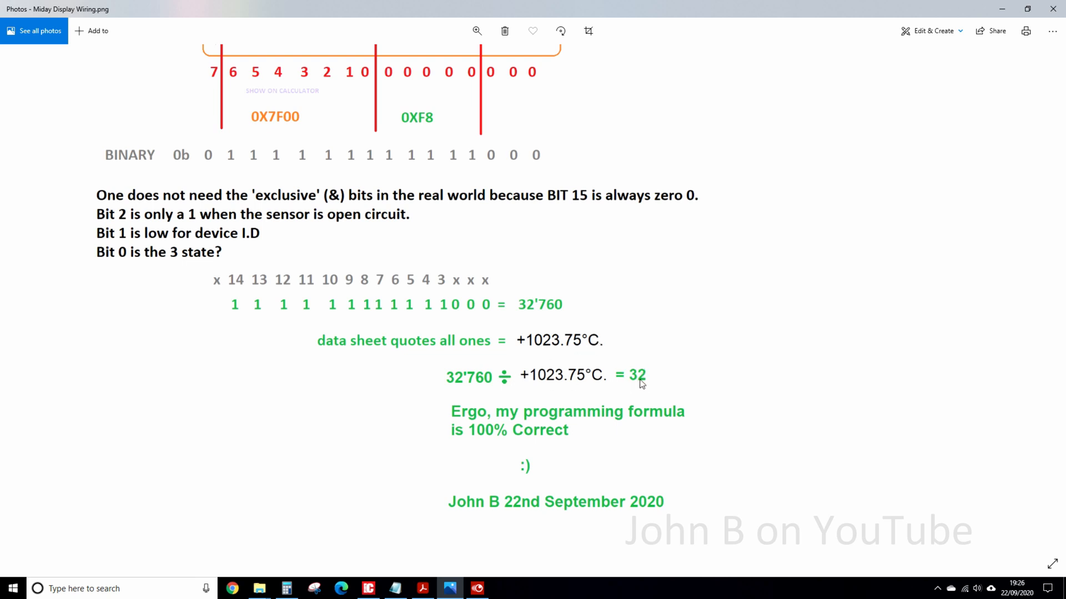
{"action": "mouse_move", "coordinate": [297, 167]}
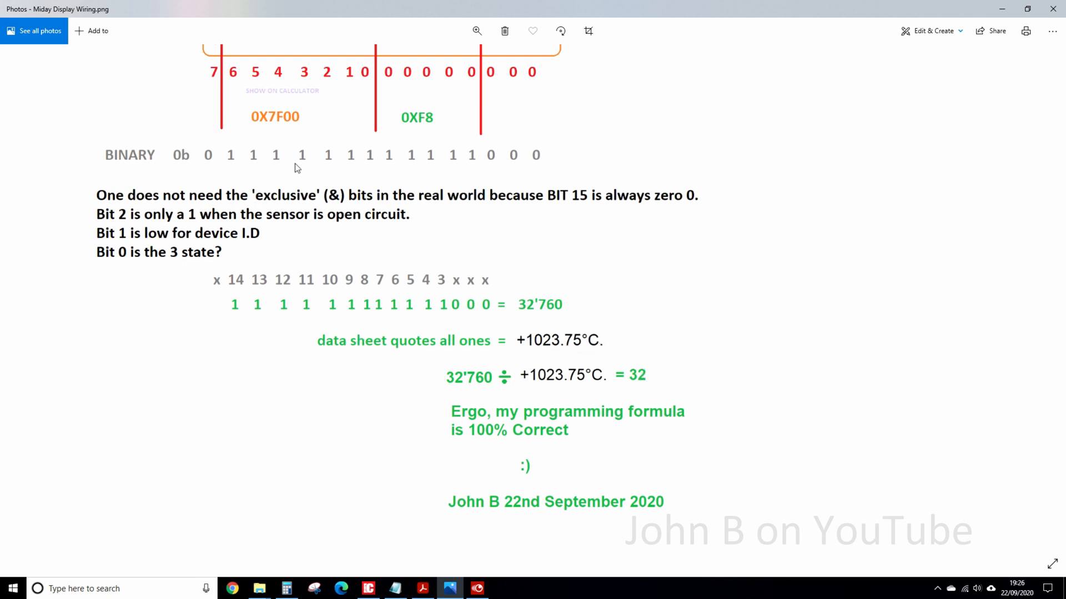
{"action": "mouse_move", "coordinate": [537, 340]}
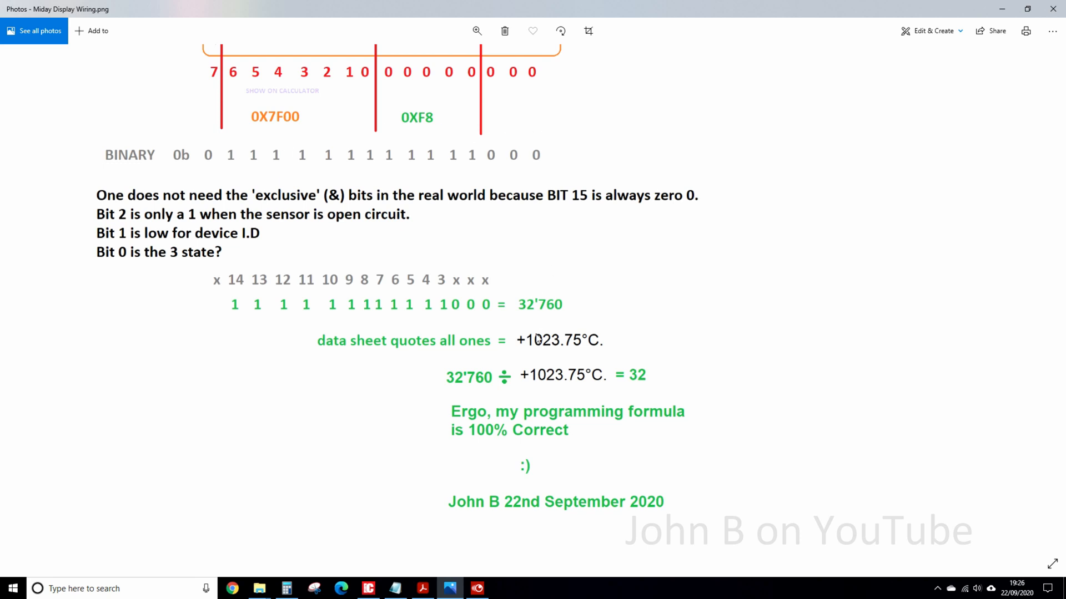
{"action": "mouse_move", "coordinate": [646, 386]}
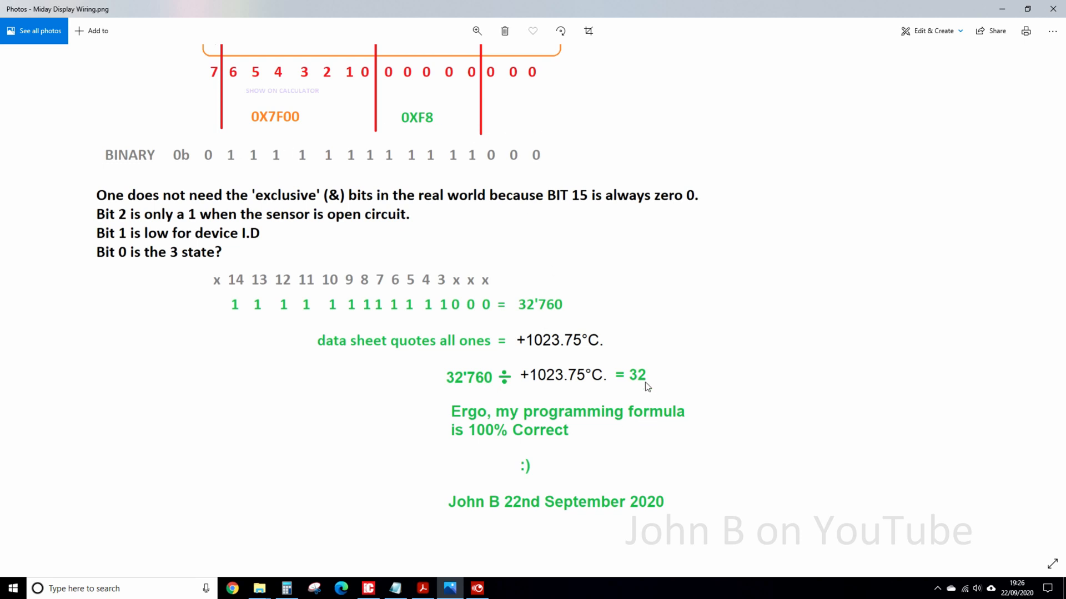
{"action": "mouse_move", "coordinate": [845, 420]}
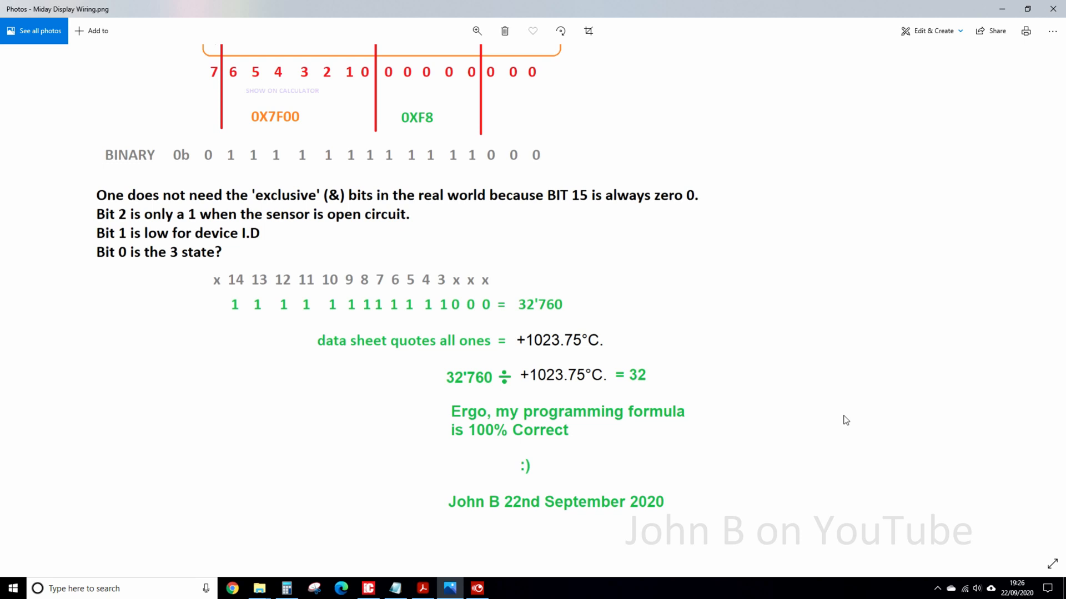
{"action": "mouse_move", "coordinate": [872, 403]}
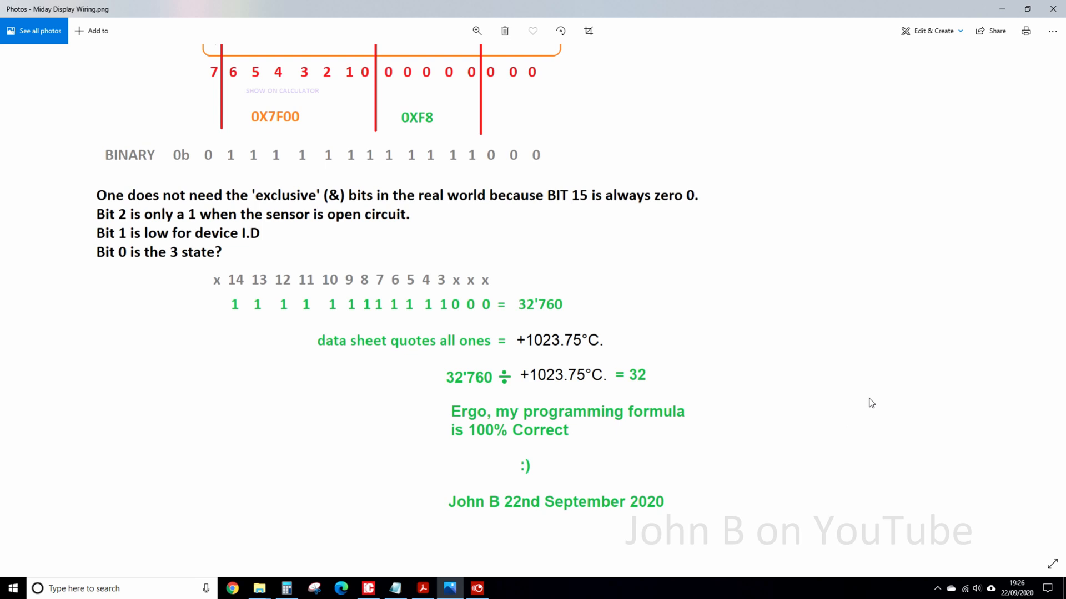
{"action": "mouse_move", "coordinate": [327, 453]}
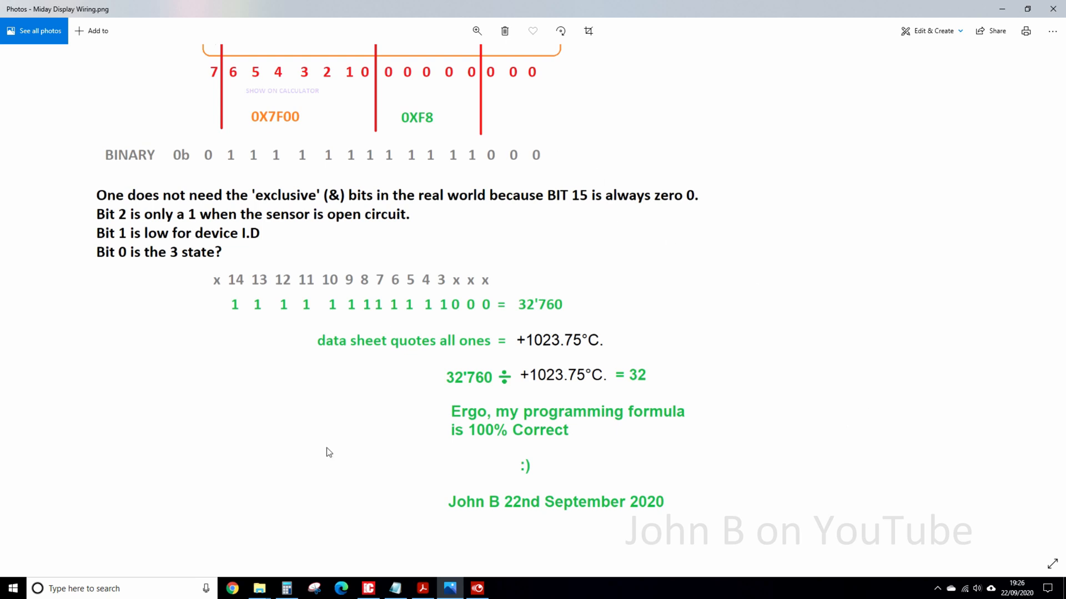